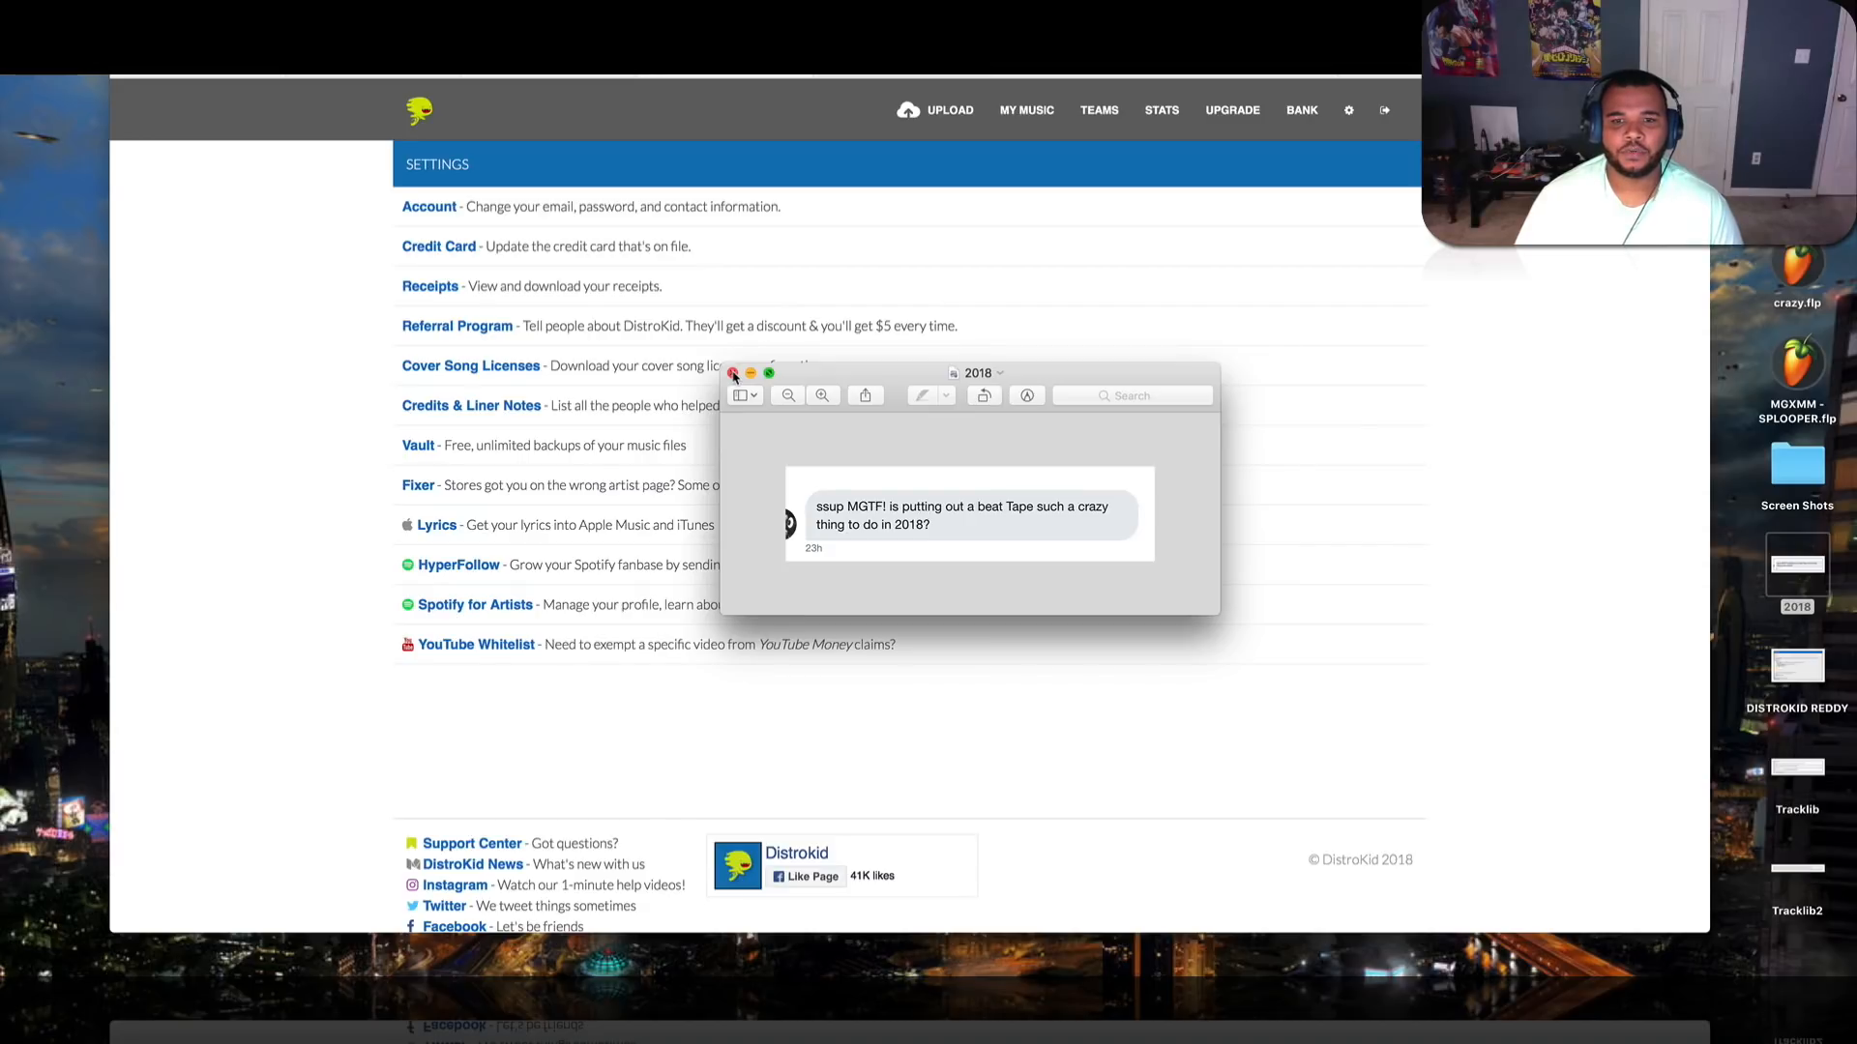
# Close the 2018 beat-tape message screenshot, leaving the team-invite email showing
pyautogui.click(733, 373)
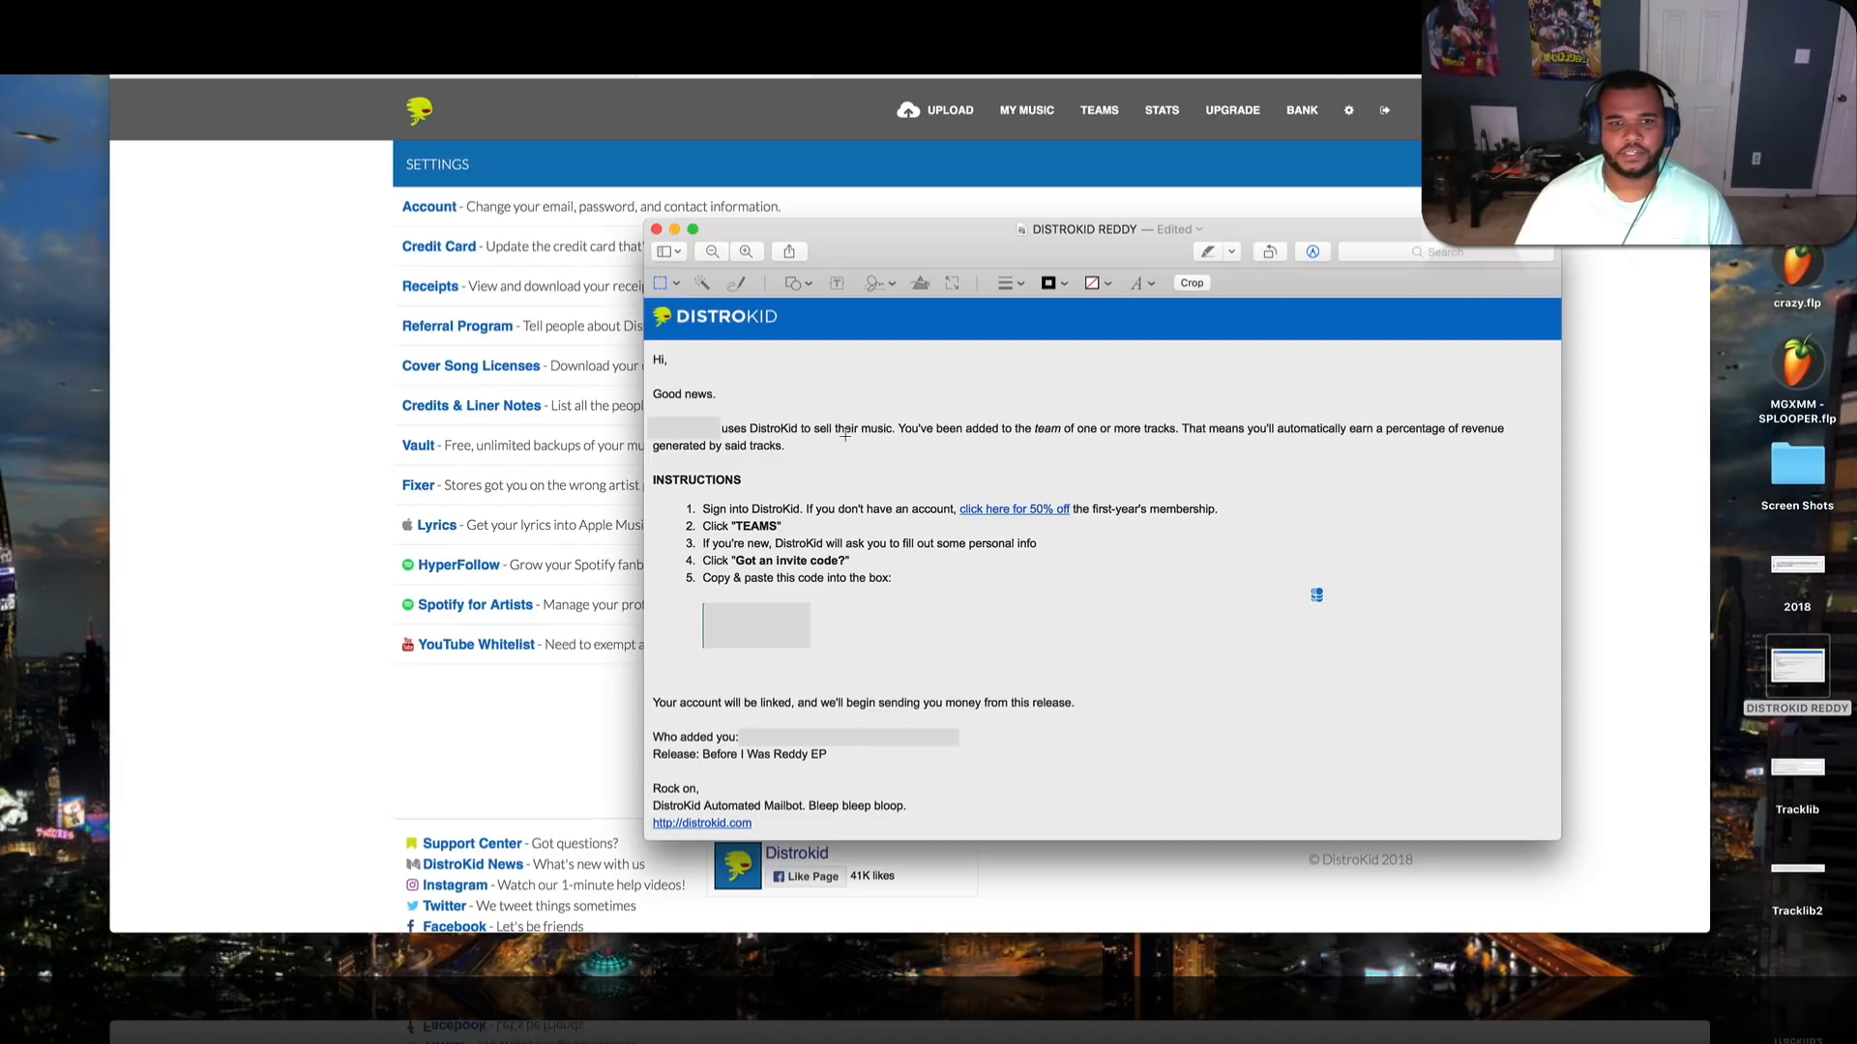
pyautogui.moveTo(1100, 429)
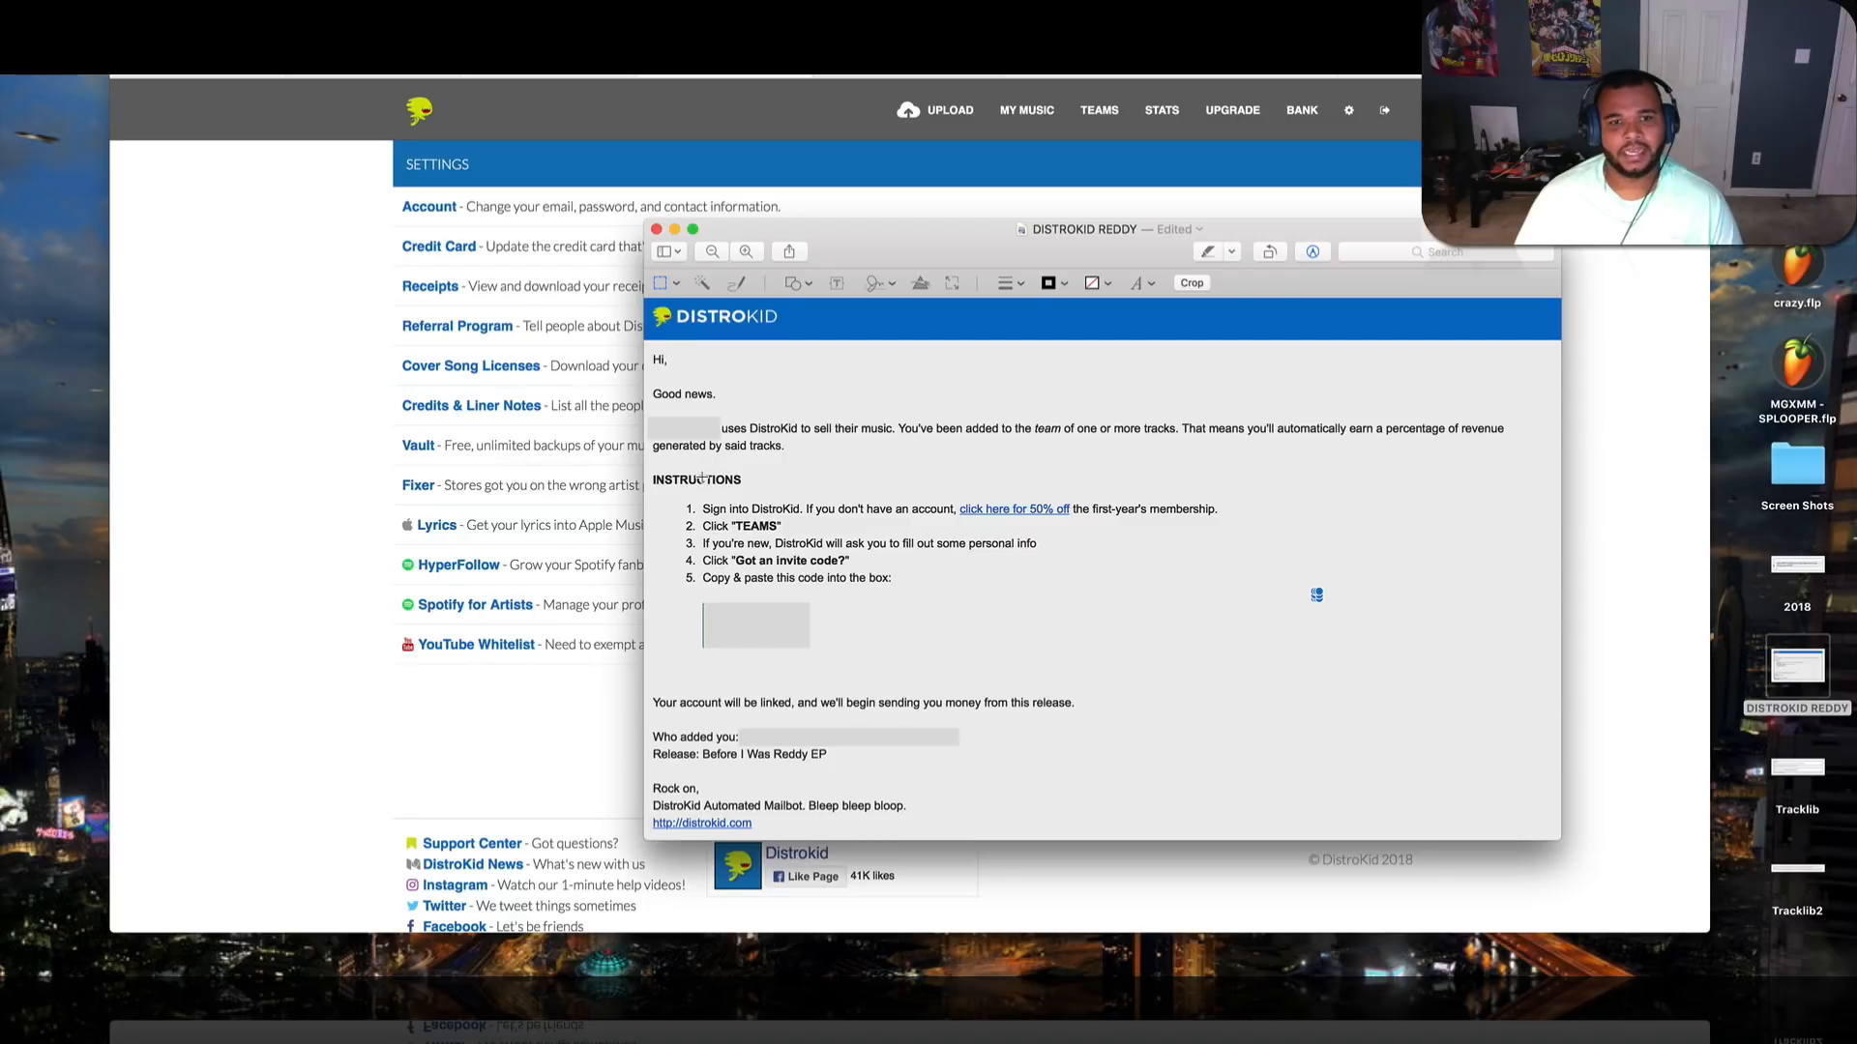
pyautogui.moveTo(1236, 518)
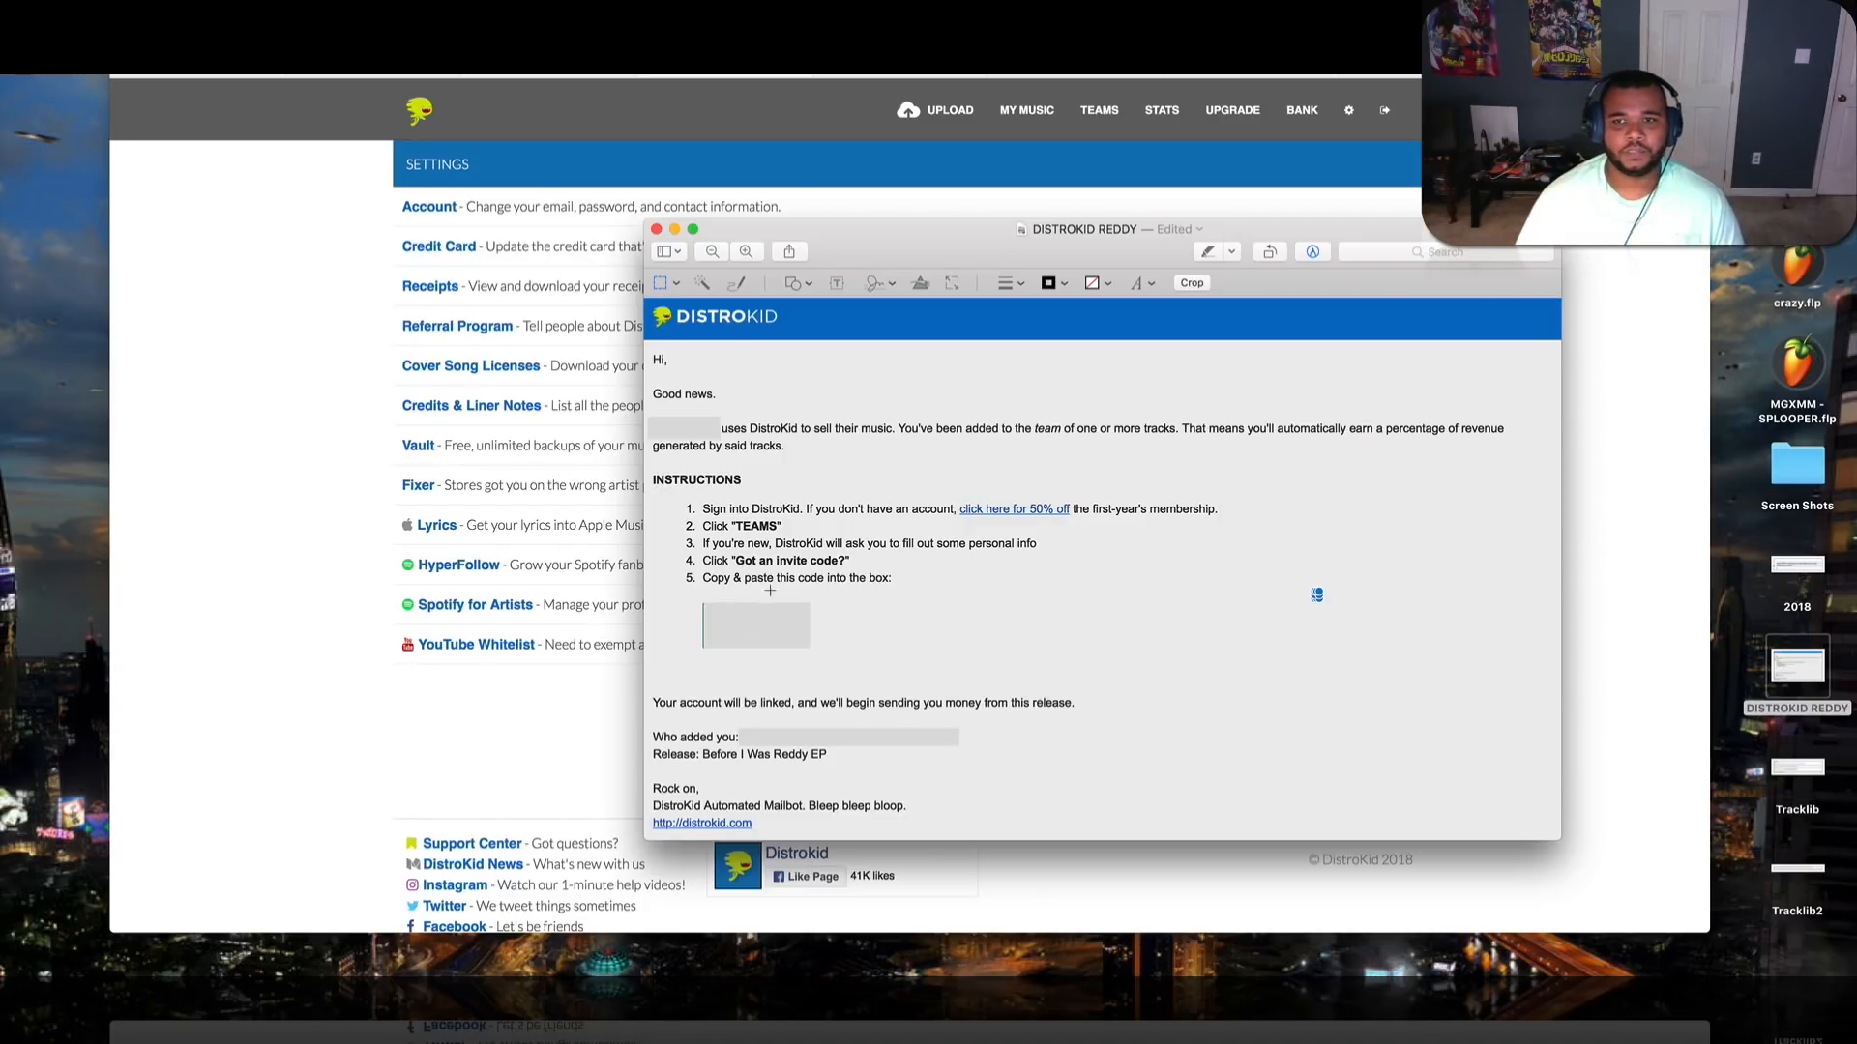
pyautogui.moveTo(1609, 426)
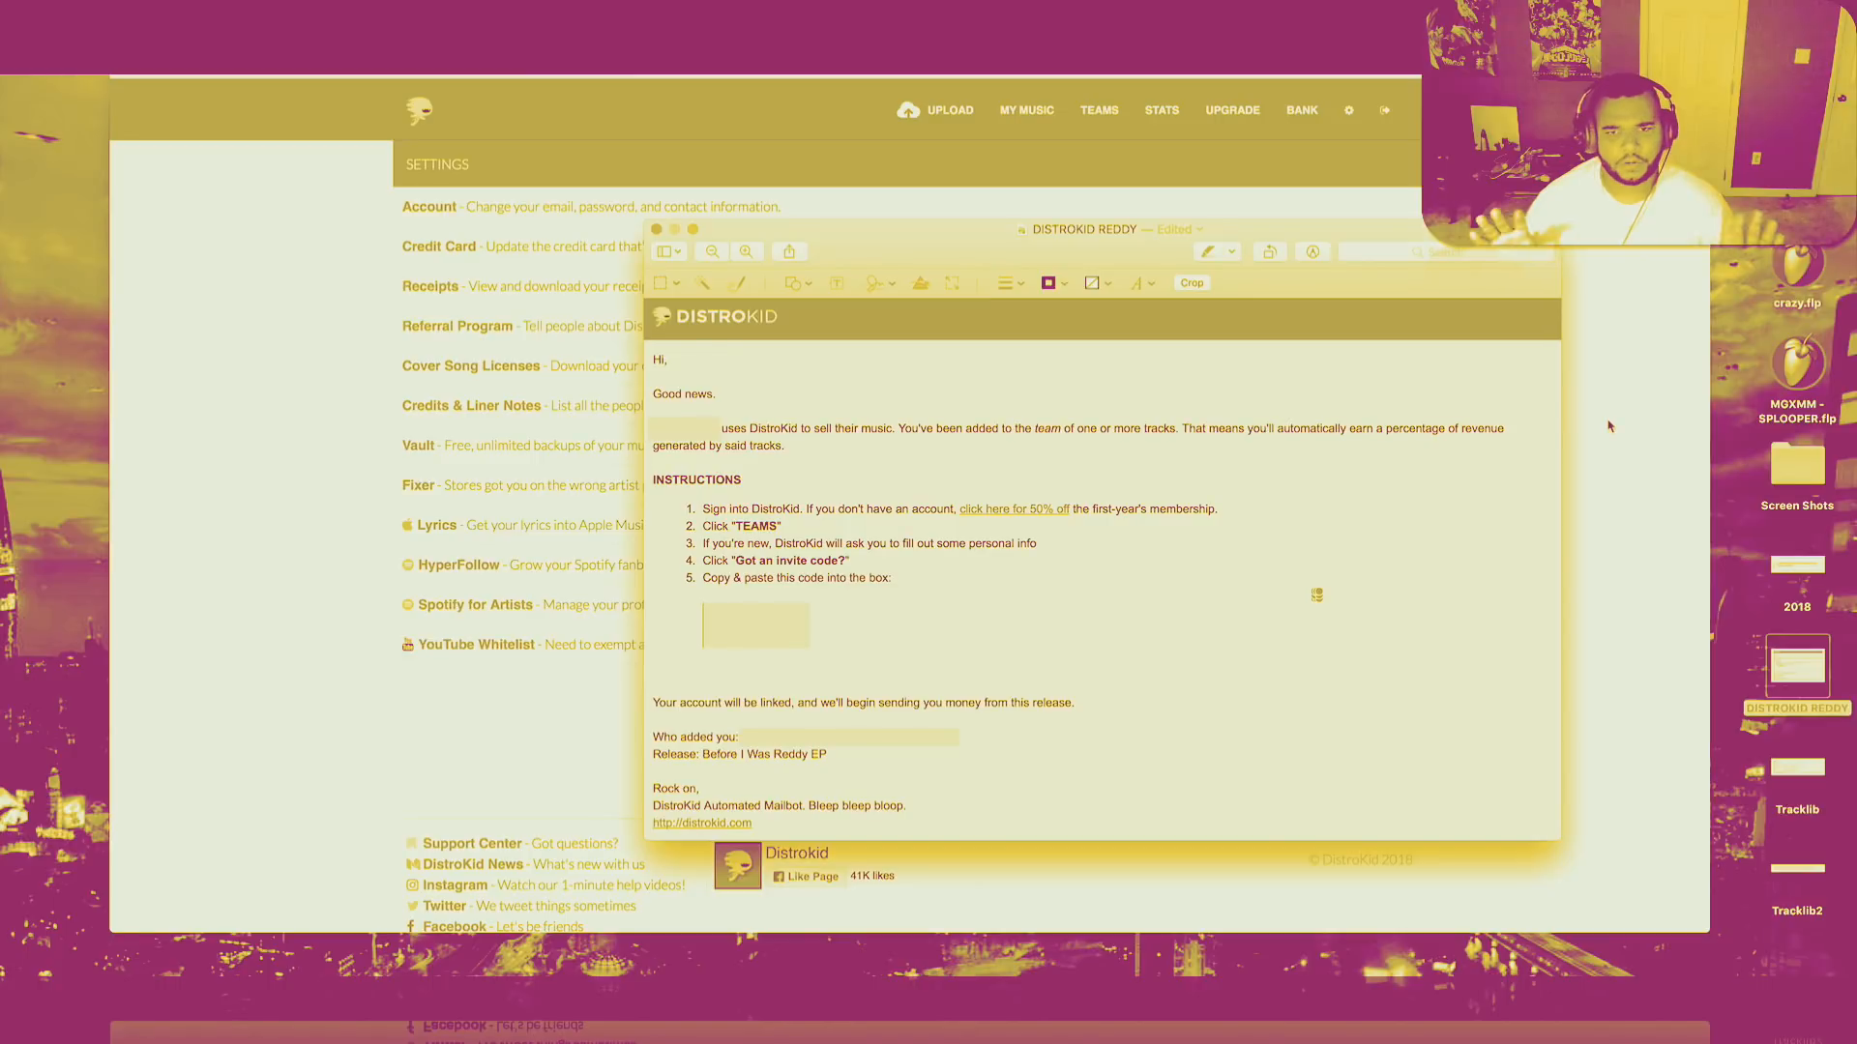
# Go to Teams and reveal the invite-code entry field for joining a team
pyautogui.click(1098, 108)
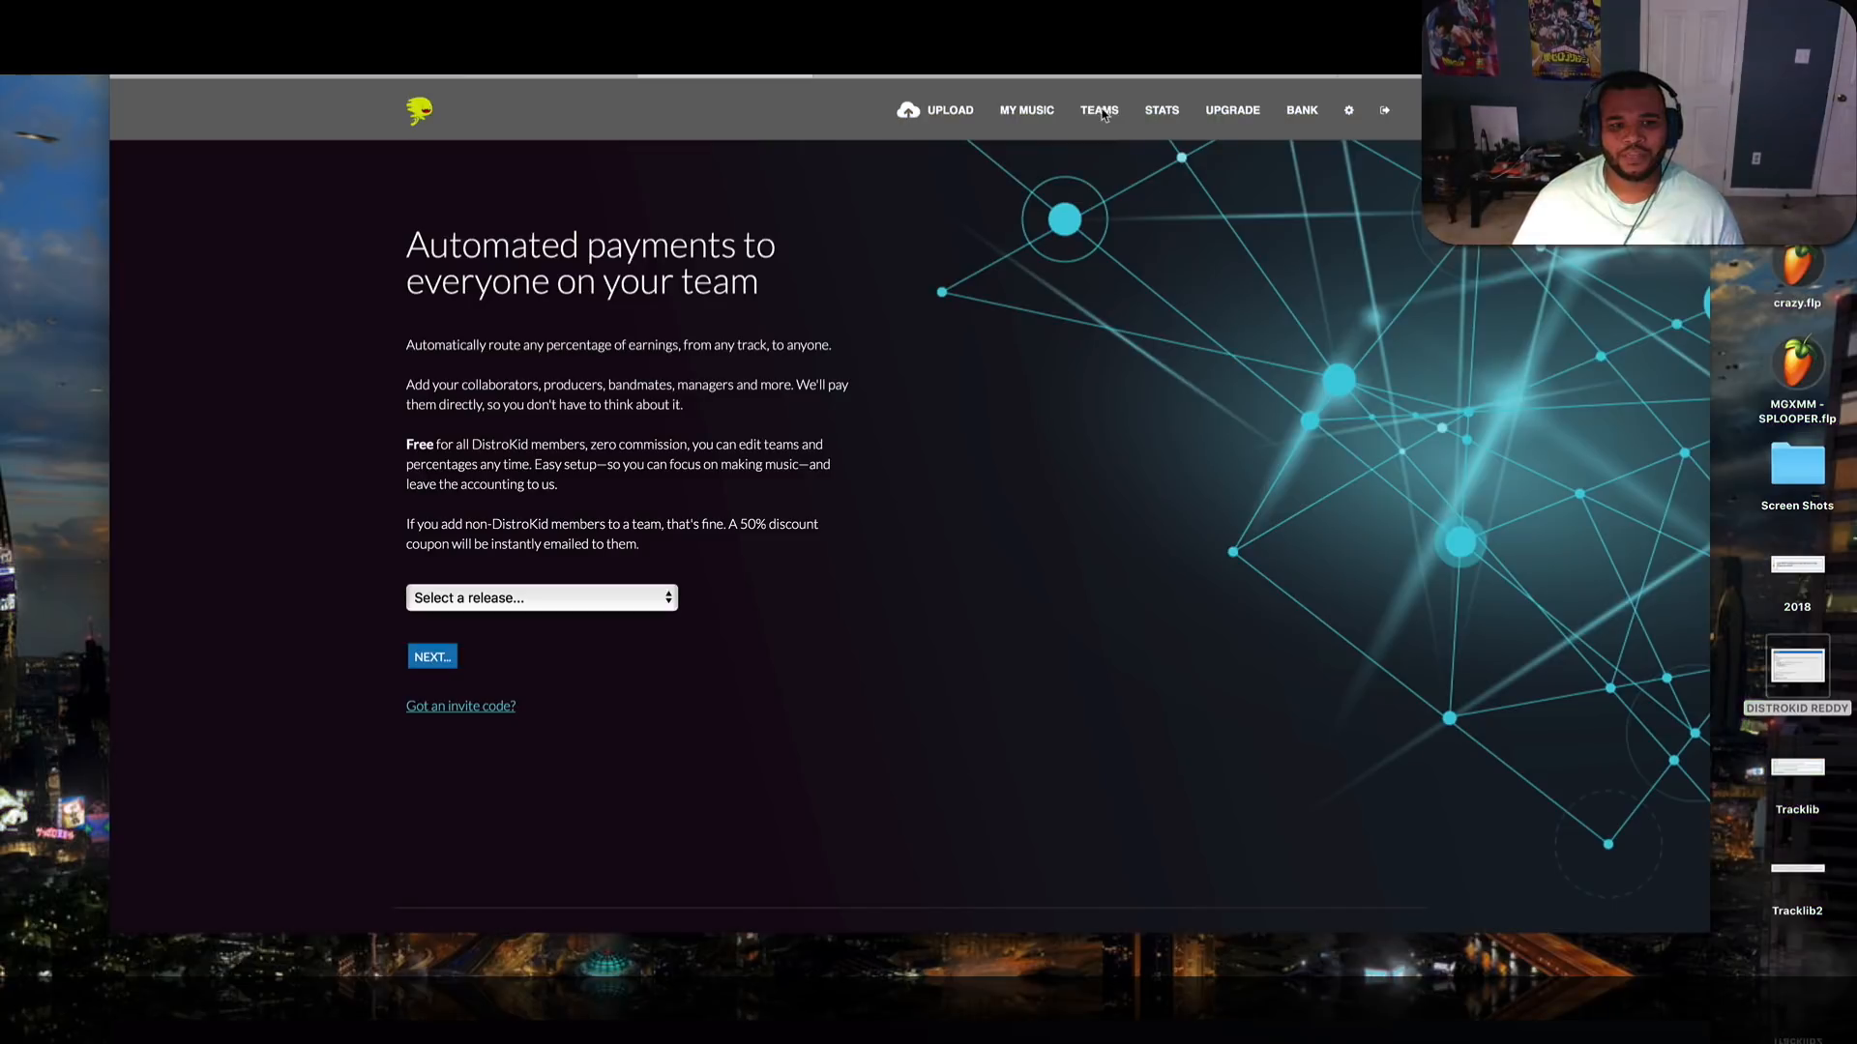
pyautogui.moveTo(546, 667)
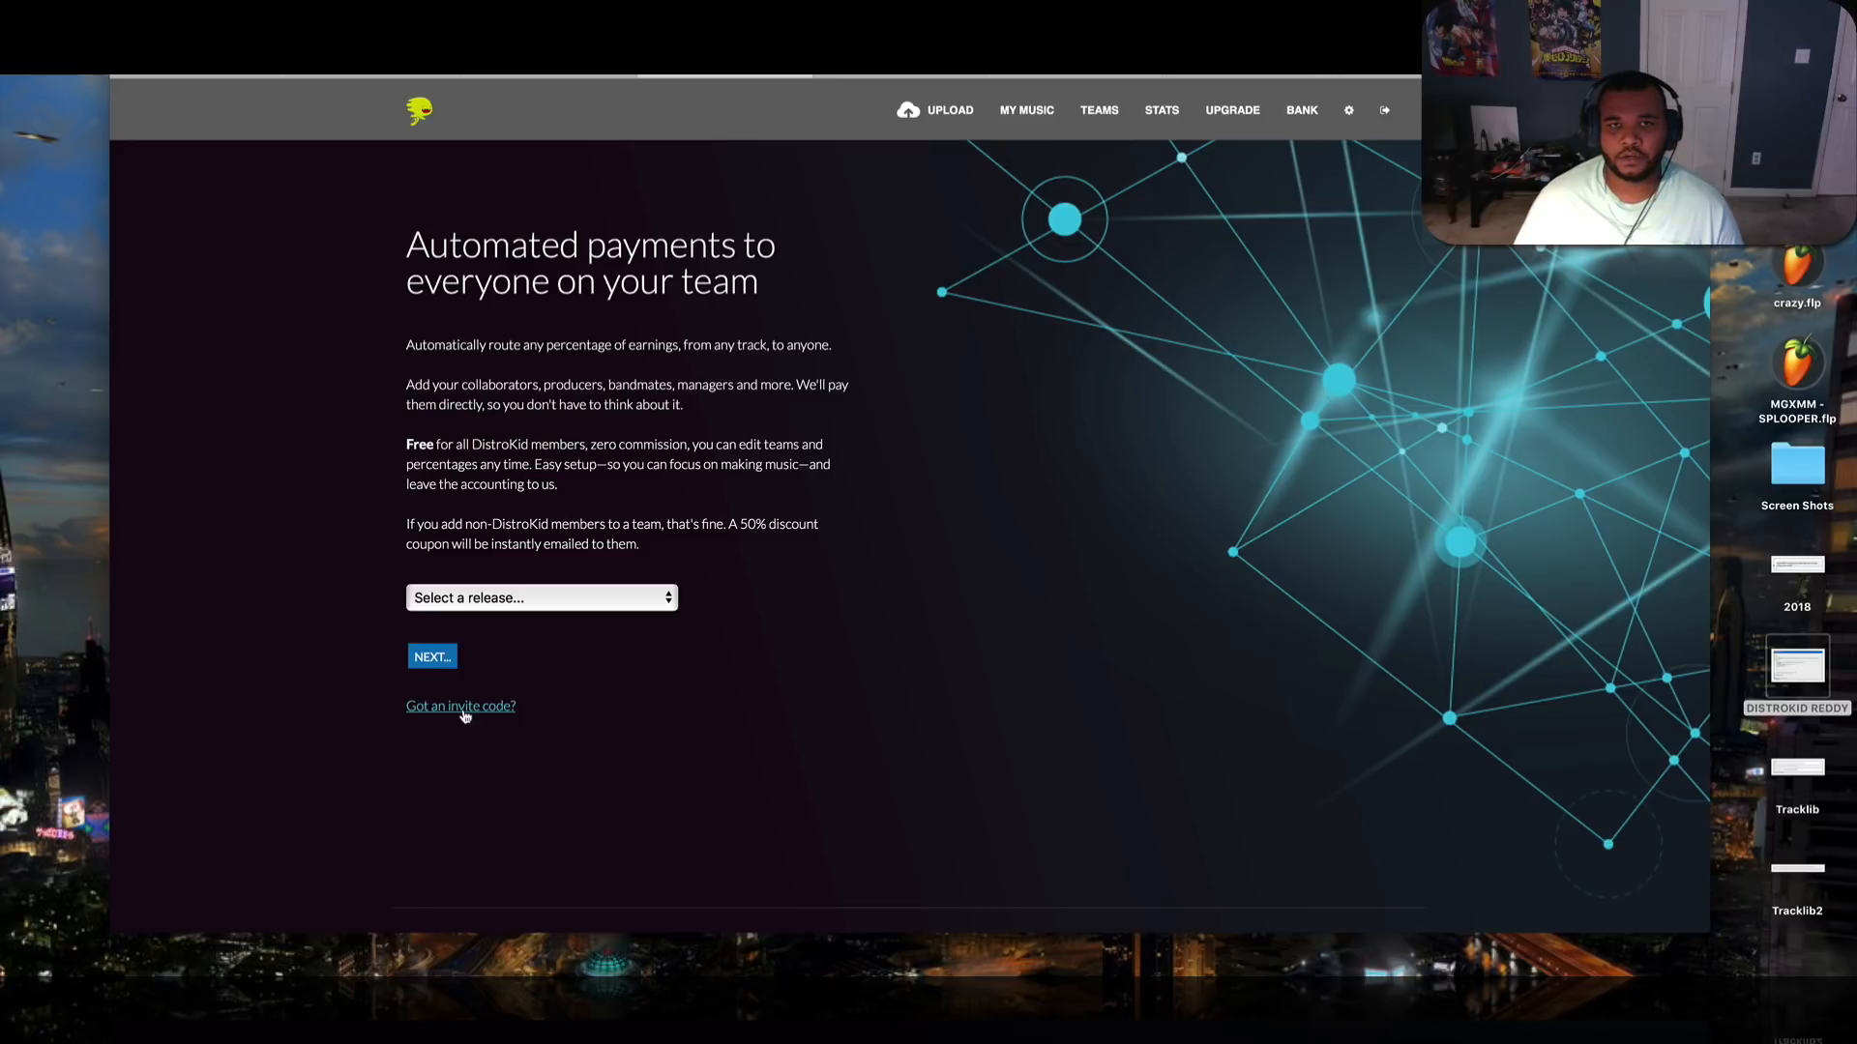
pyautogui.click(460, 706)
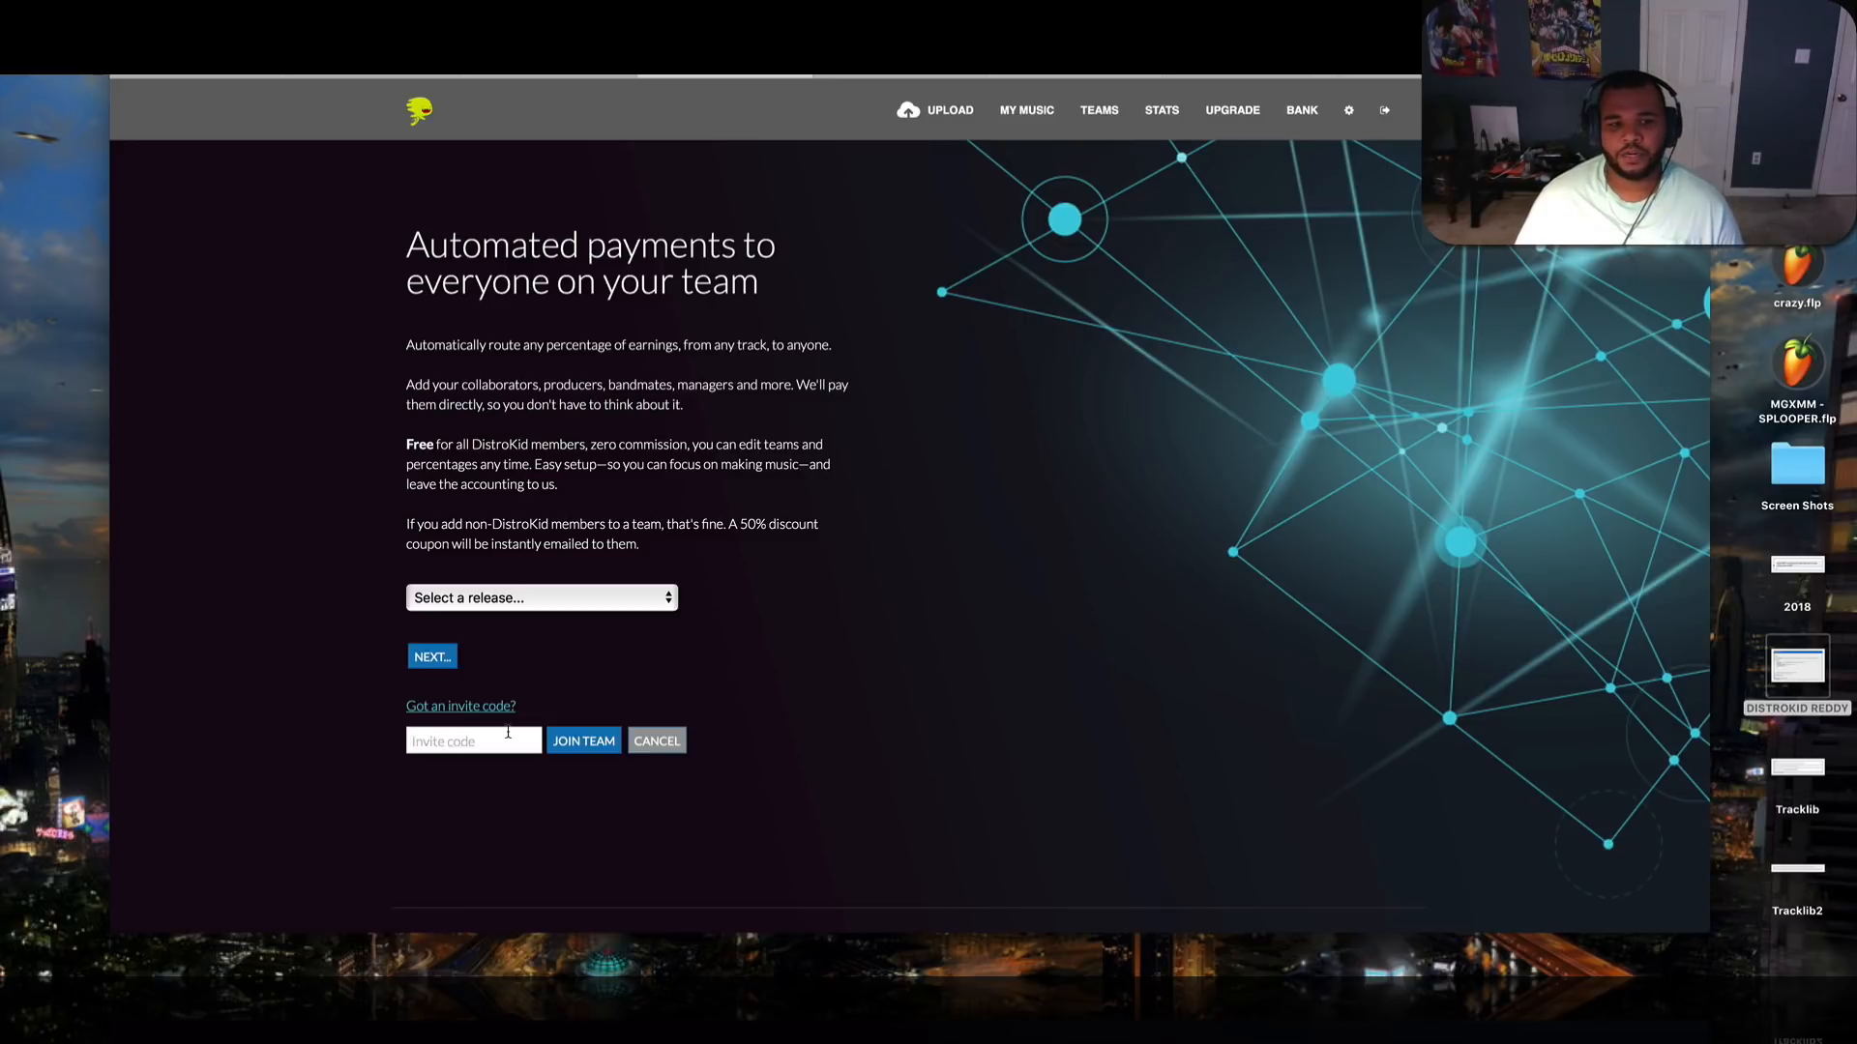
pyautogui.moveTo(924, 613)
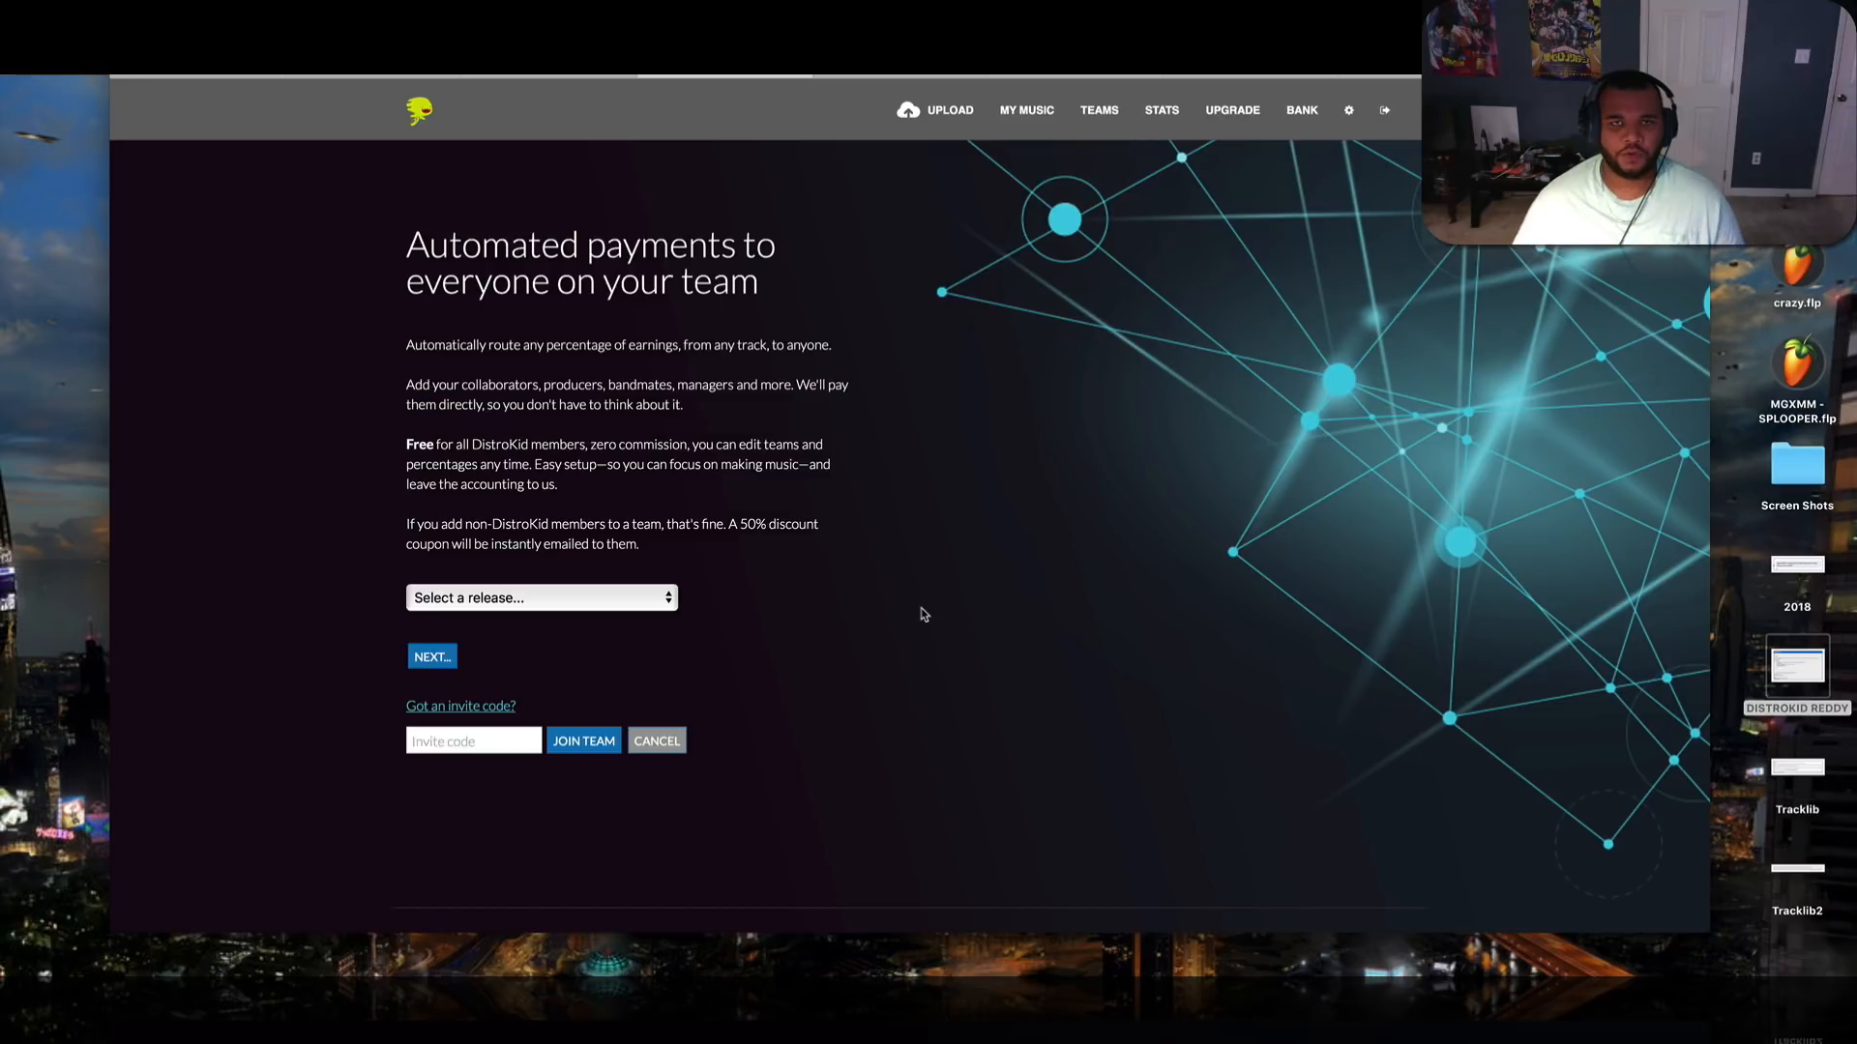
pyautogui.moveTo(595, 603)
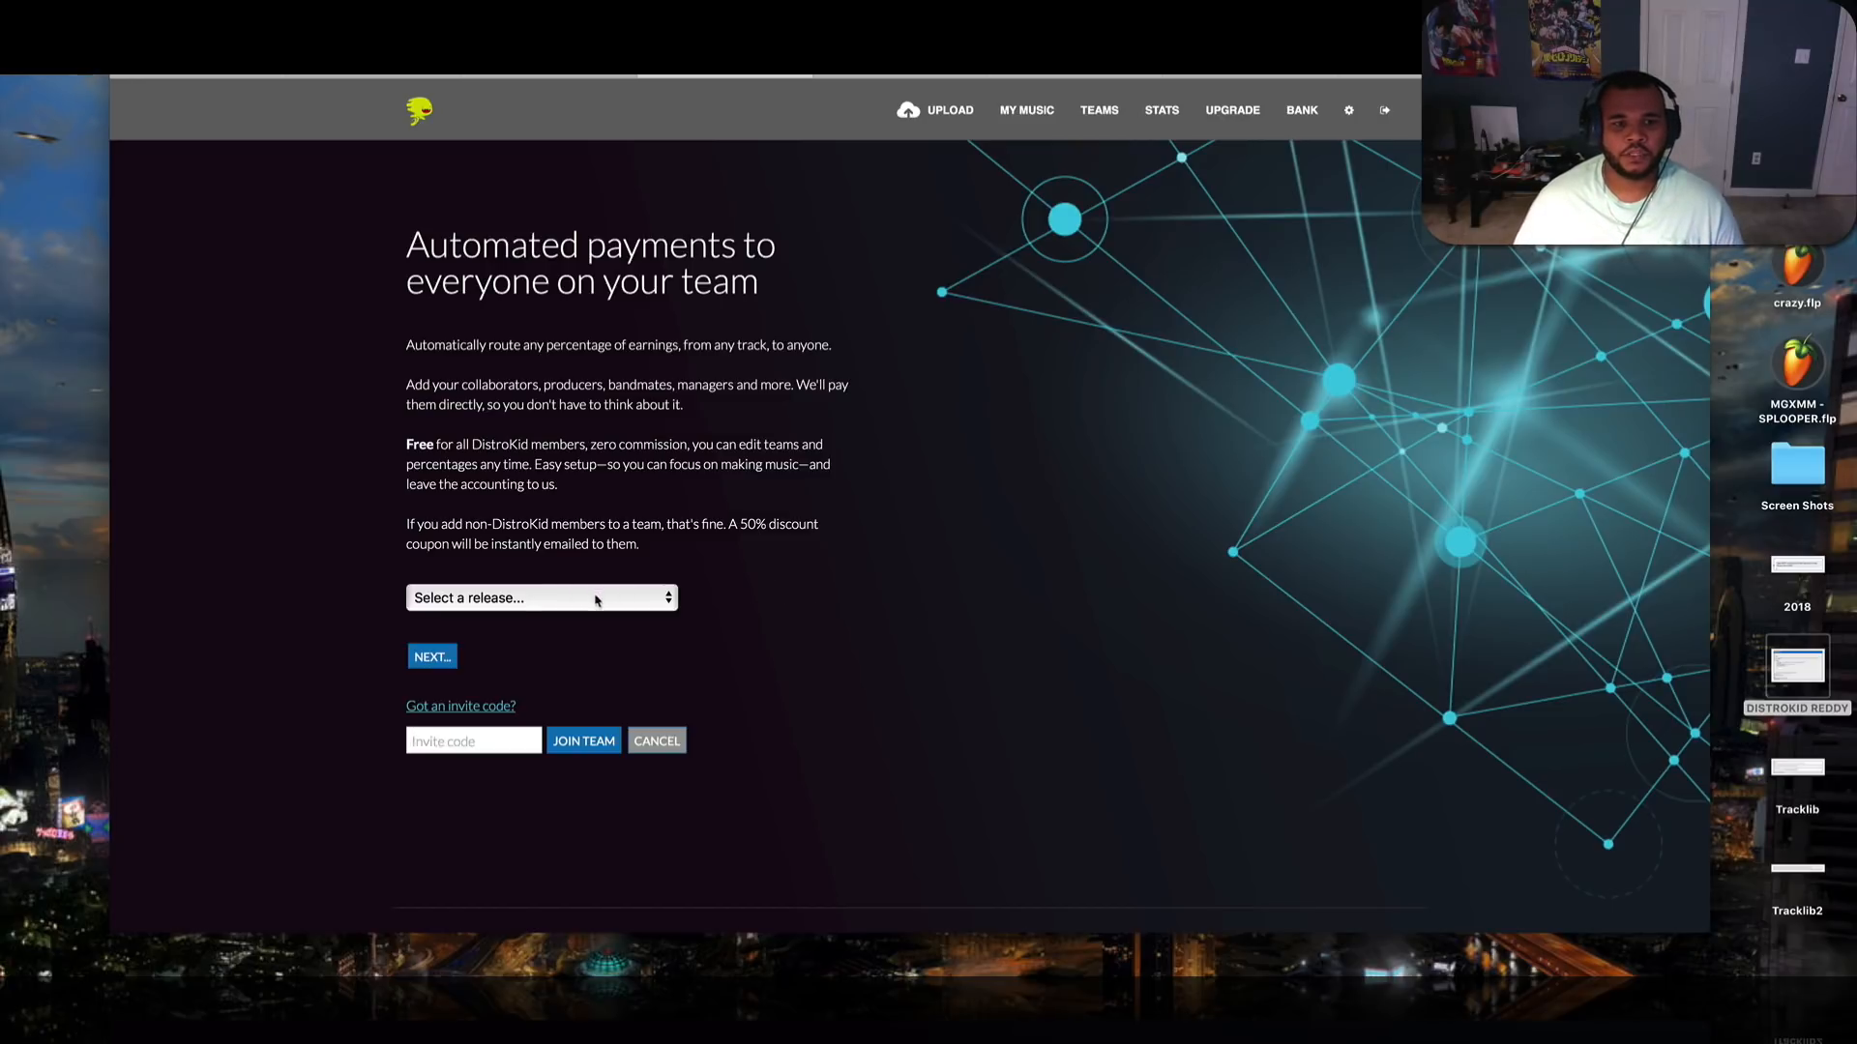
# Add a second, unassigned collaborator row to the Love Moon team at a 0% share
pyautogui.click(540, 598)
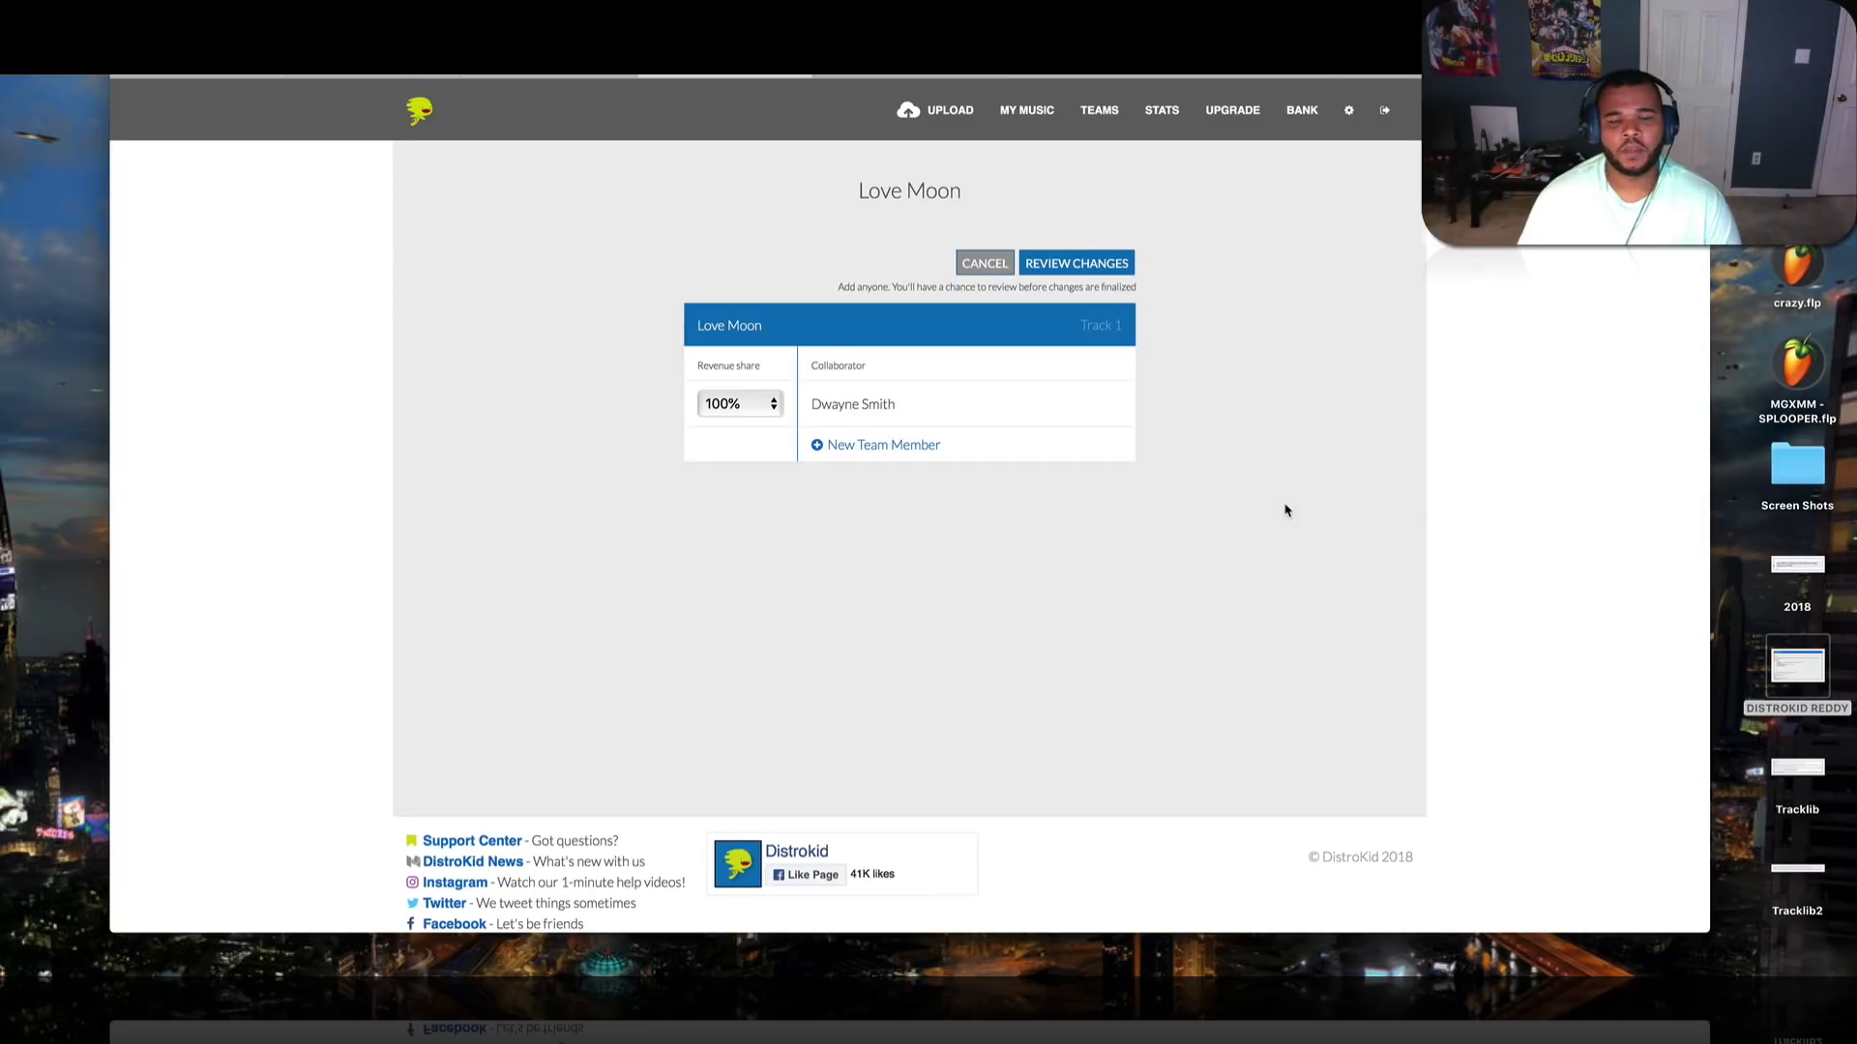
pyautogui.moveTo(882, 445)
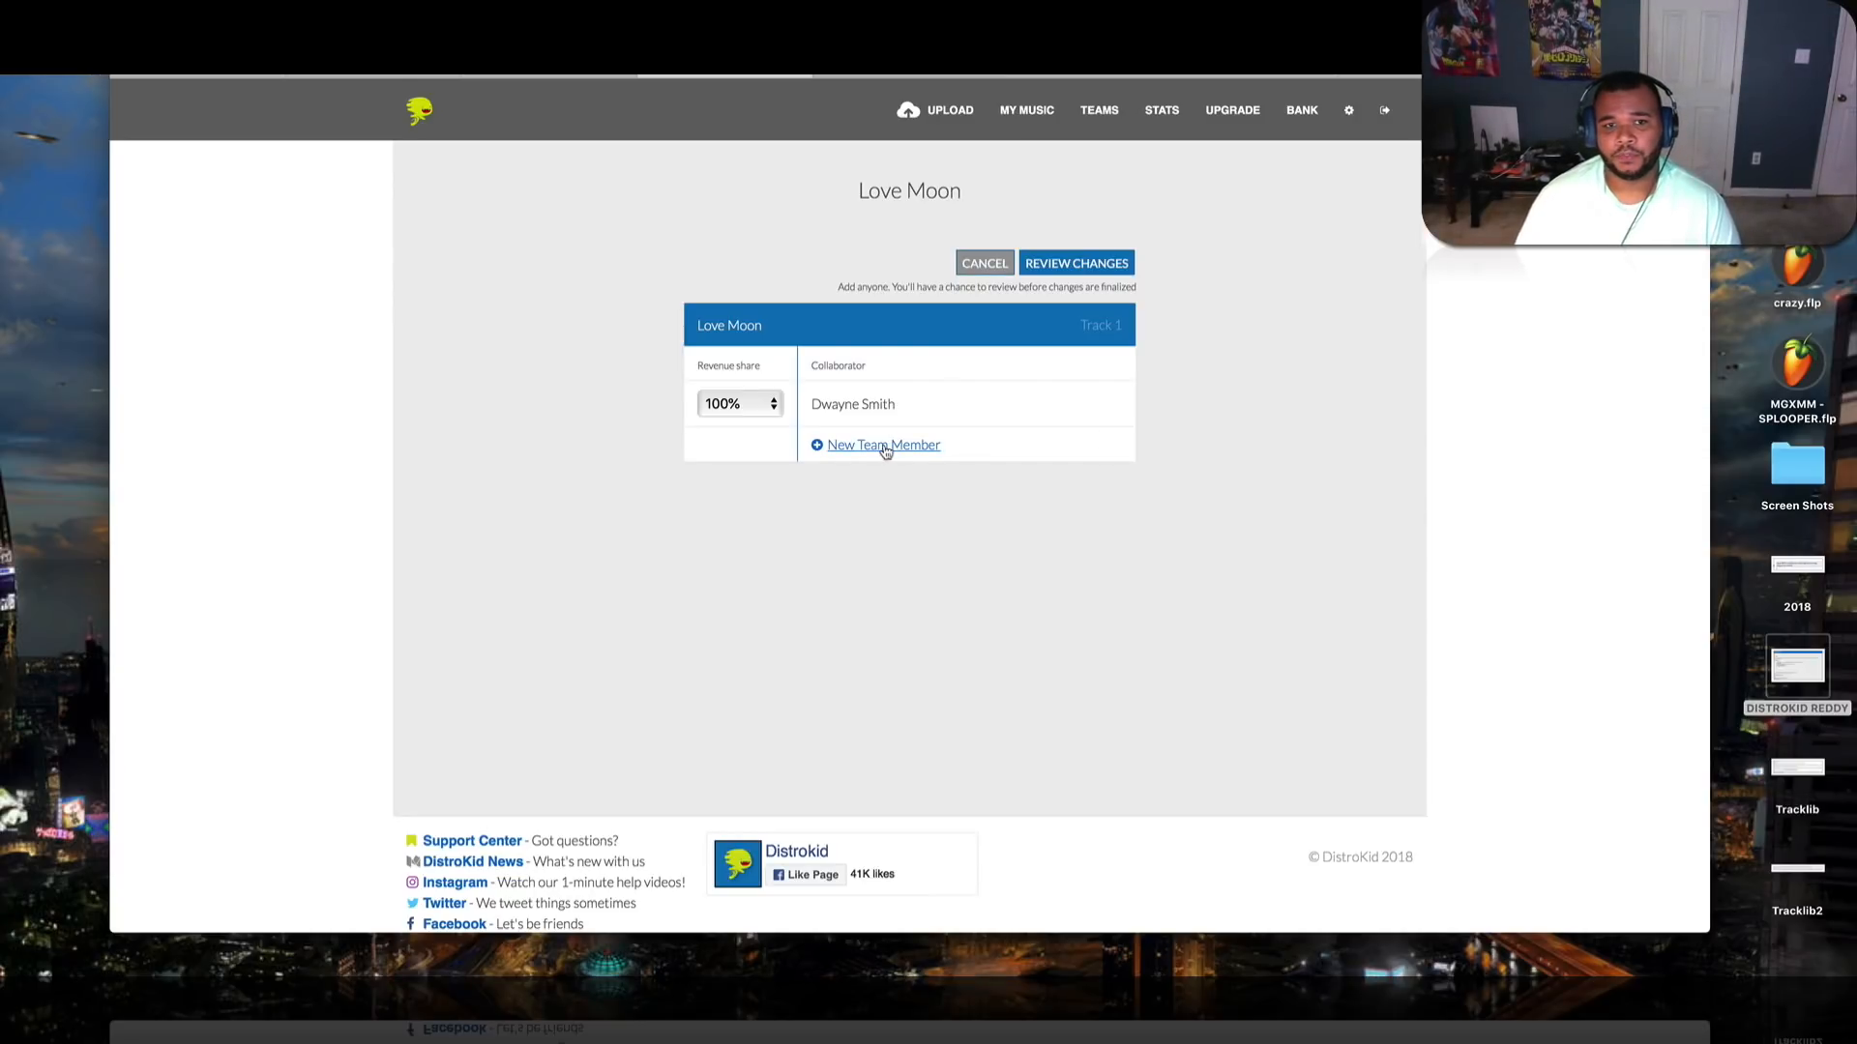
pyautogui.click(884, 445)
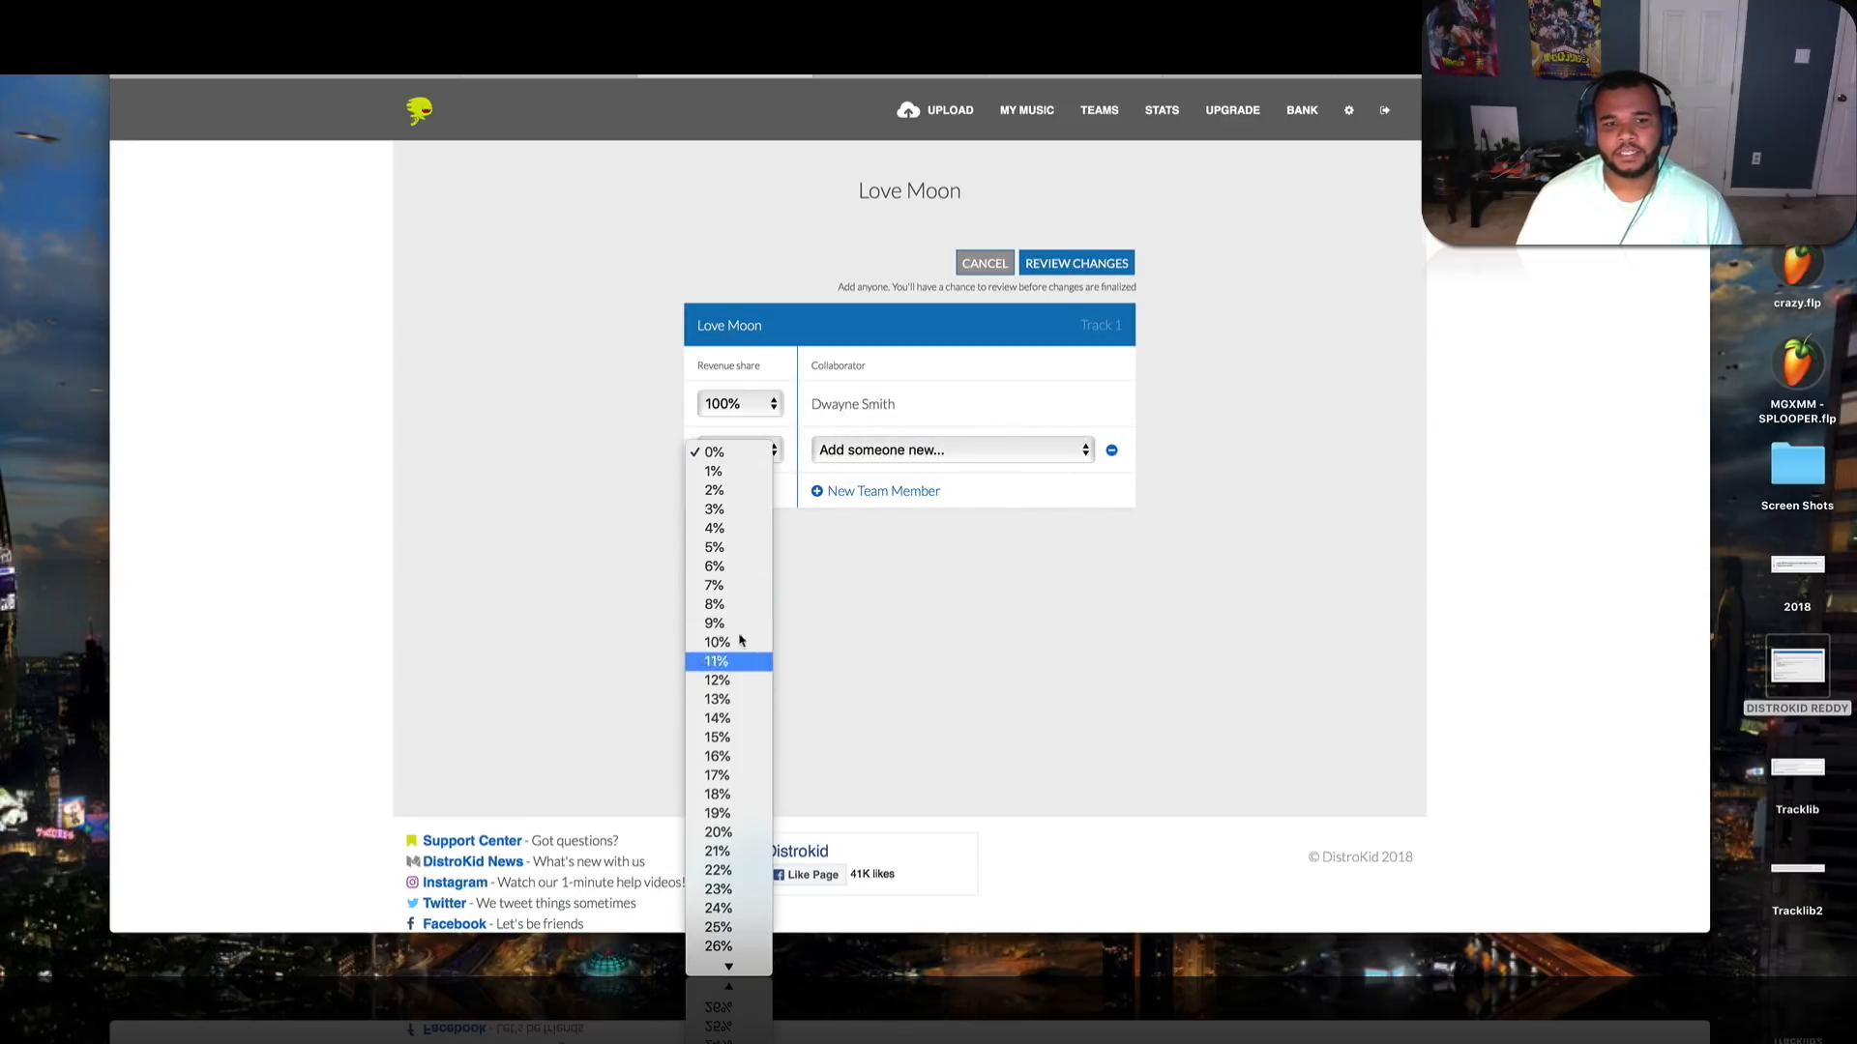
pyautogui.click(713, 450)
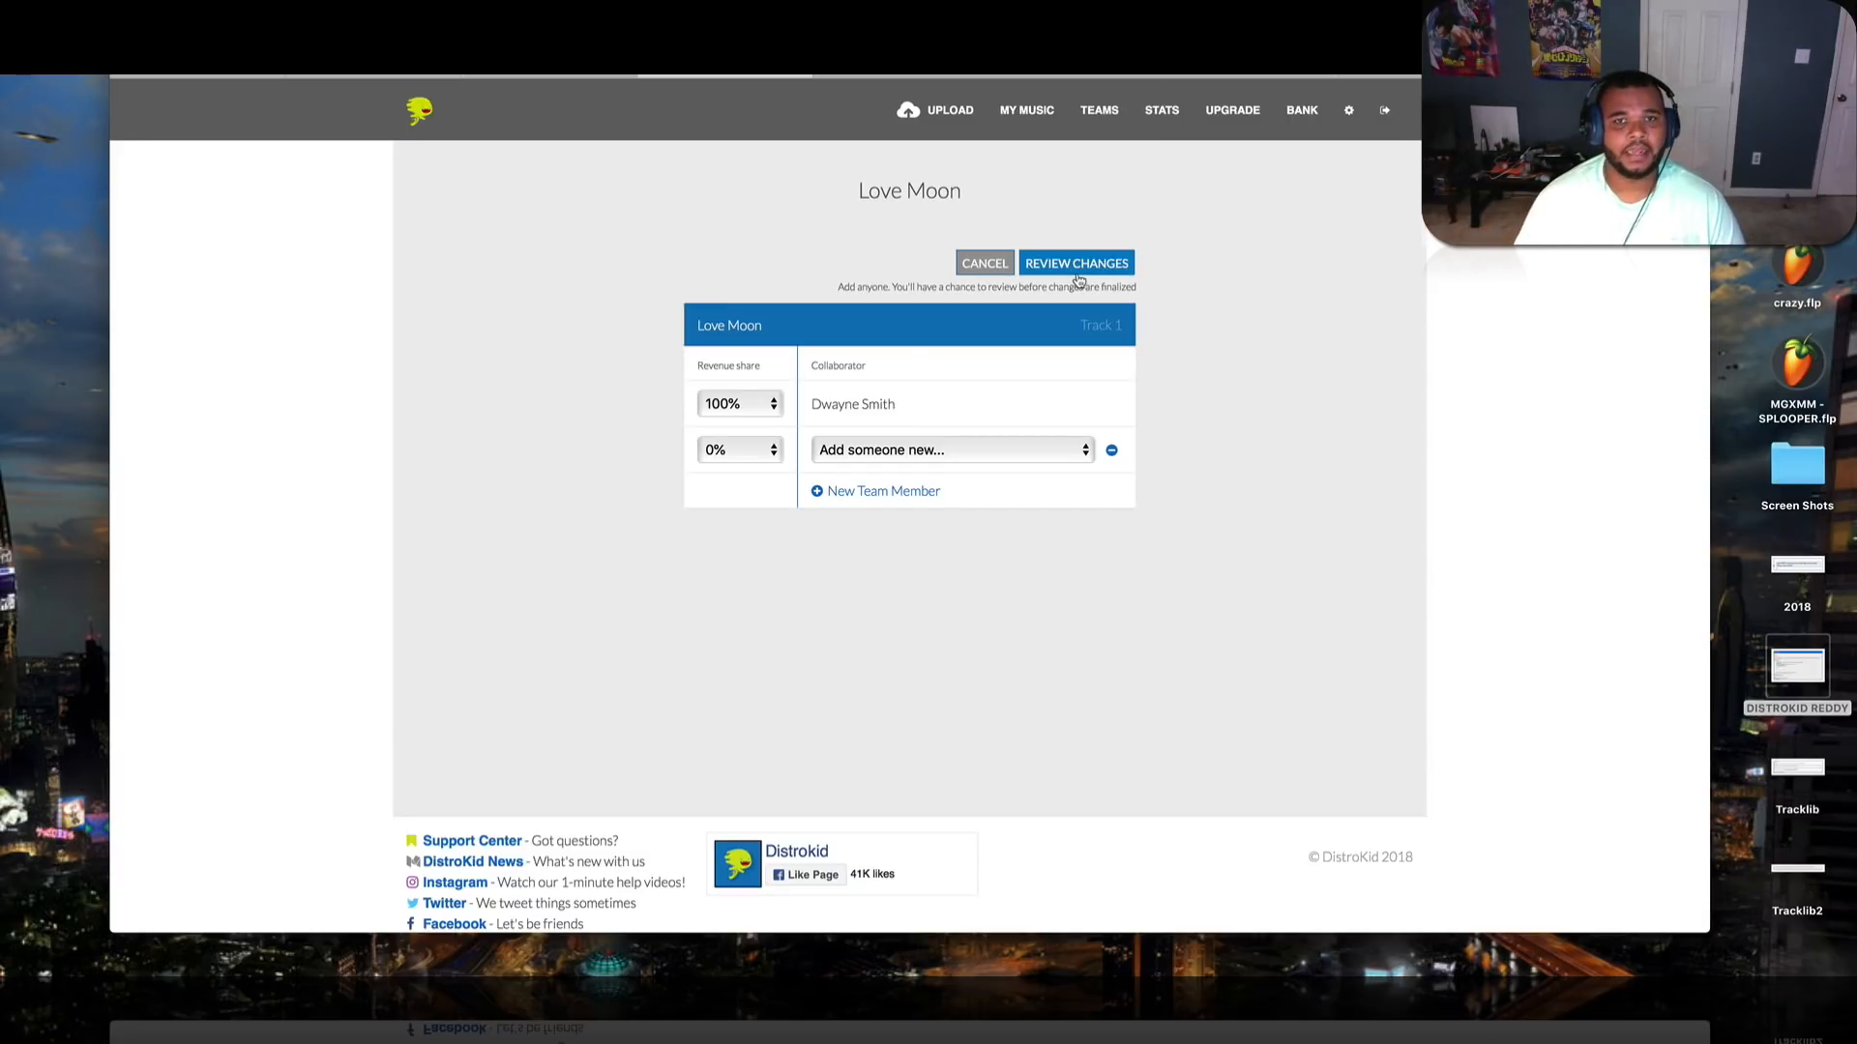
pyautogui.moveTo(1042, 245)
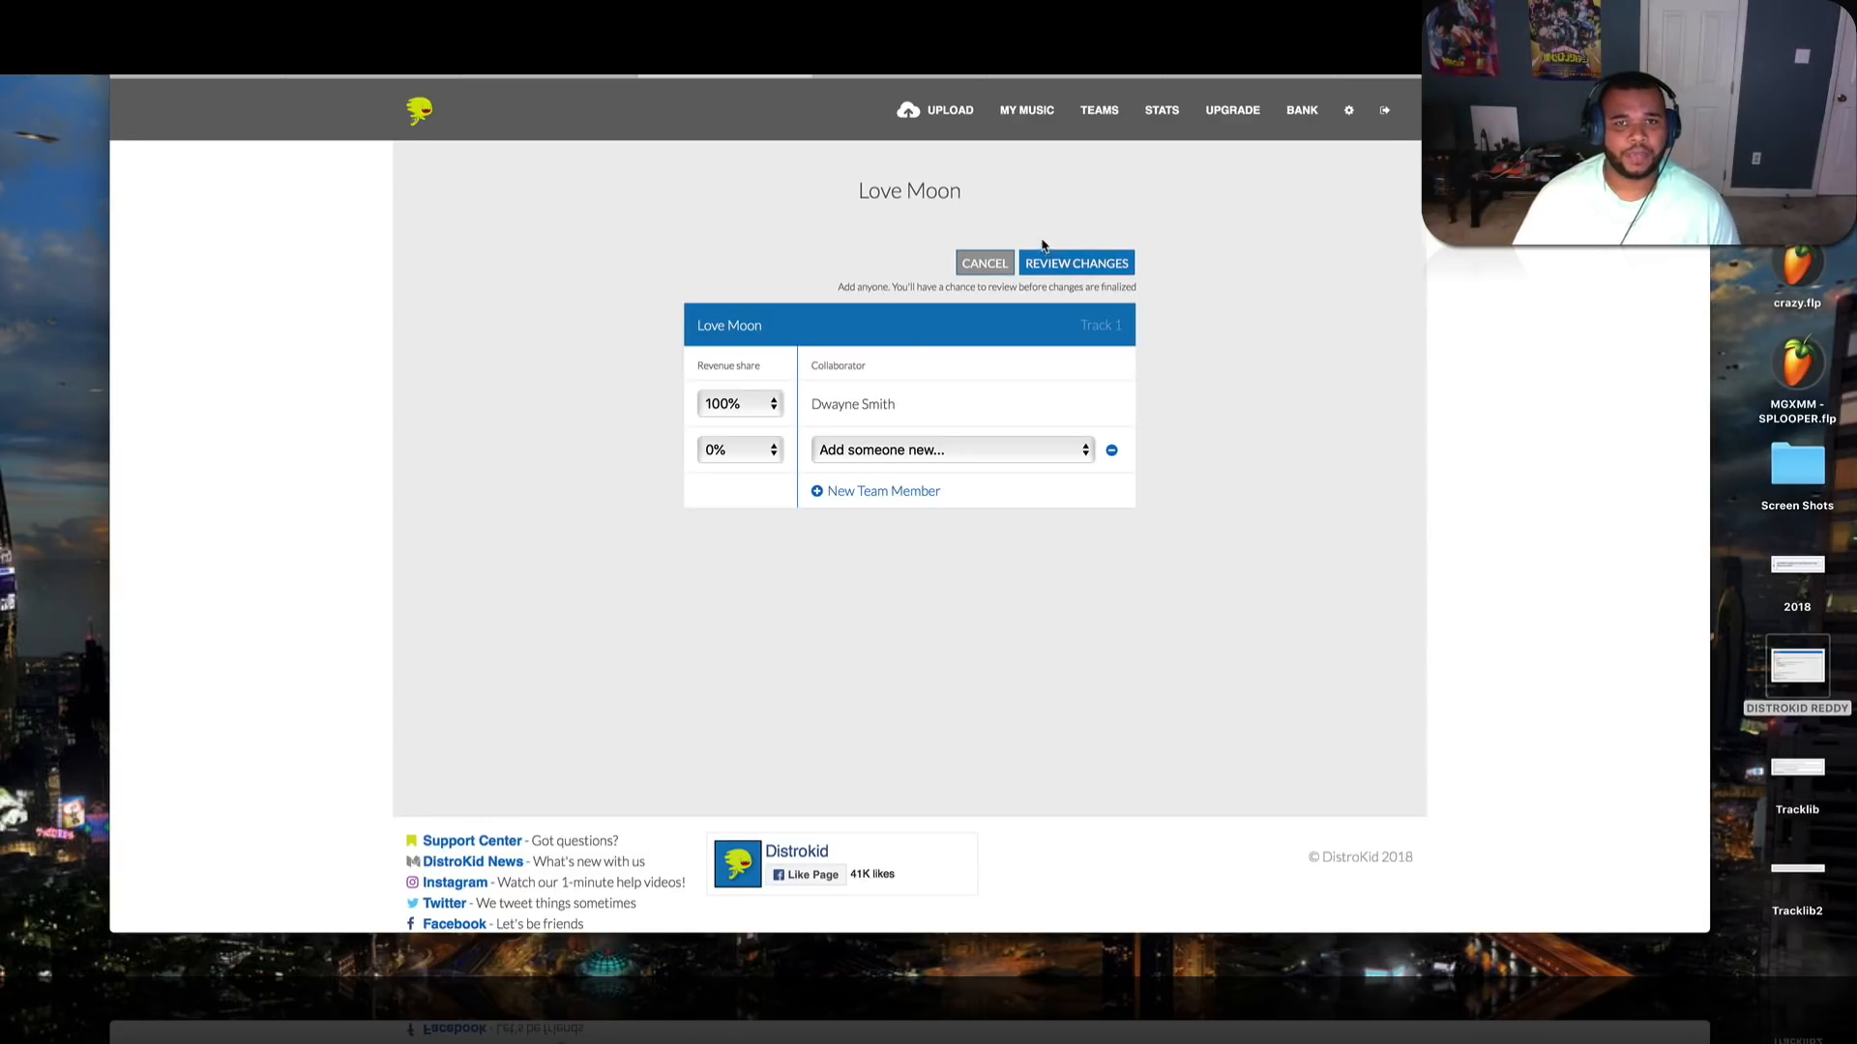
pyautogui.moveTo(1122, 193)
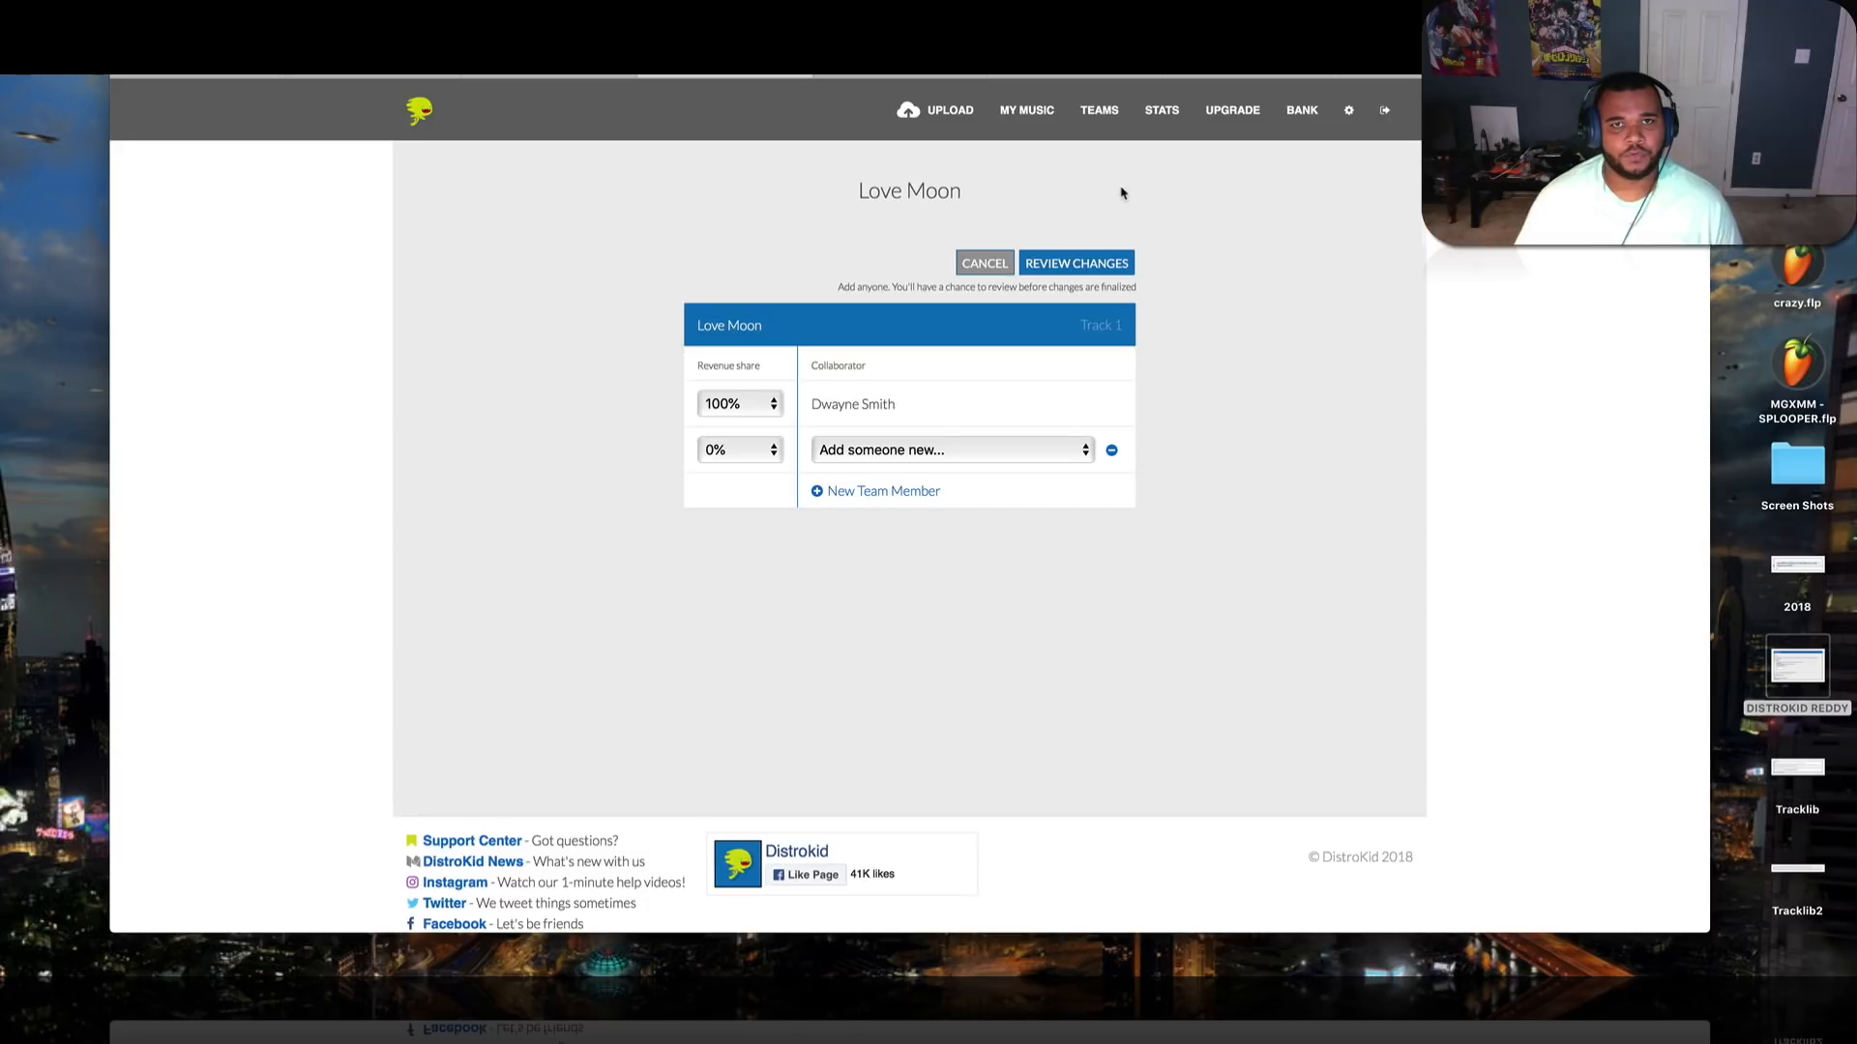
# Return to My Music showing both singles and five ReddyBeats songs at 50% earnings
pyautogui.click(984, 261)
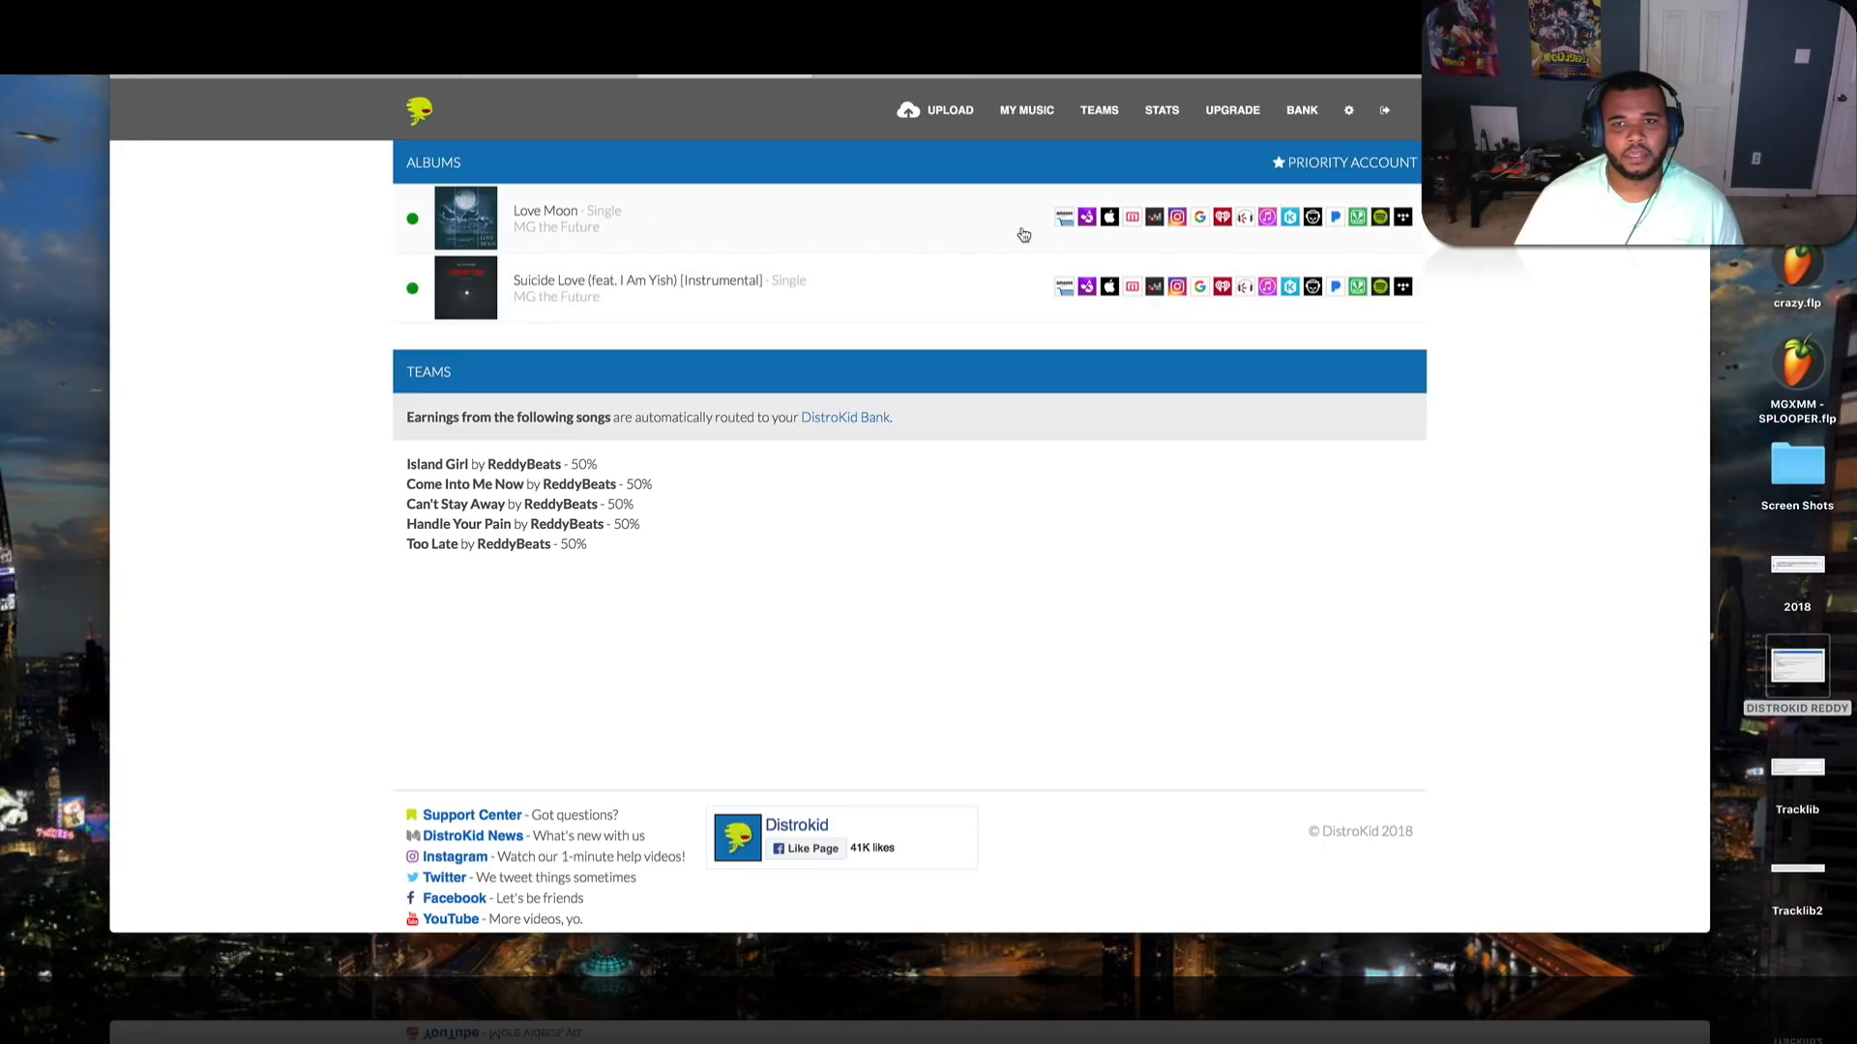
pyautogui.moveTo(1410, 226)
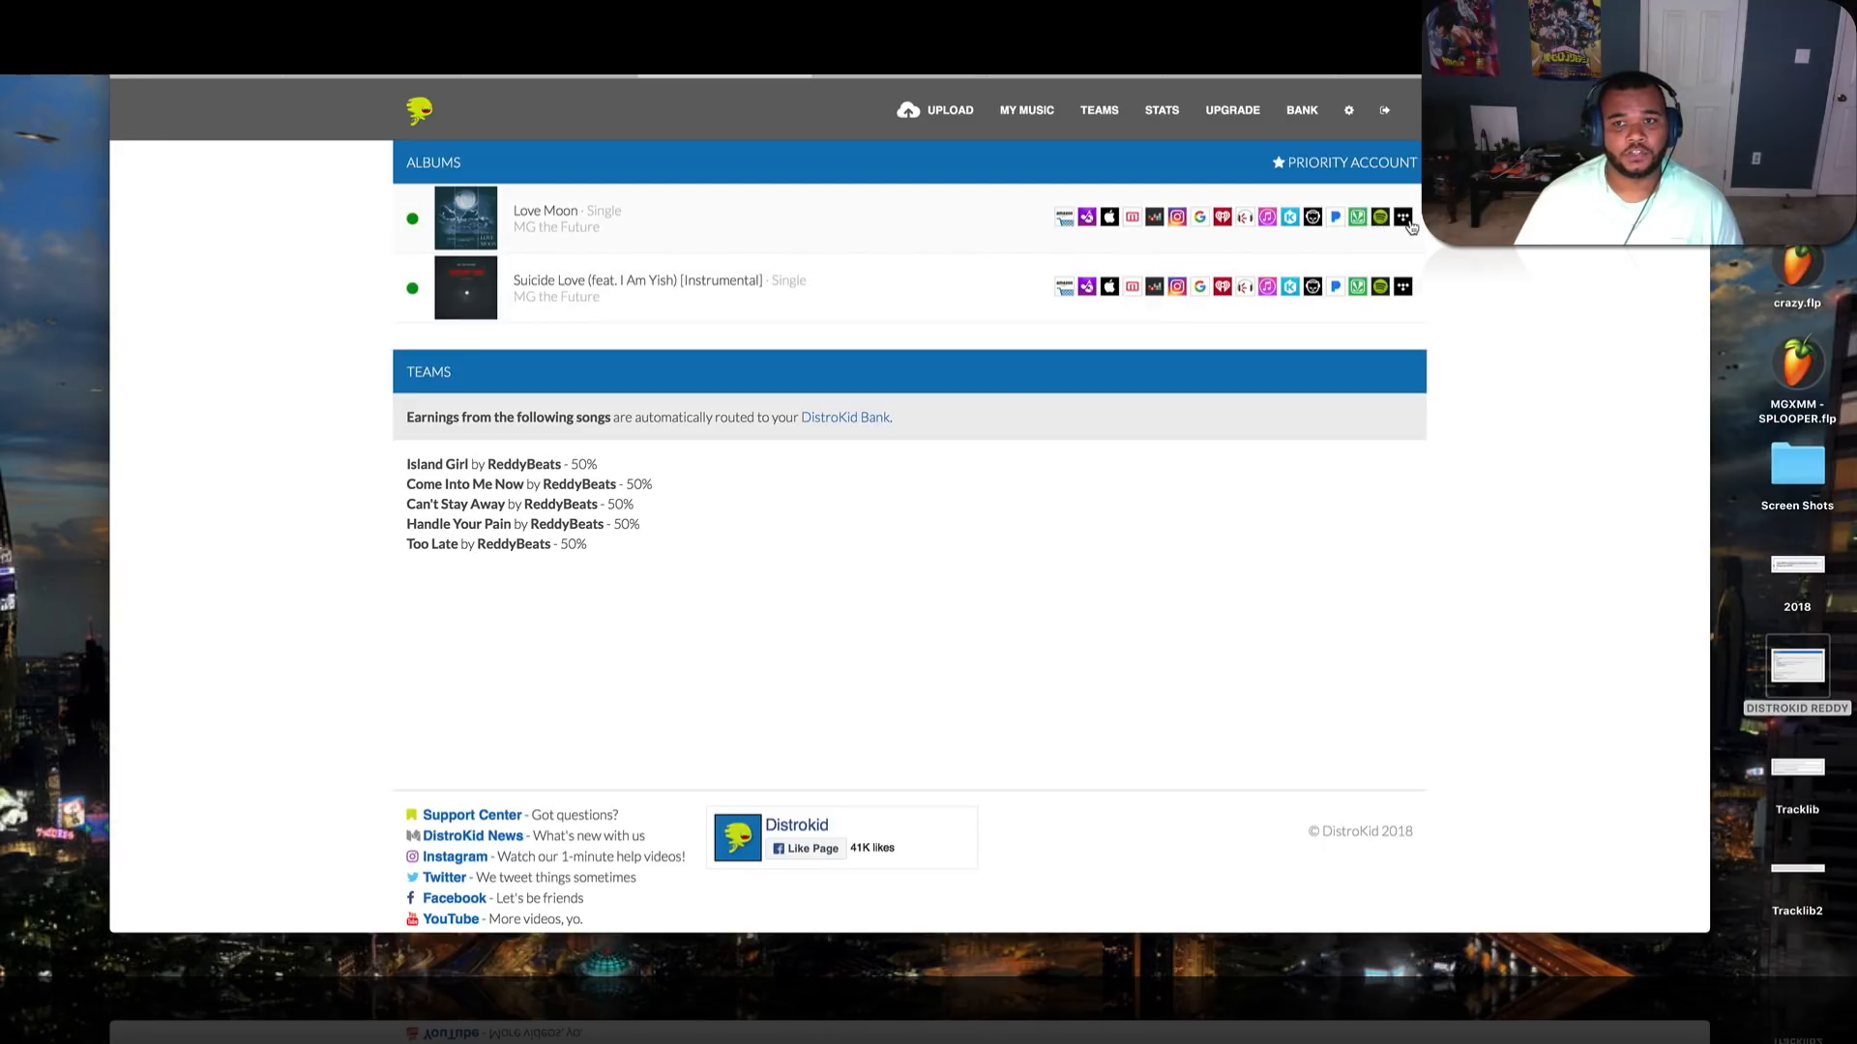
pyautogui.moveTo(750, 252)
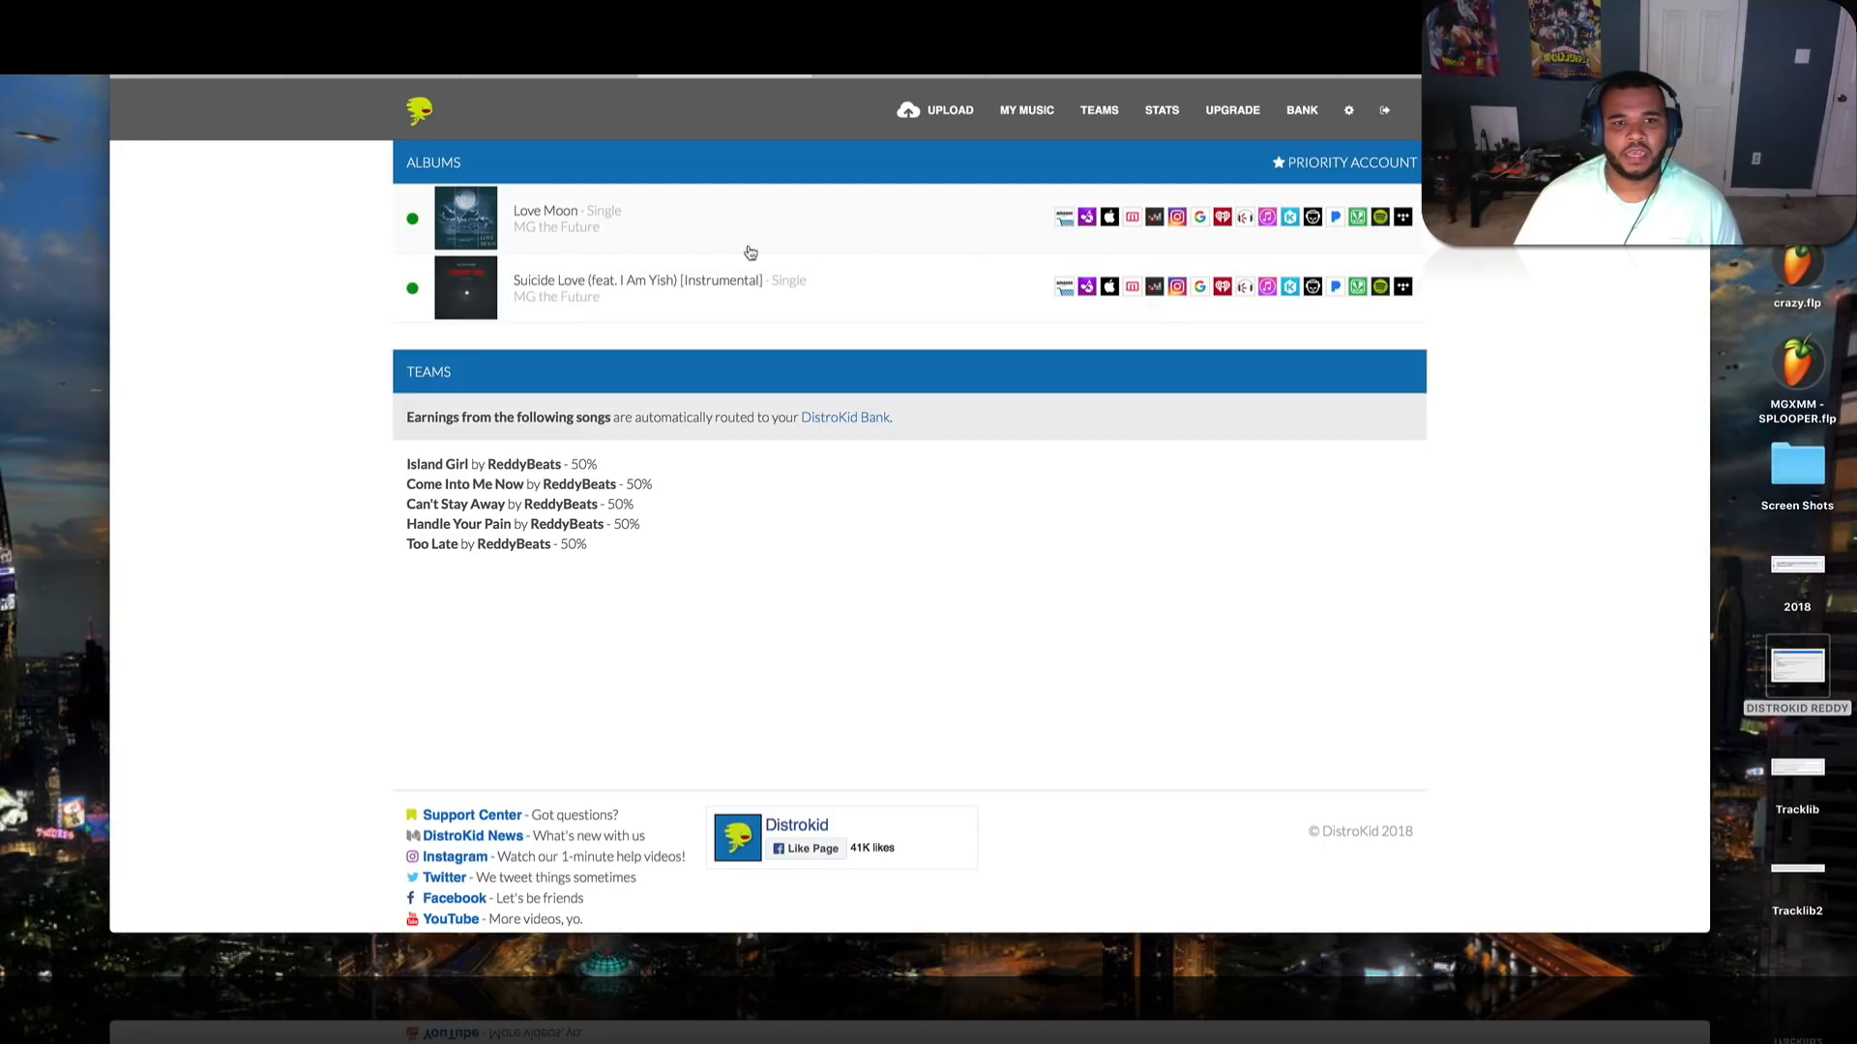
pyautogui.moveTo(640, 475)
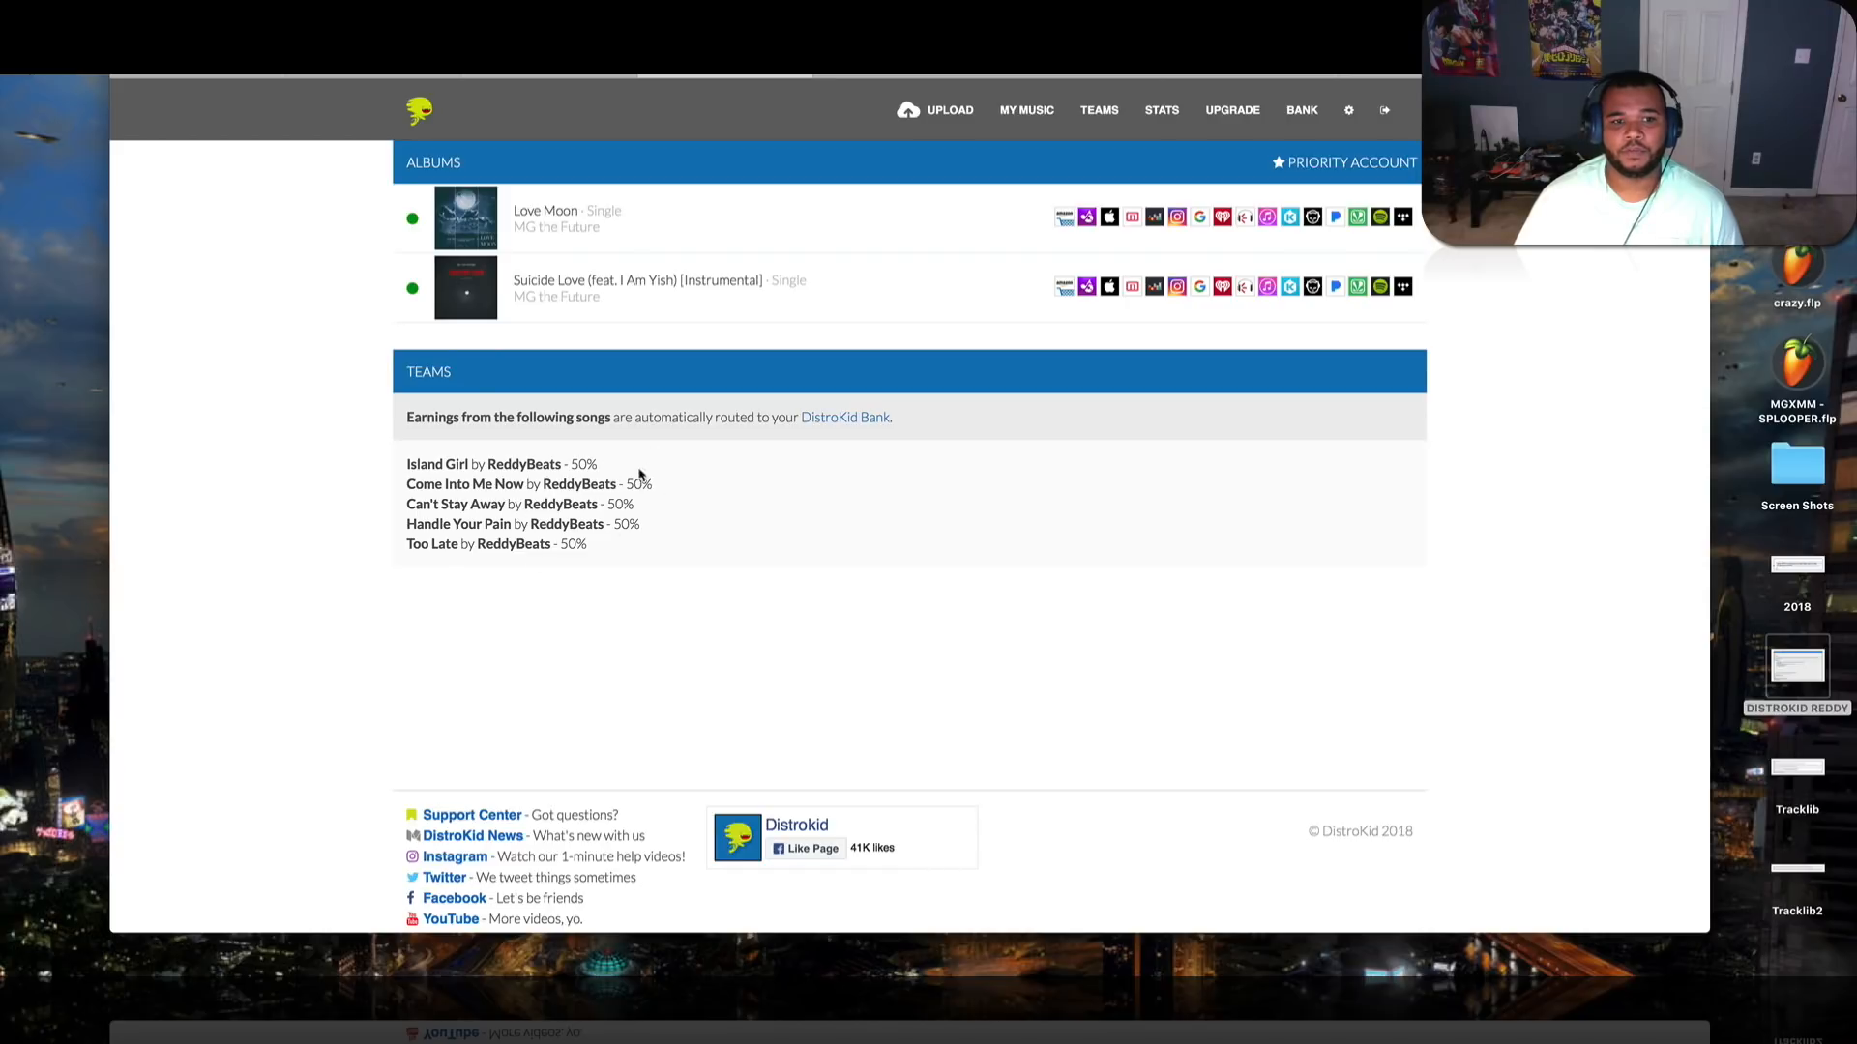
pyautogui.moveTo(613, 551)
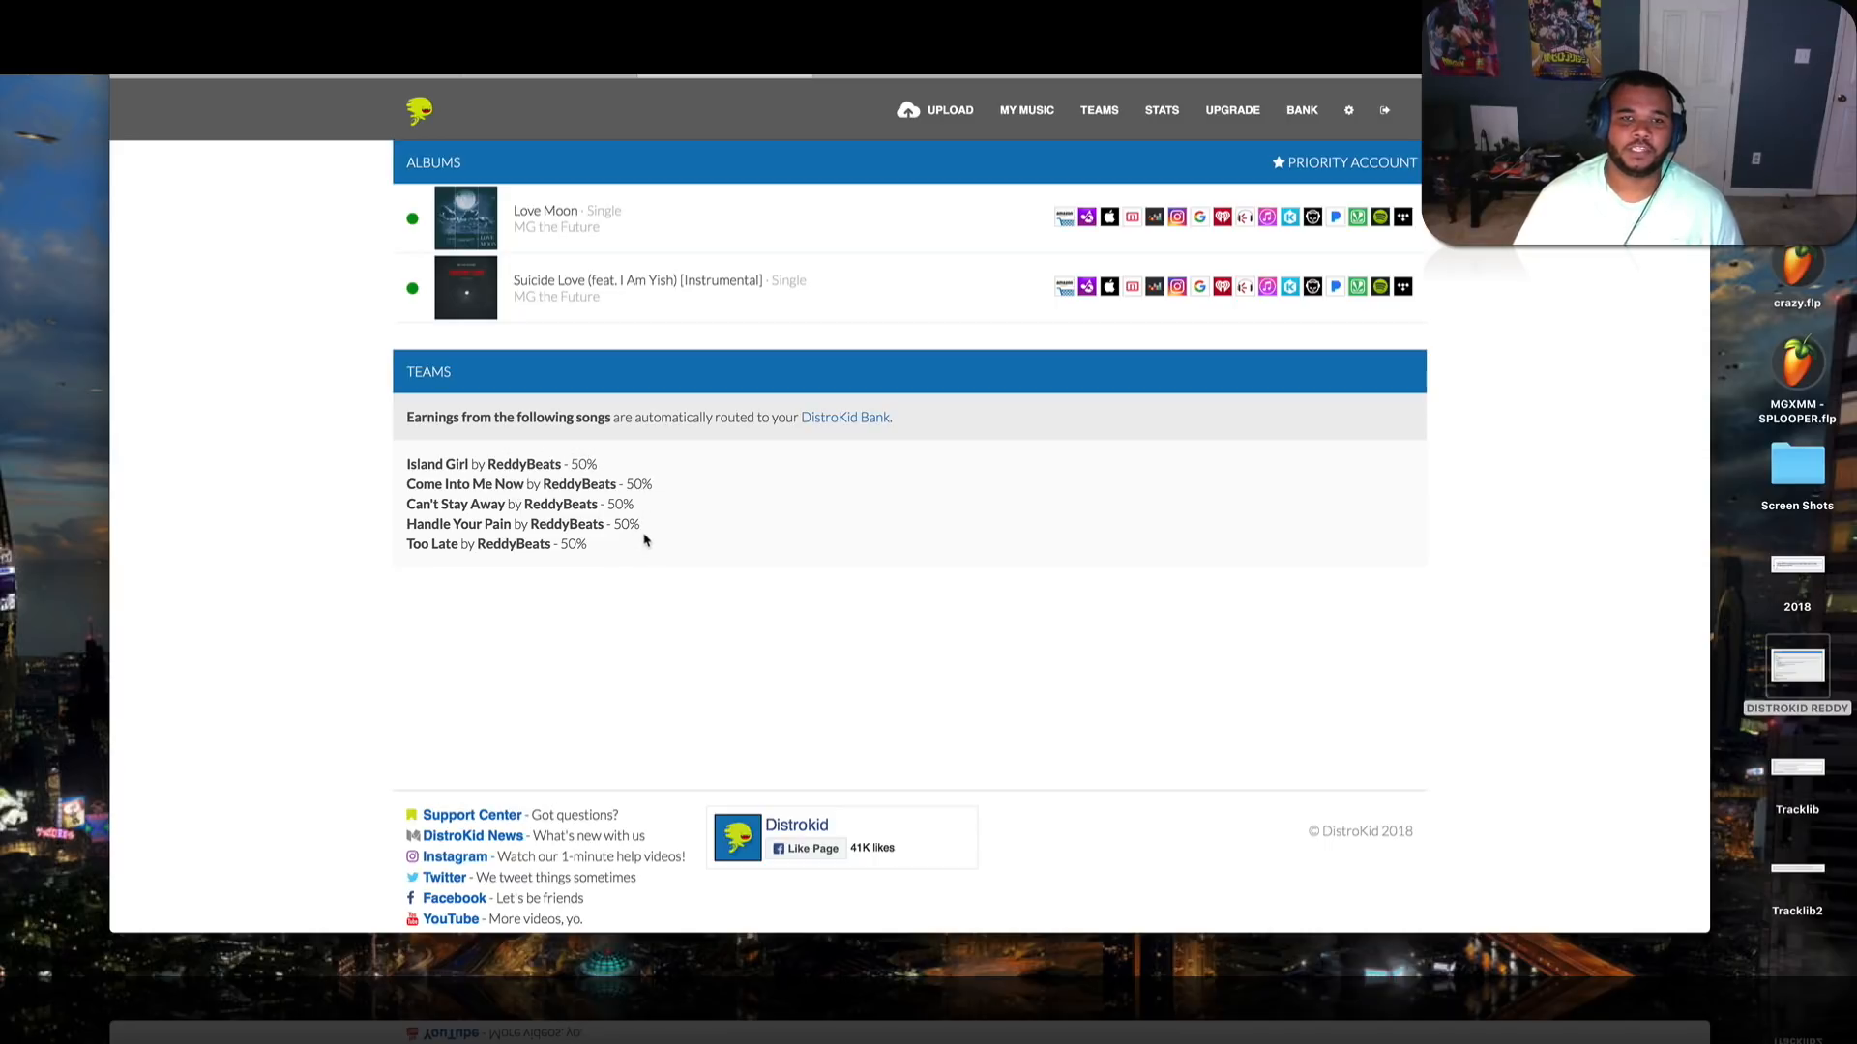
pyautogui.moveTo(677, 547)
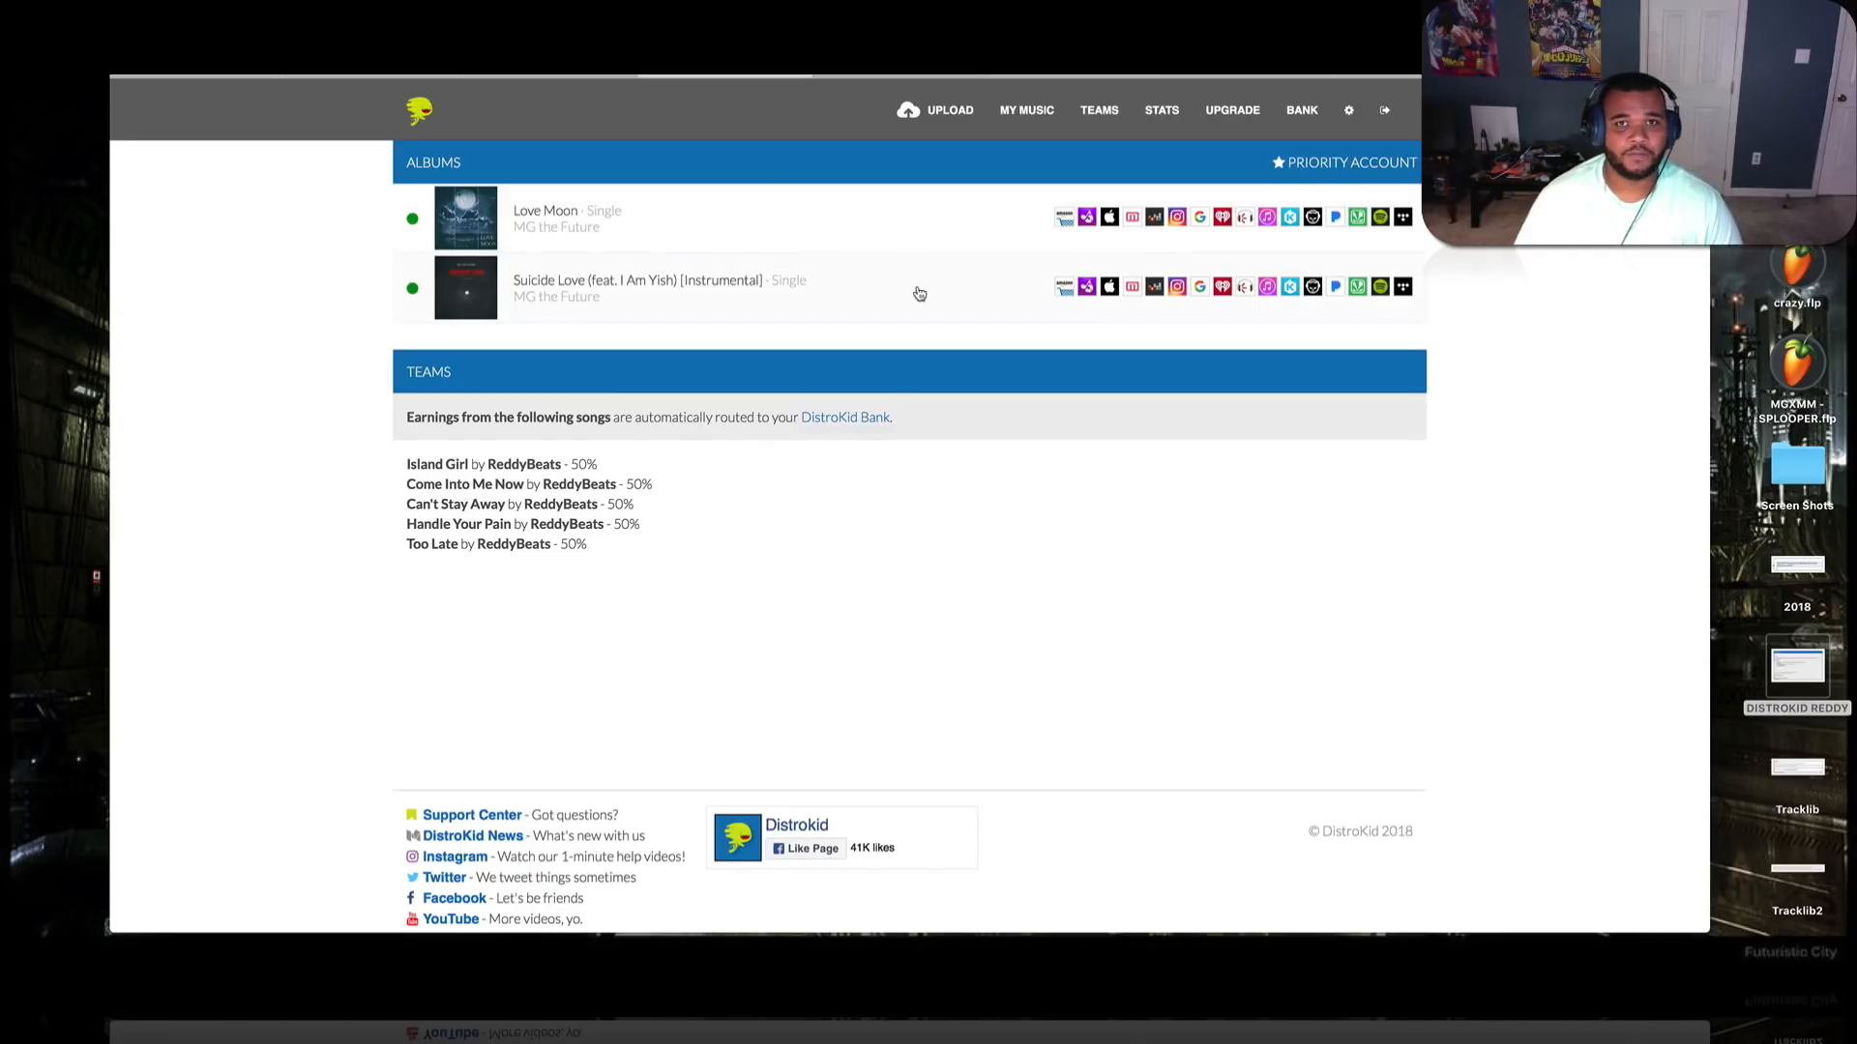
pyautogui.moveTo(1016, 309)
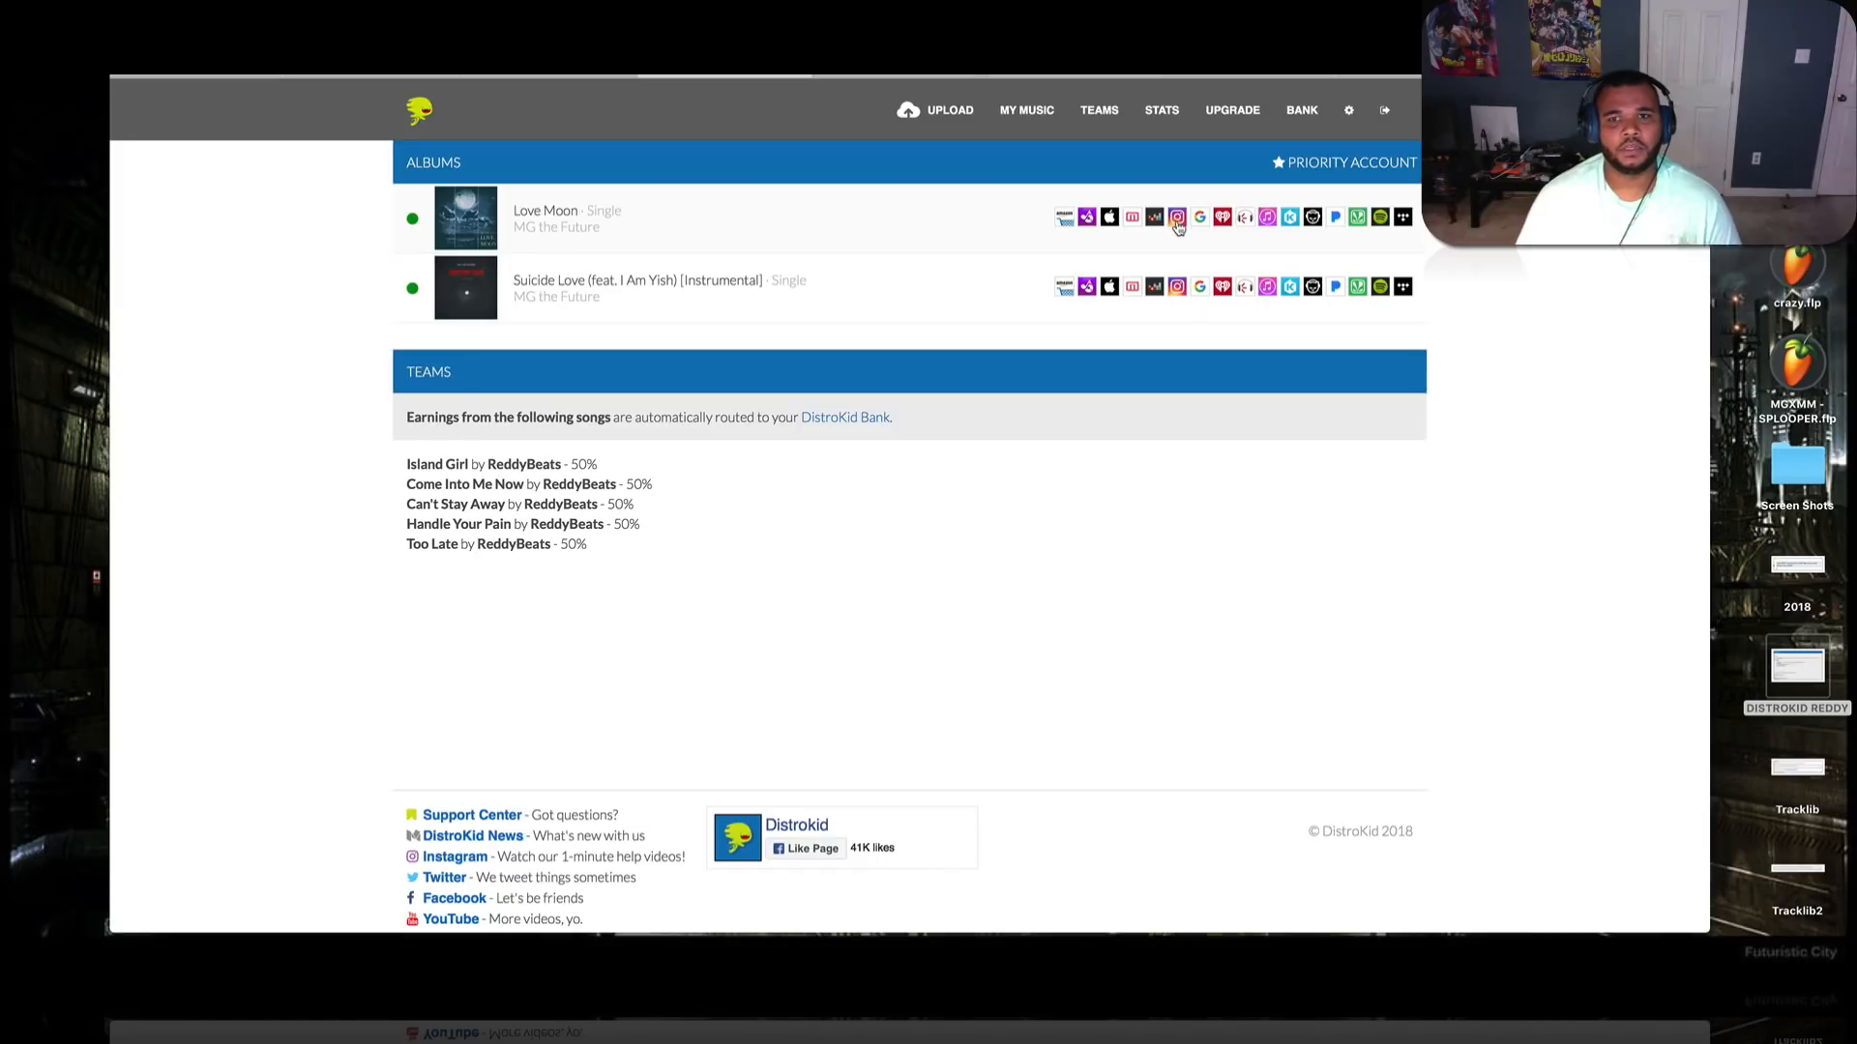
pyautogui.moveTo(1176, 216)
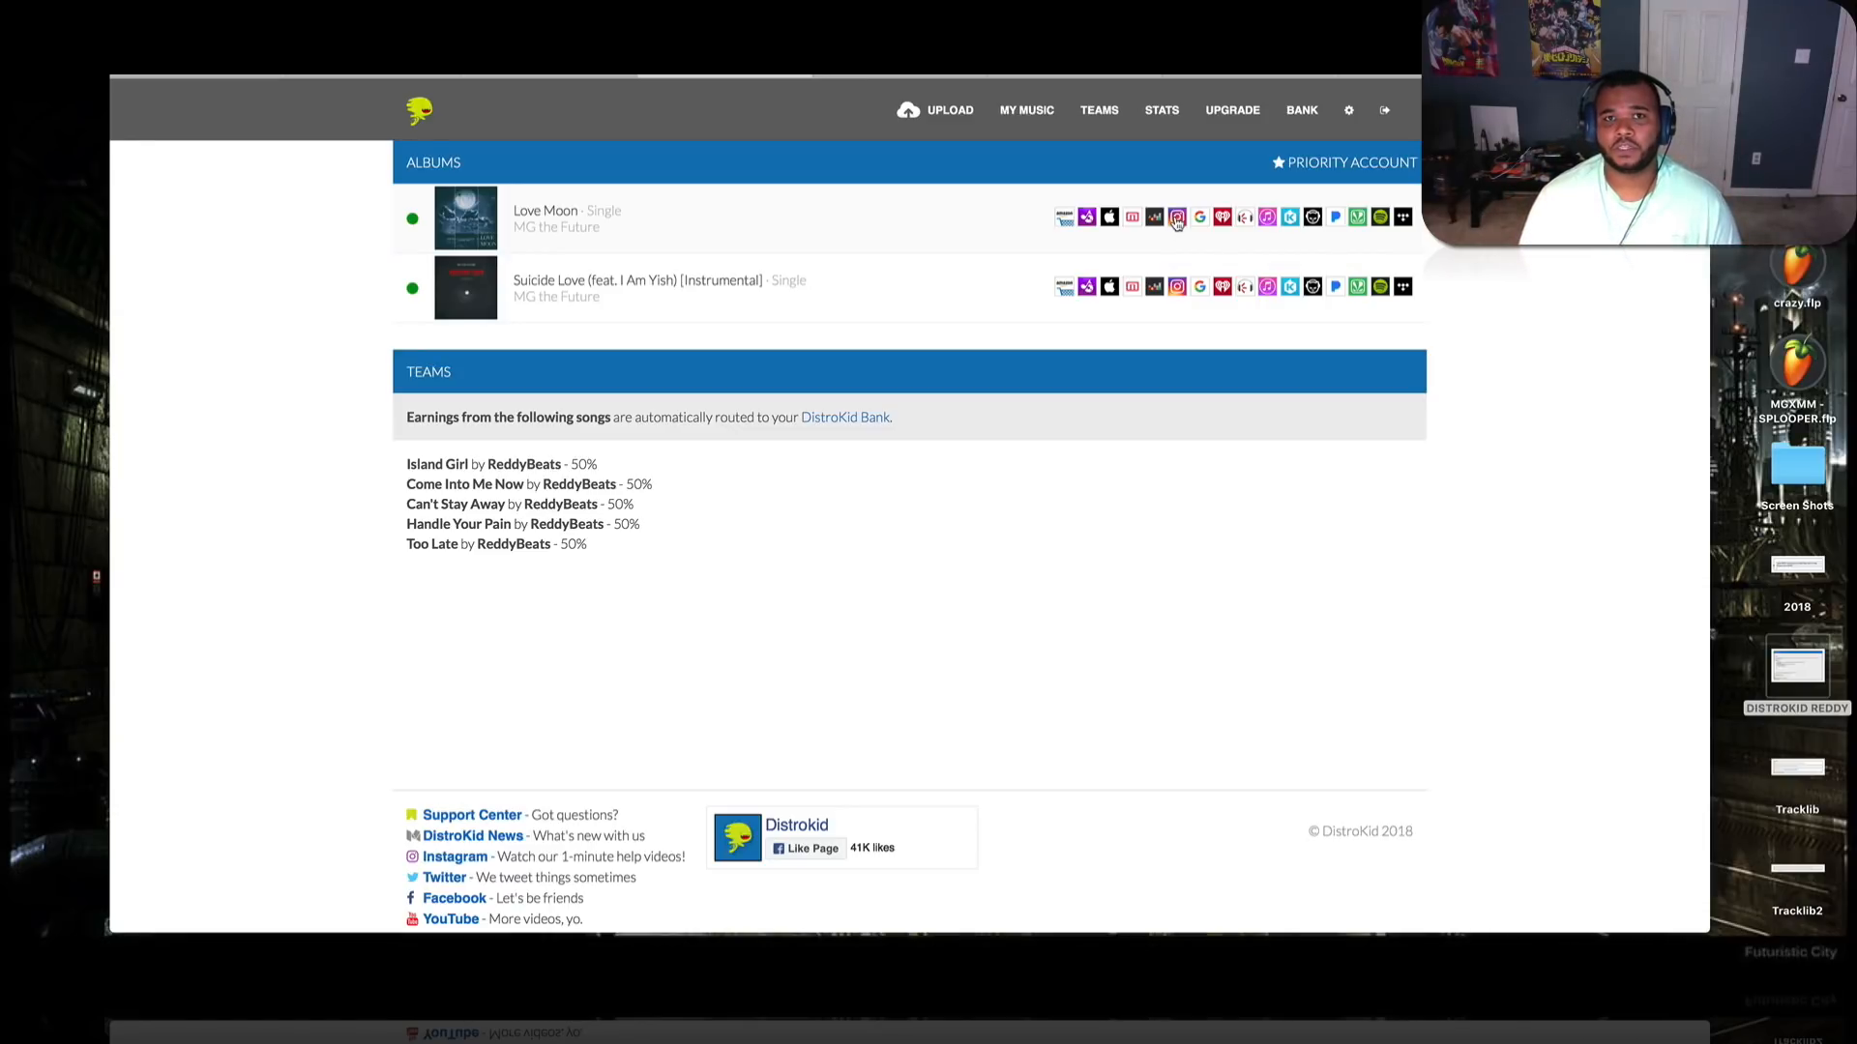
pyautogui.moveTo(1156, 226)
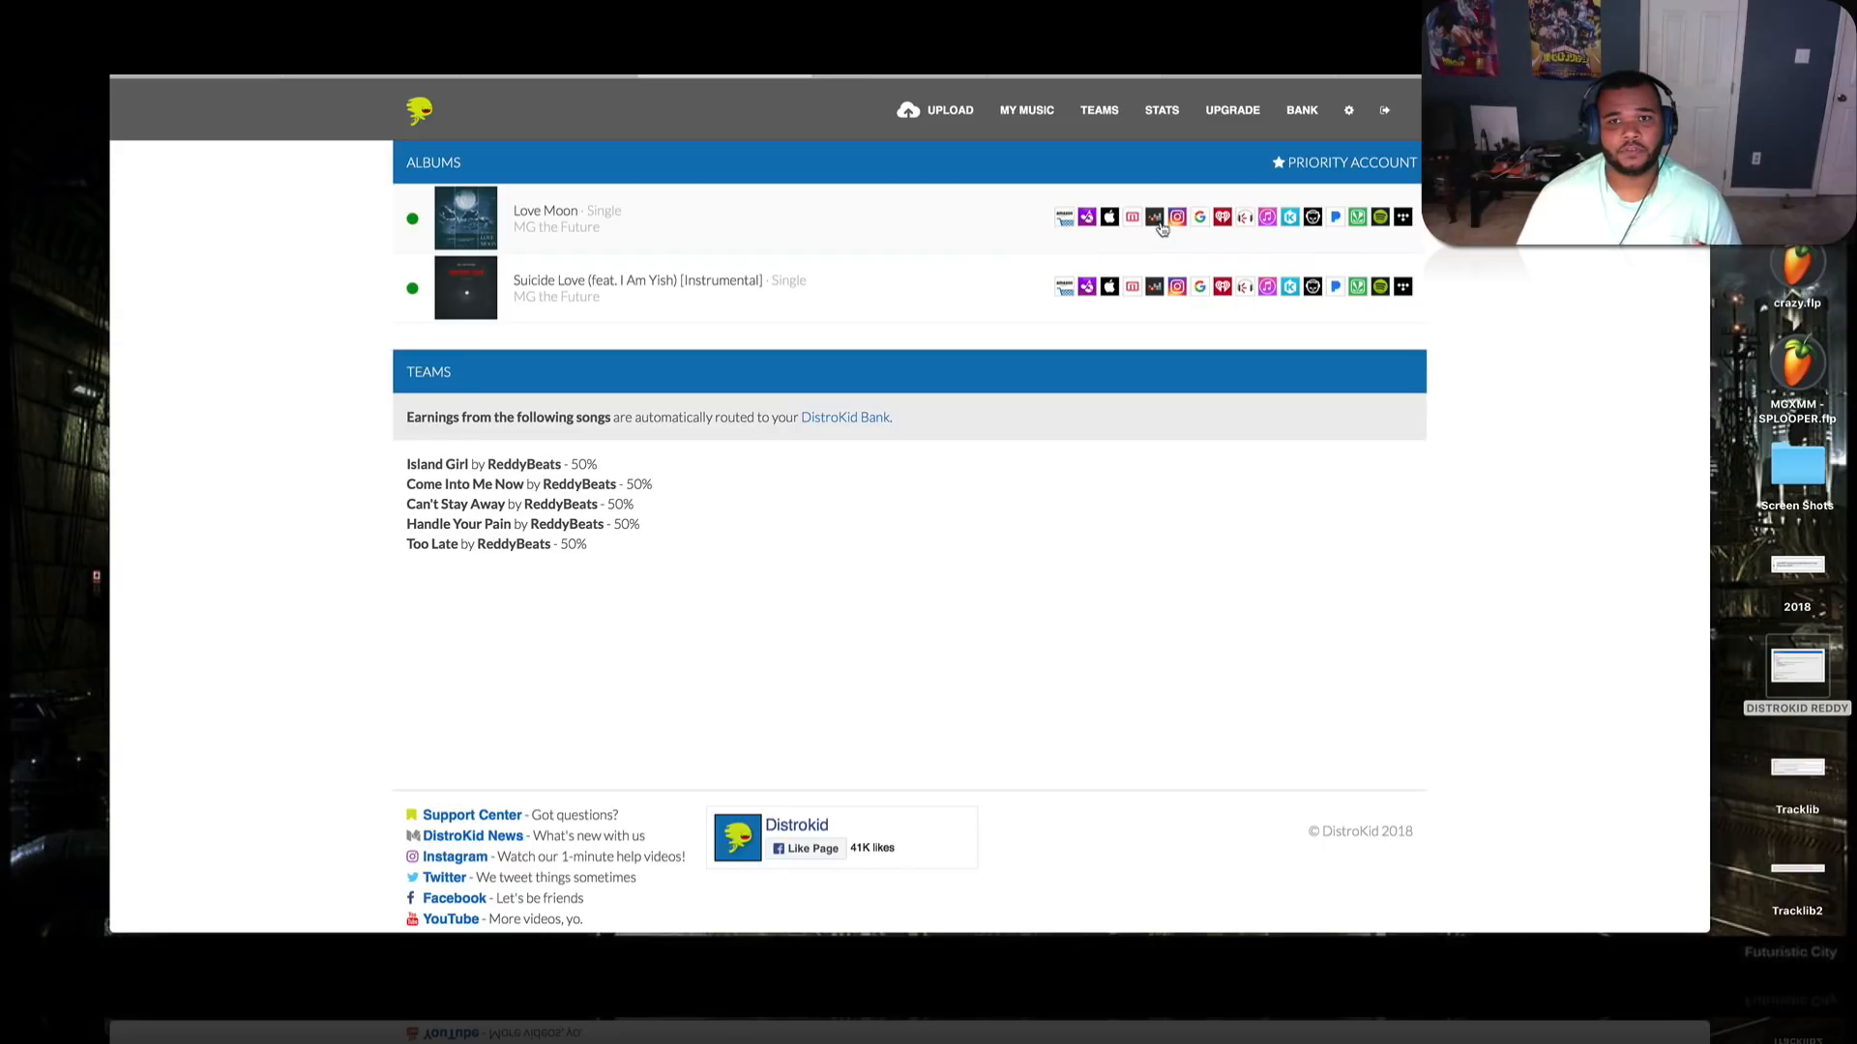
pyautogui.moveTo(782, 230)
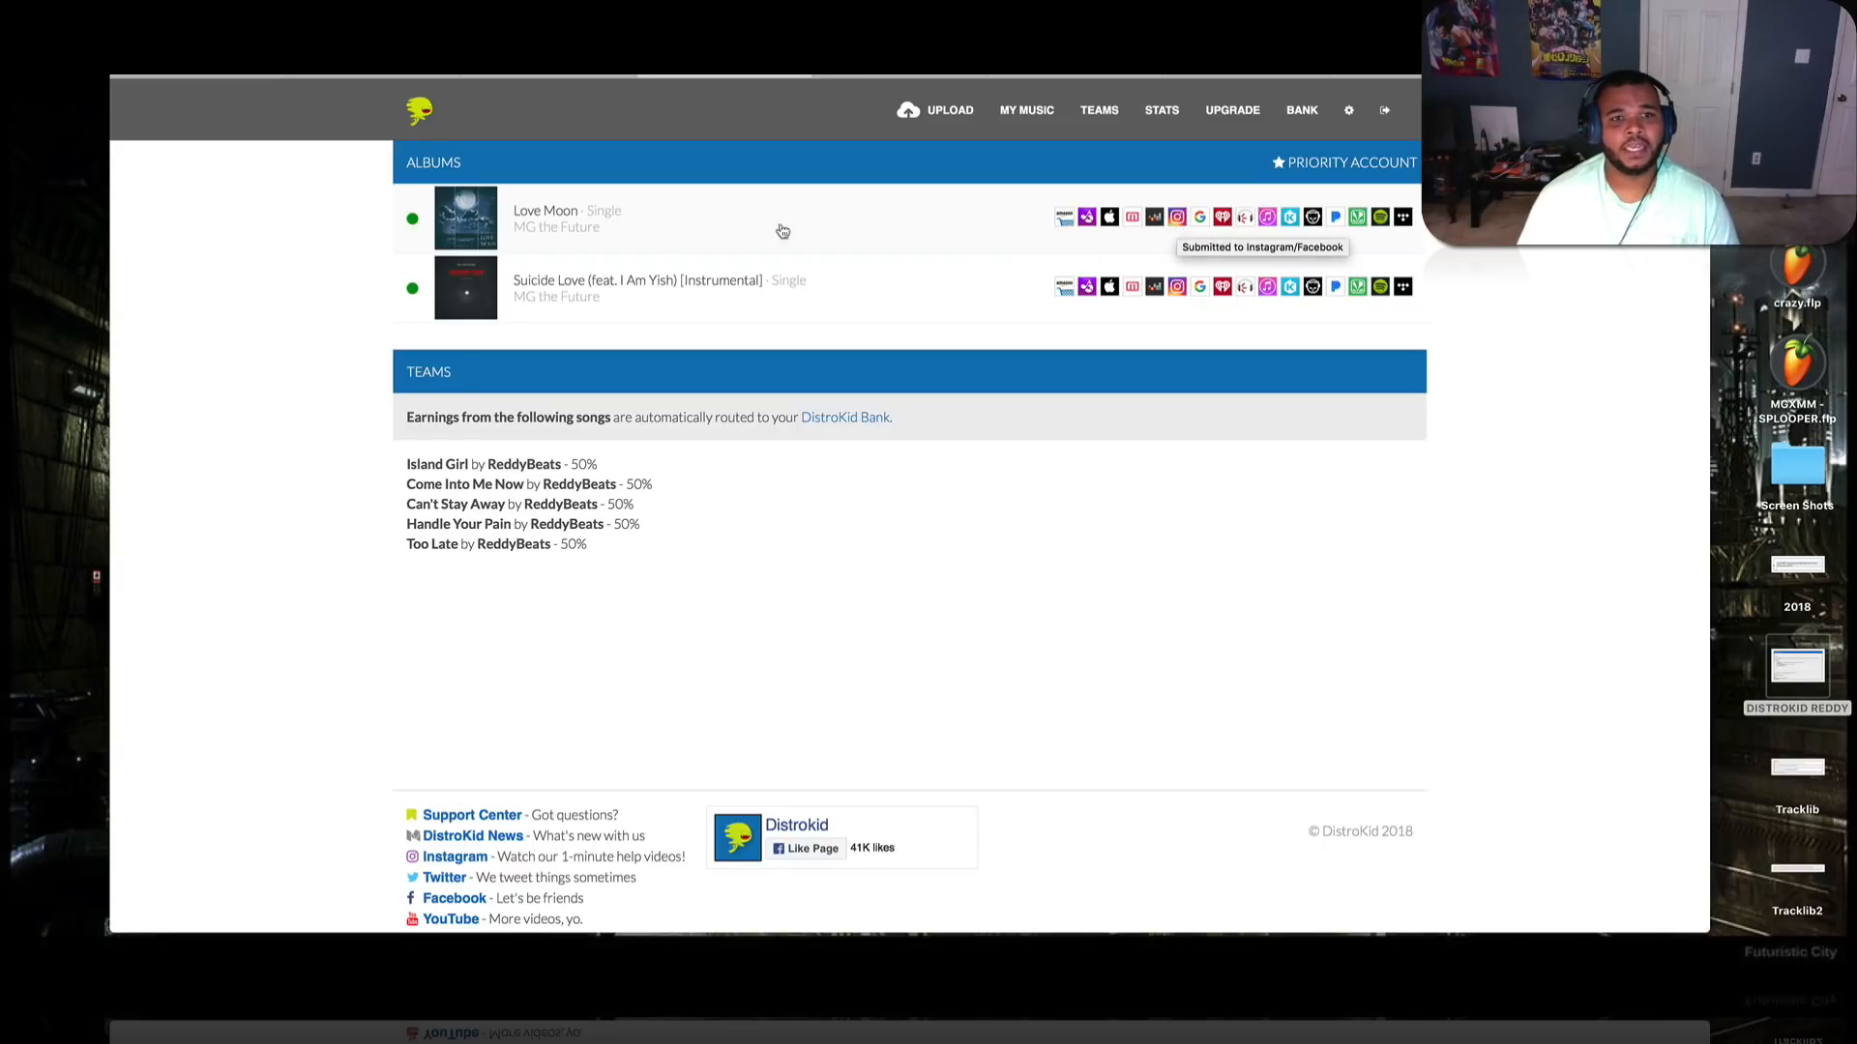
pyautogui.moveTo(791, 224)
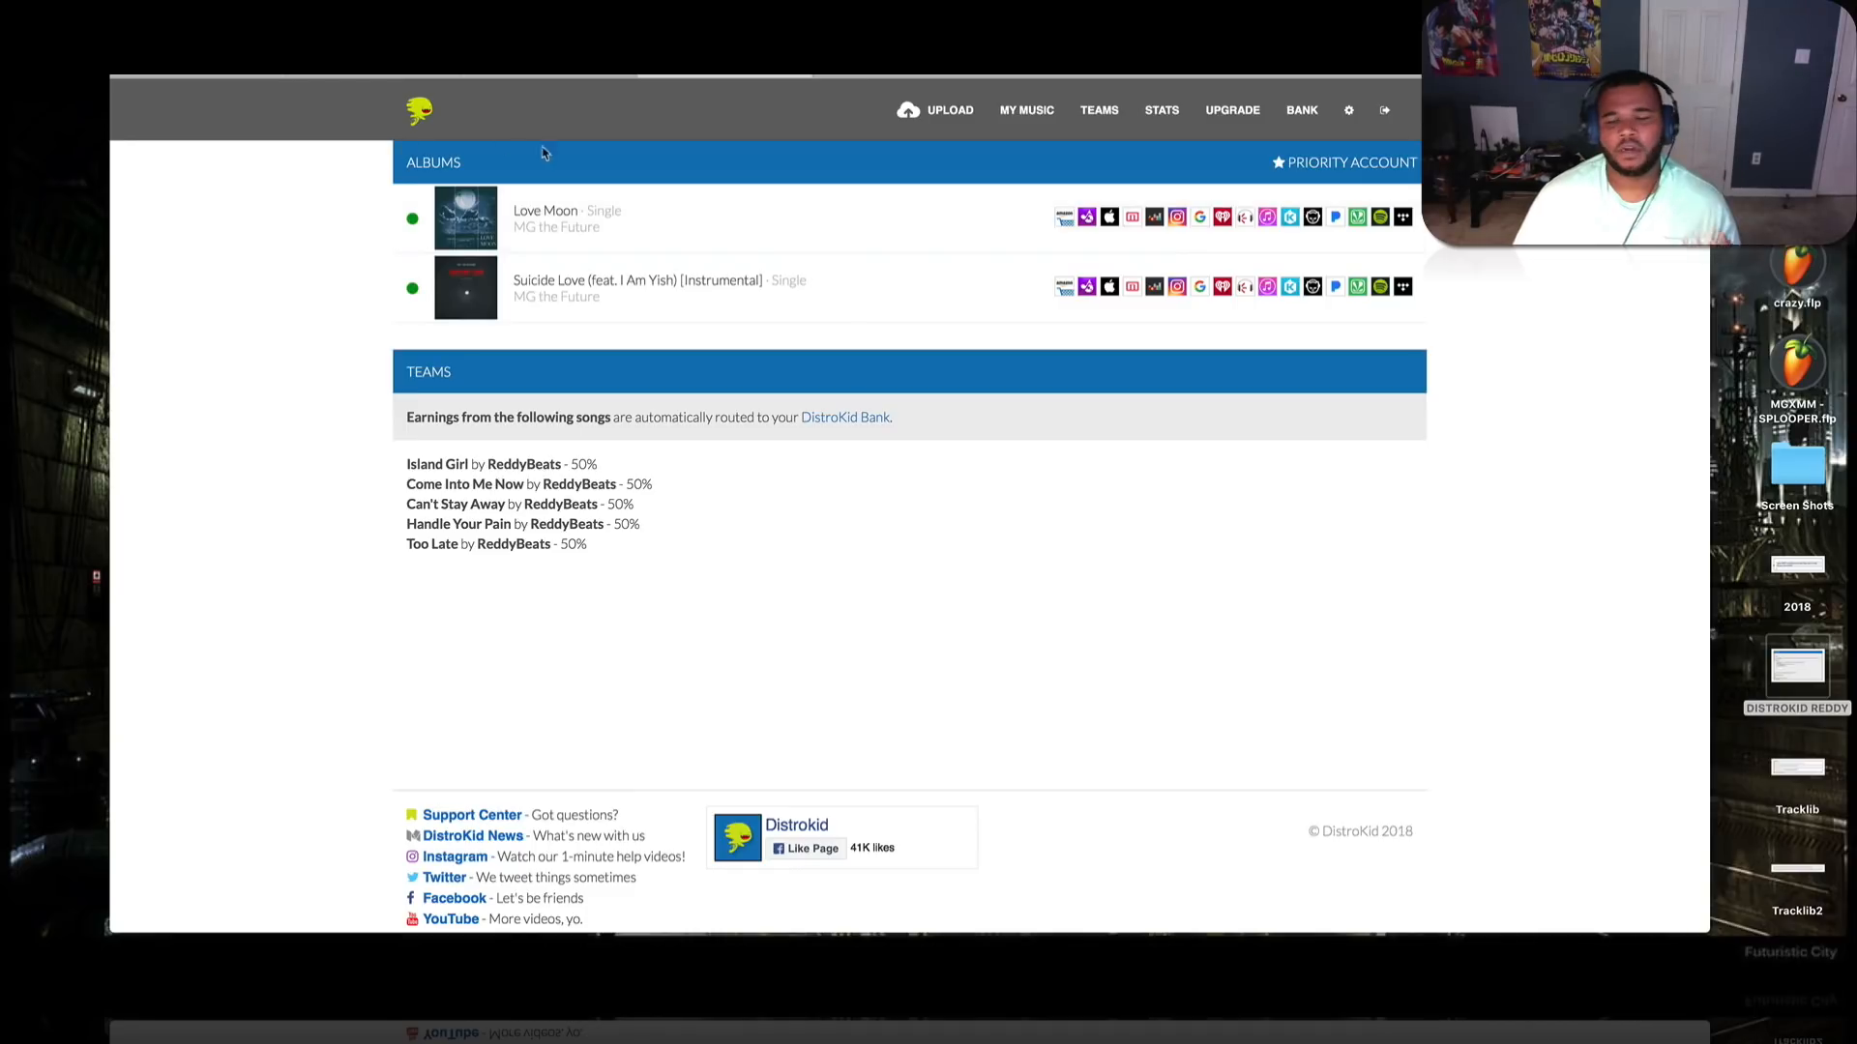
pyautogui.moveTo(664, 97)
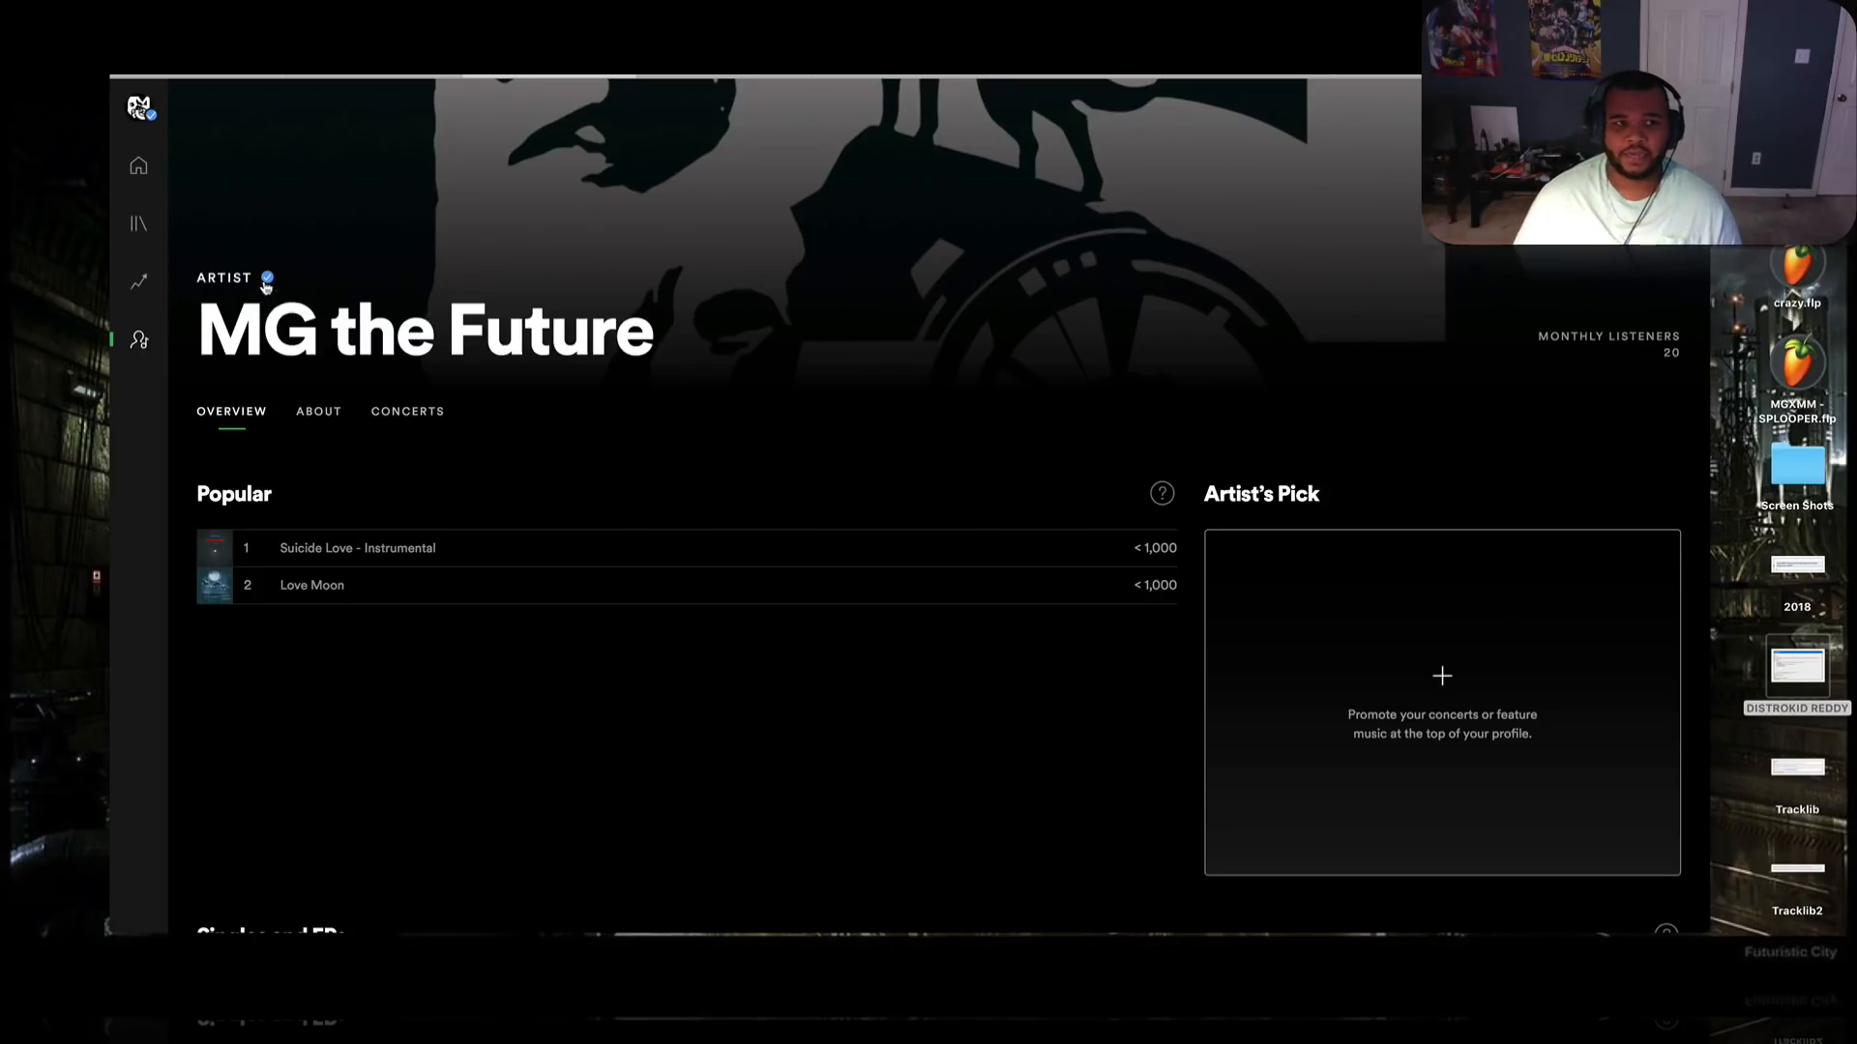
pyautogui.moveTo(969, 151)
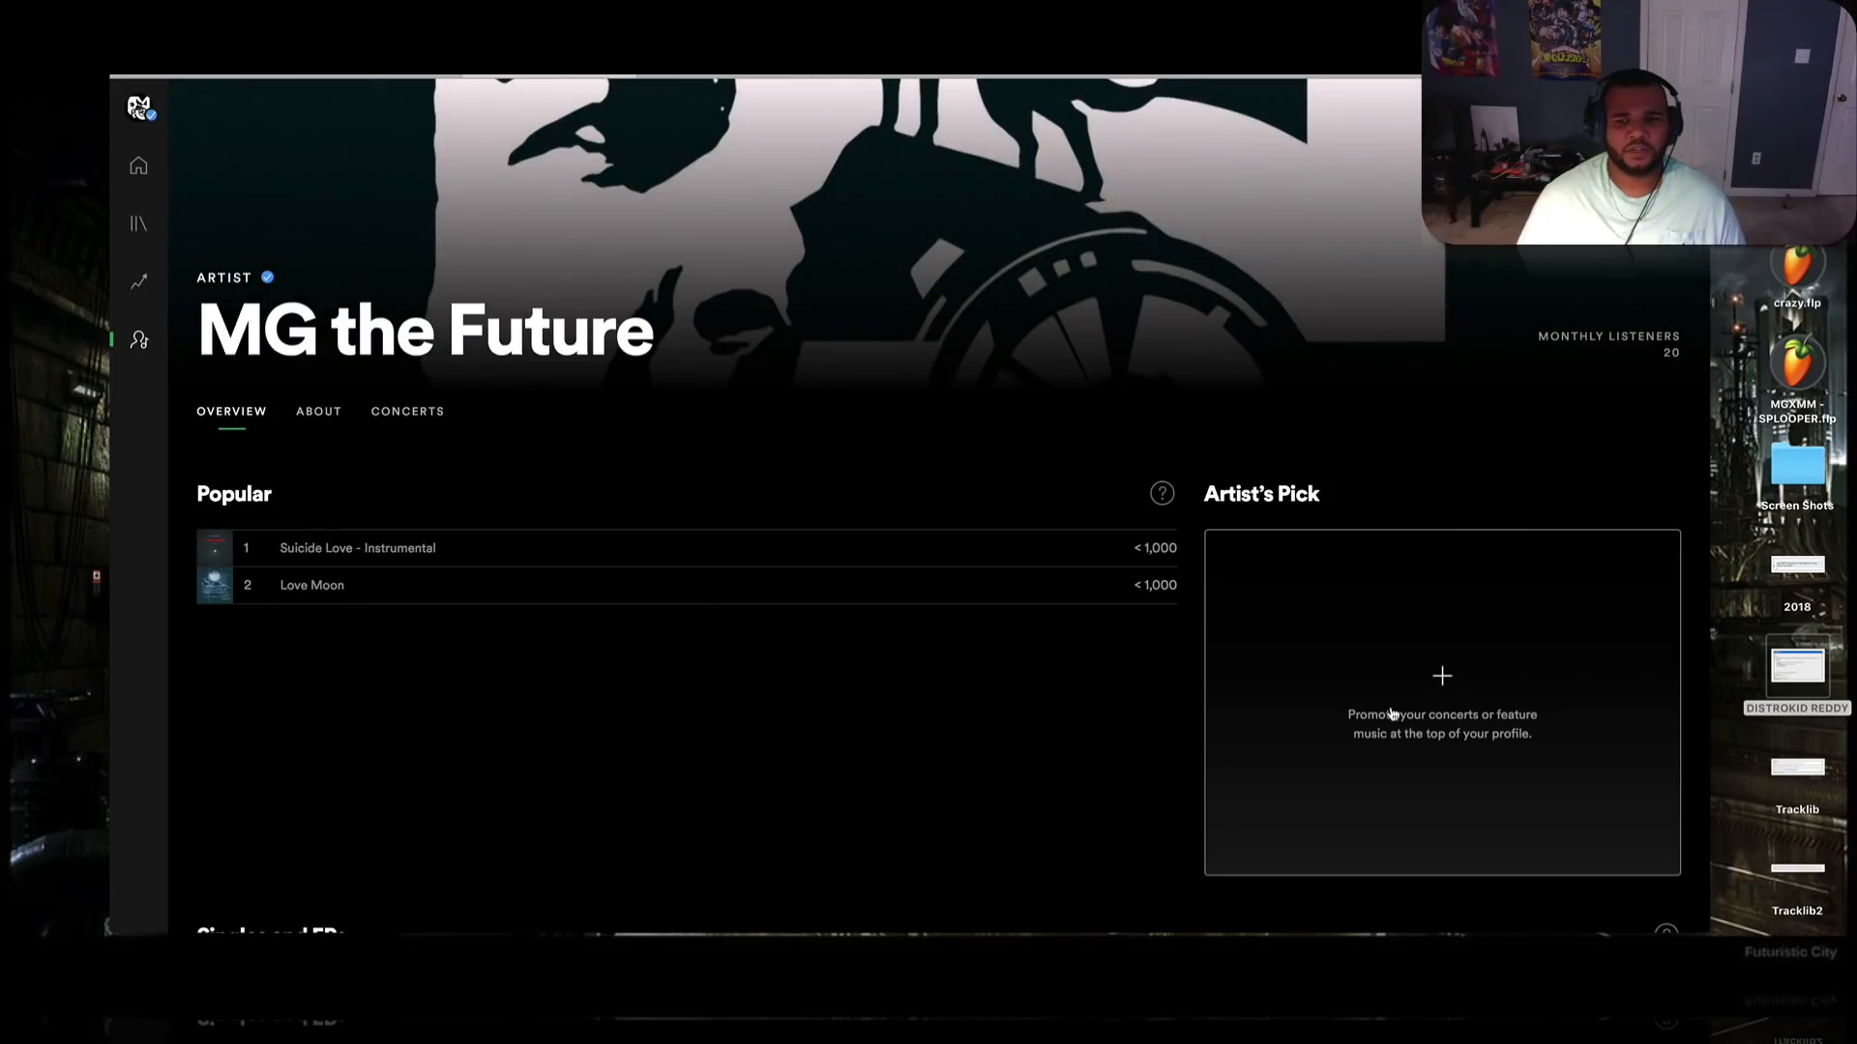
pyautogui.moveTo(1452, 692)
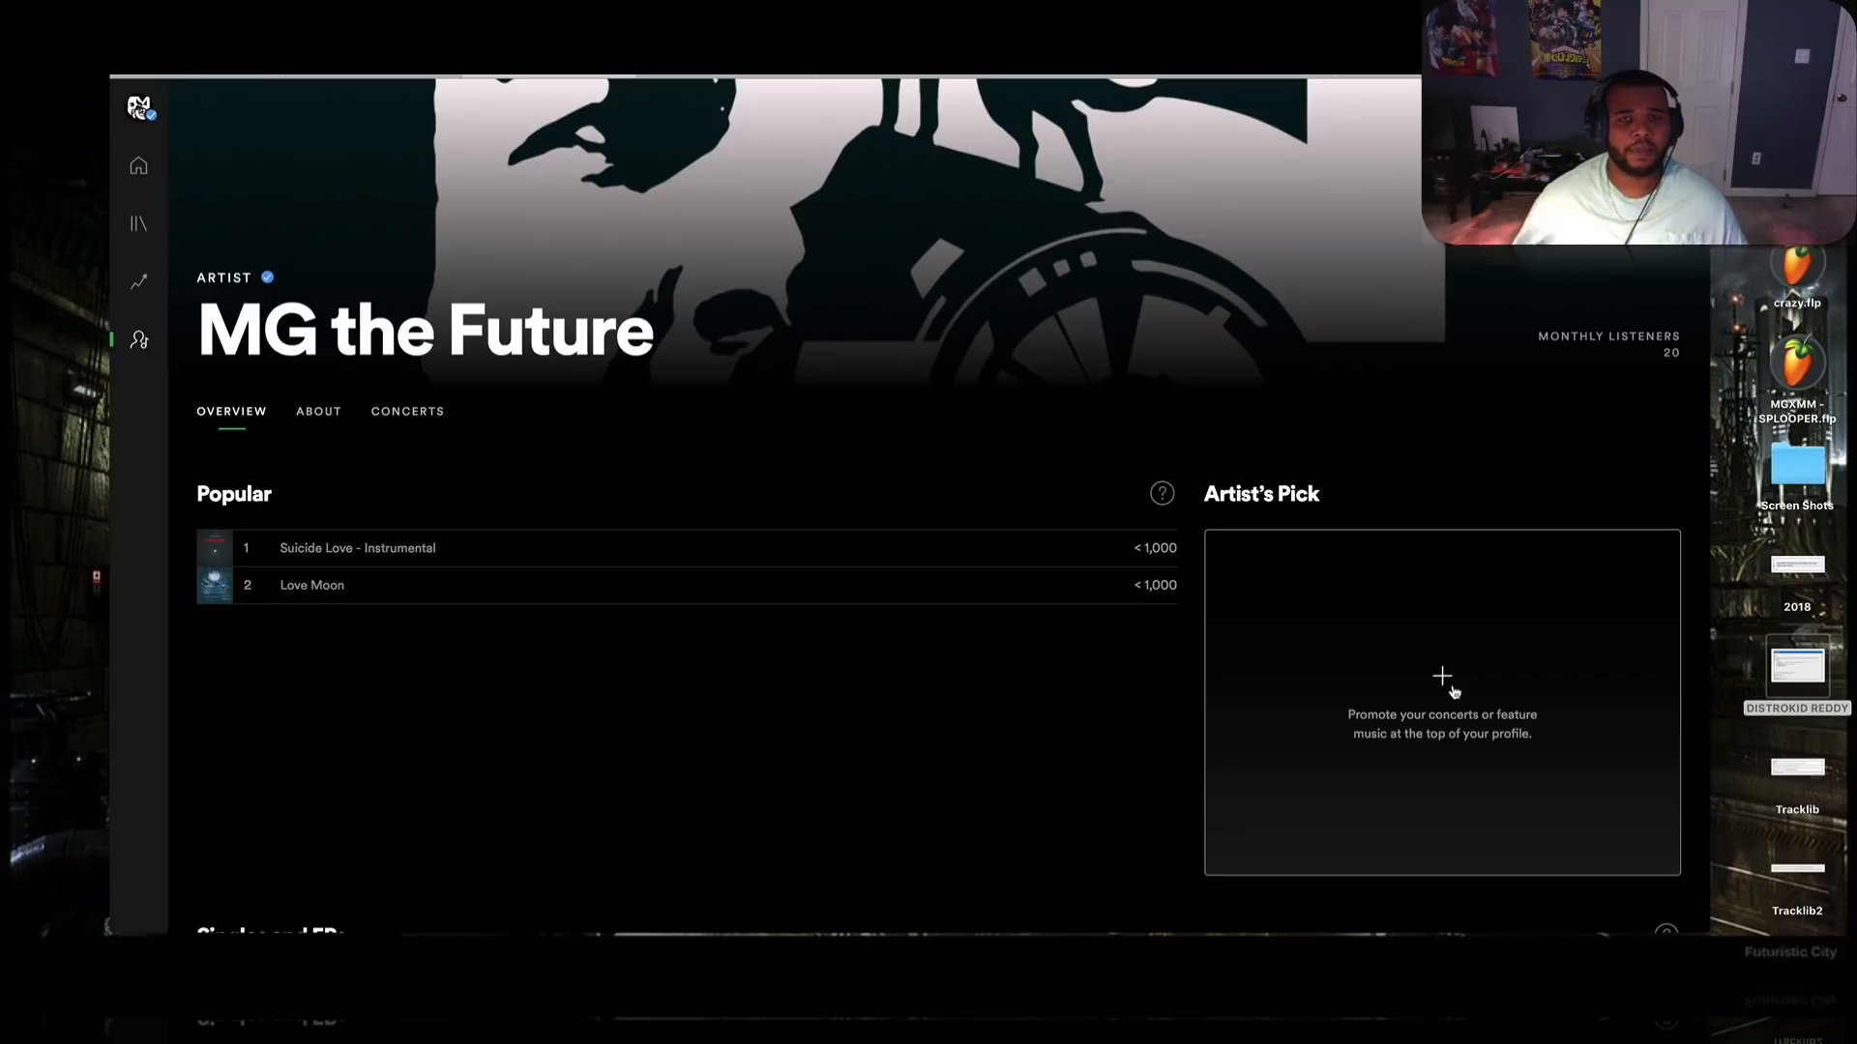
pyautogui.moveTo(1315, 687)
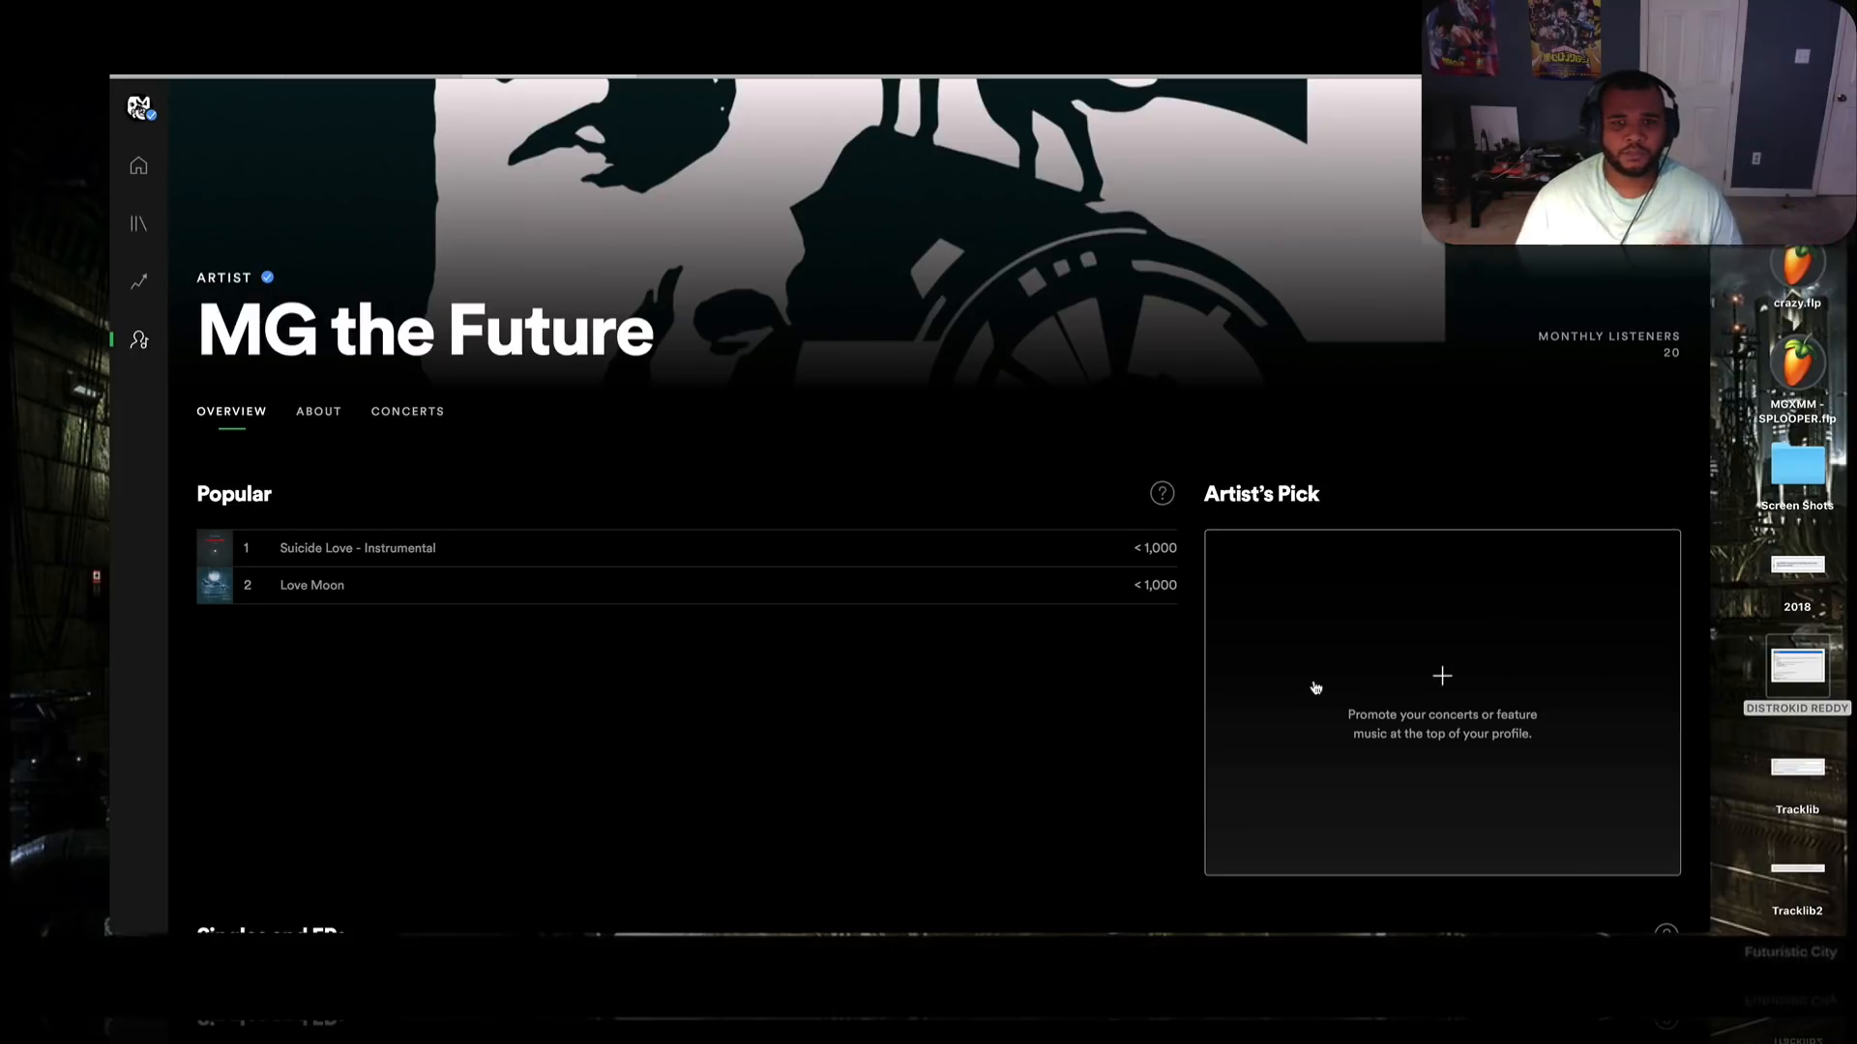
pyautogui.moveTo(758, 613)
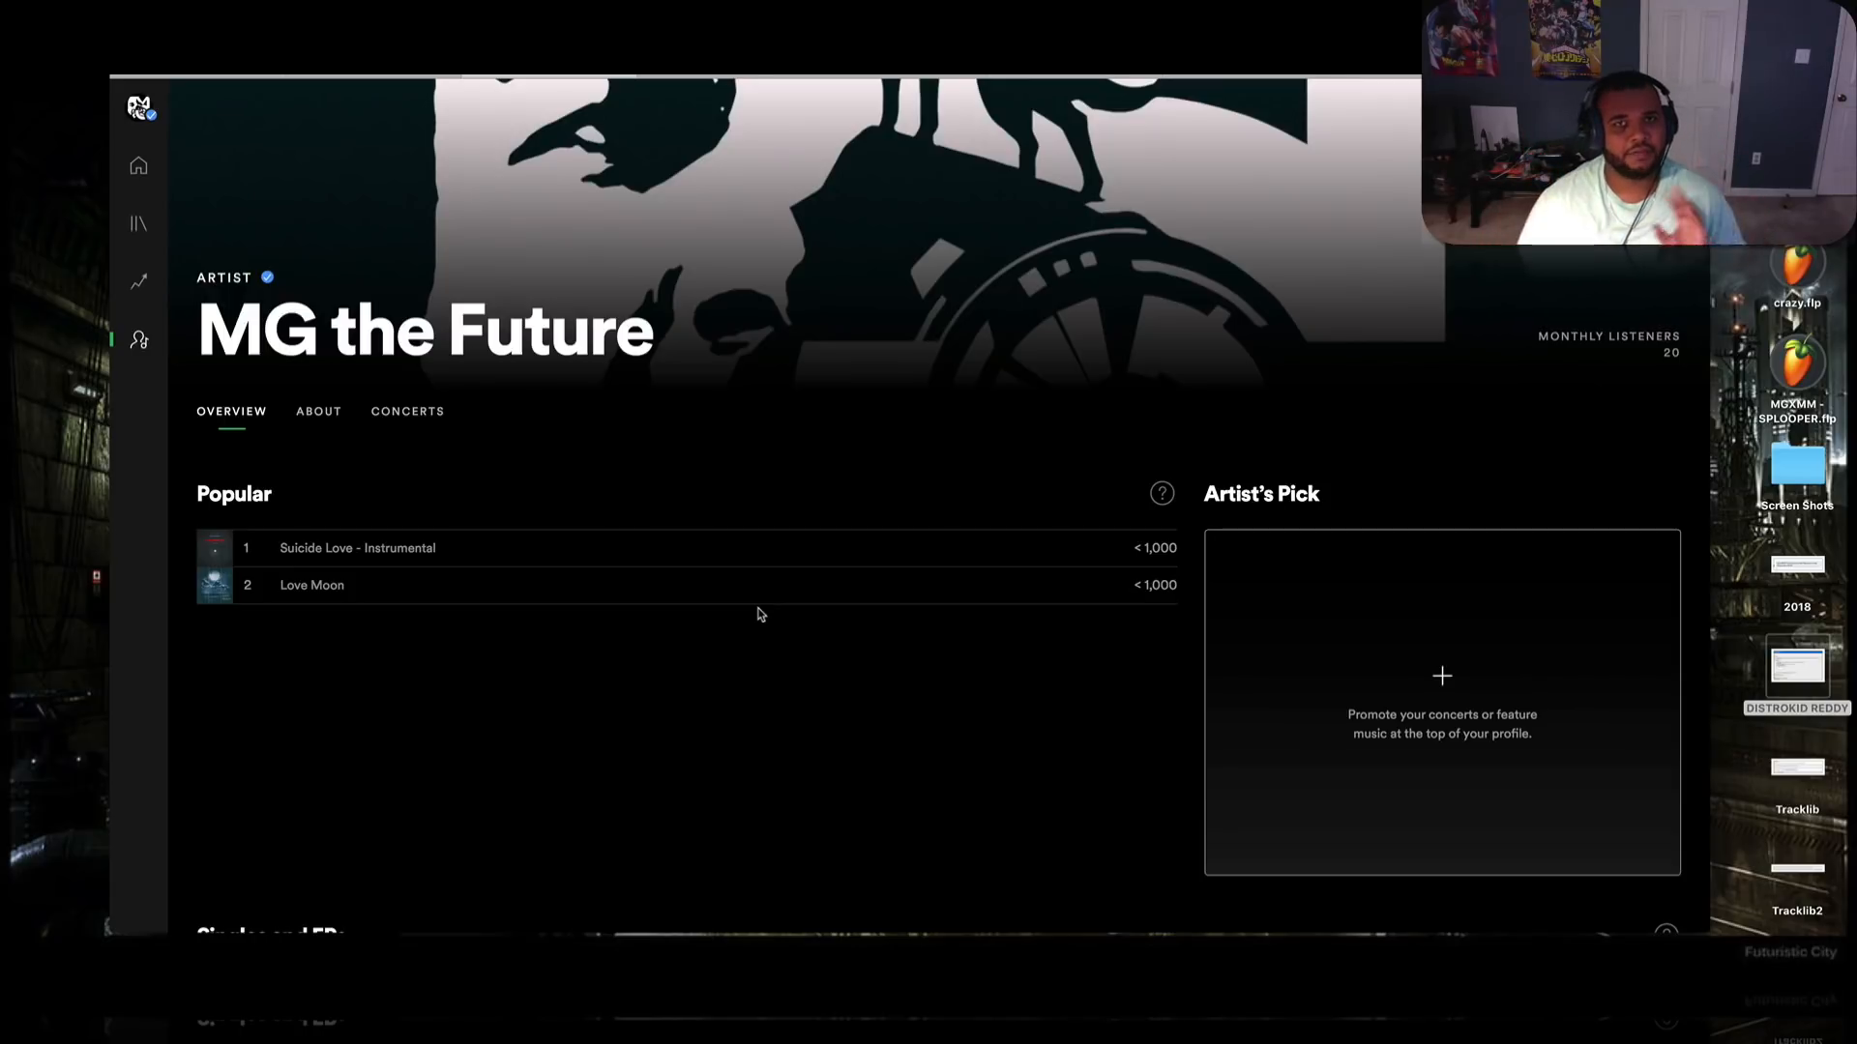
pyautogui.moveTo(926, 642)
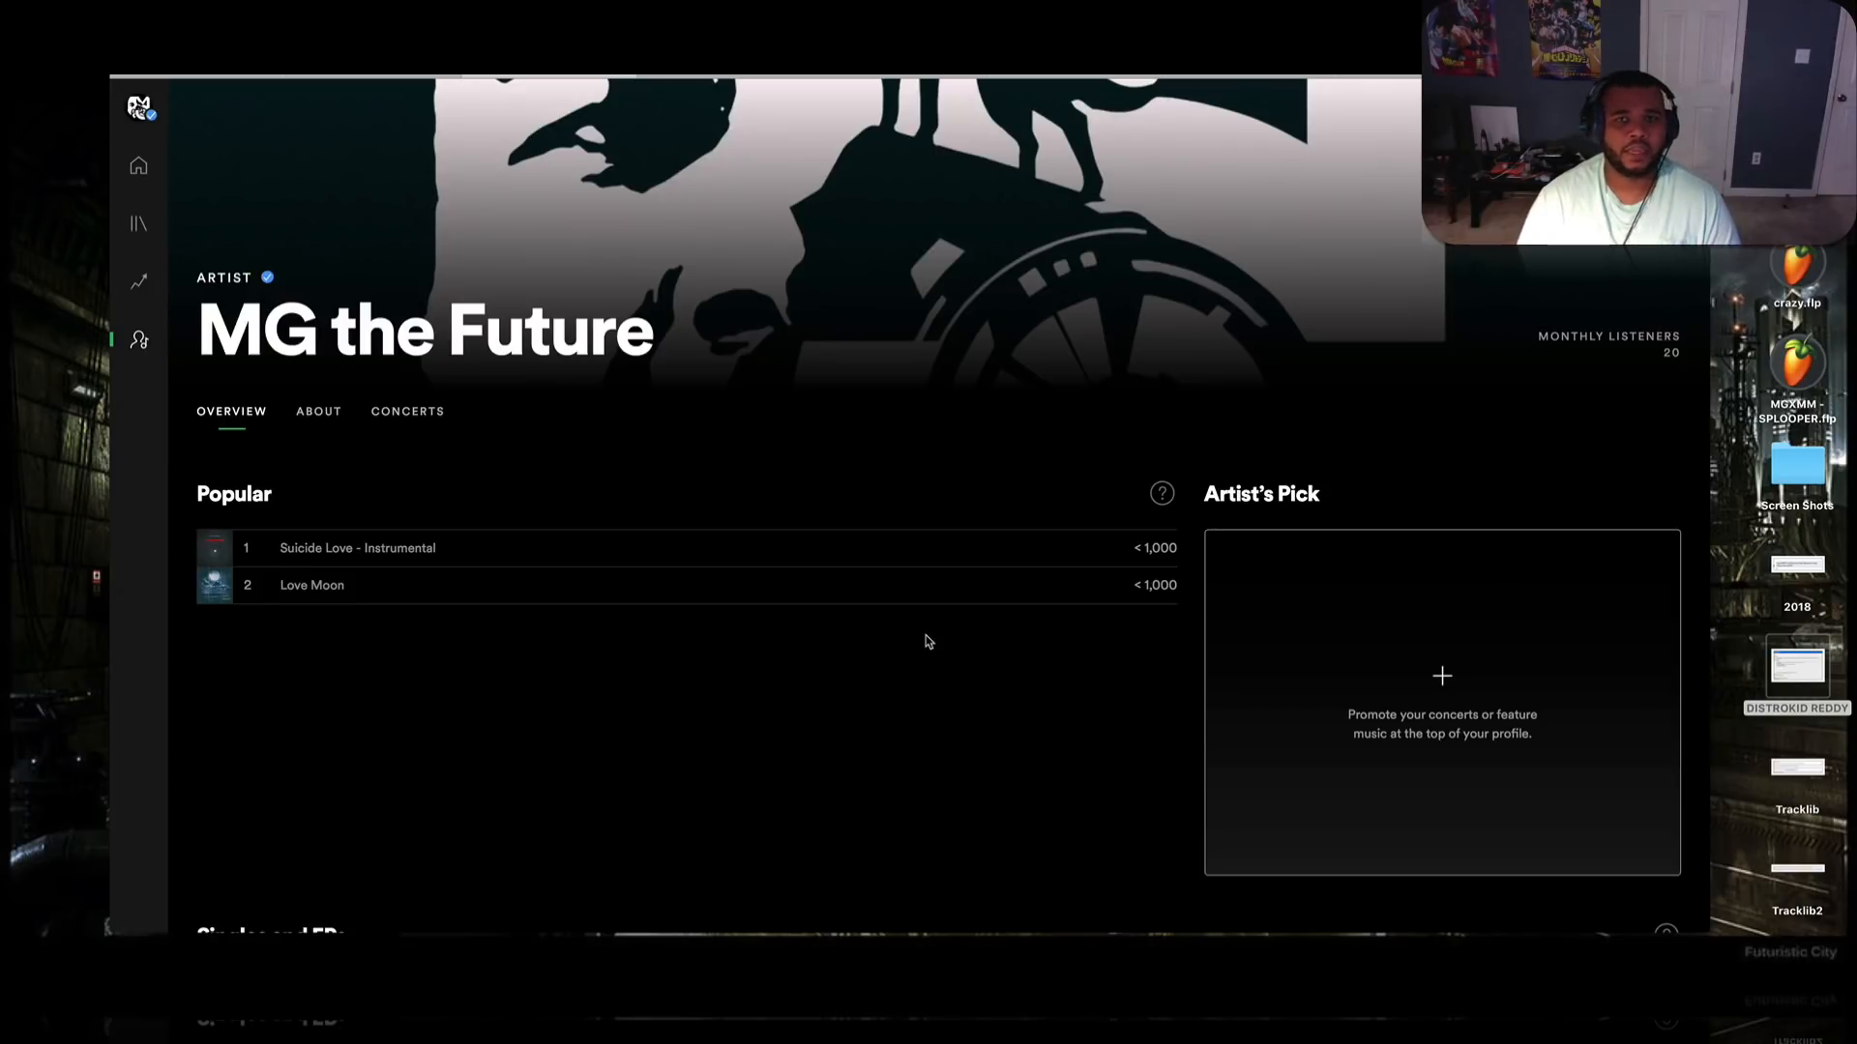
pyautogui.scroll(-3)
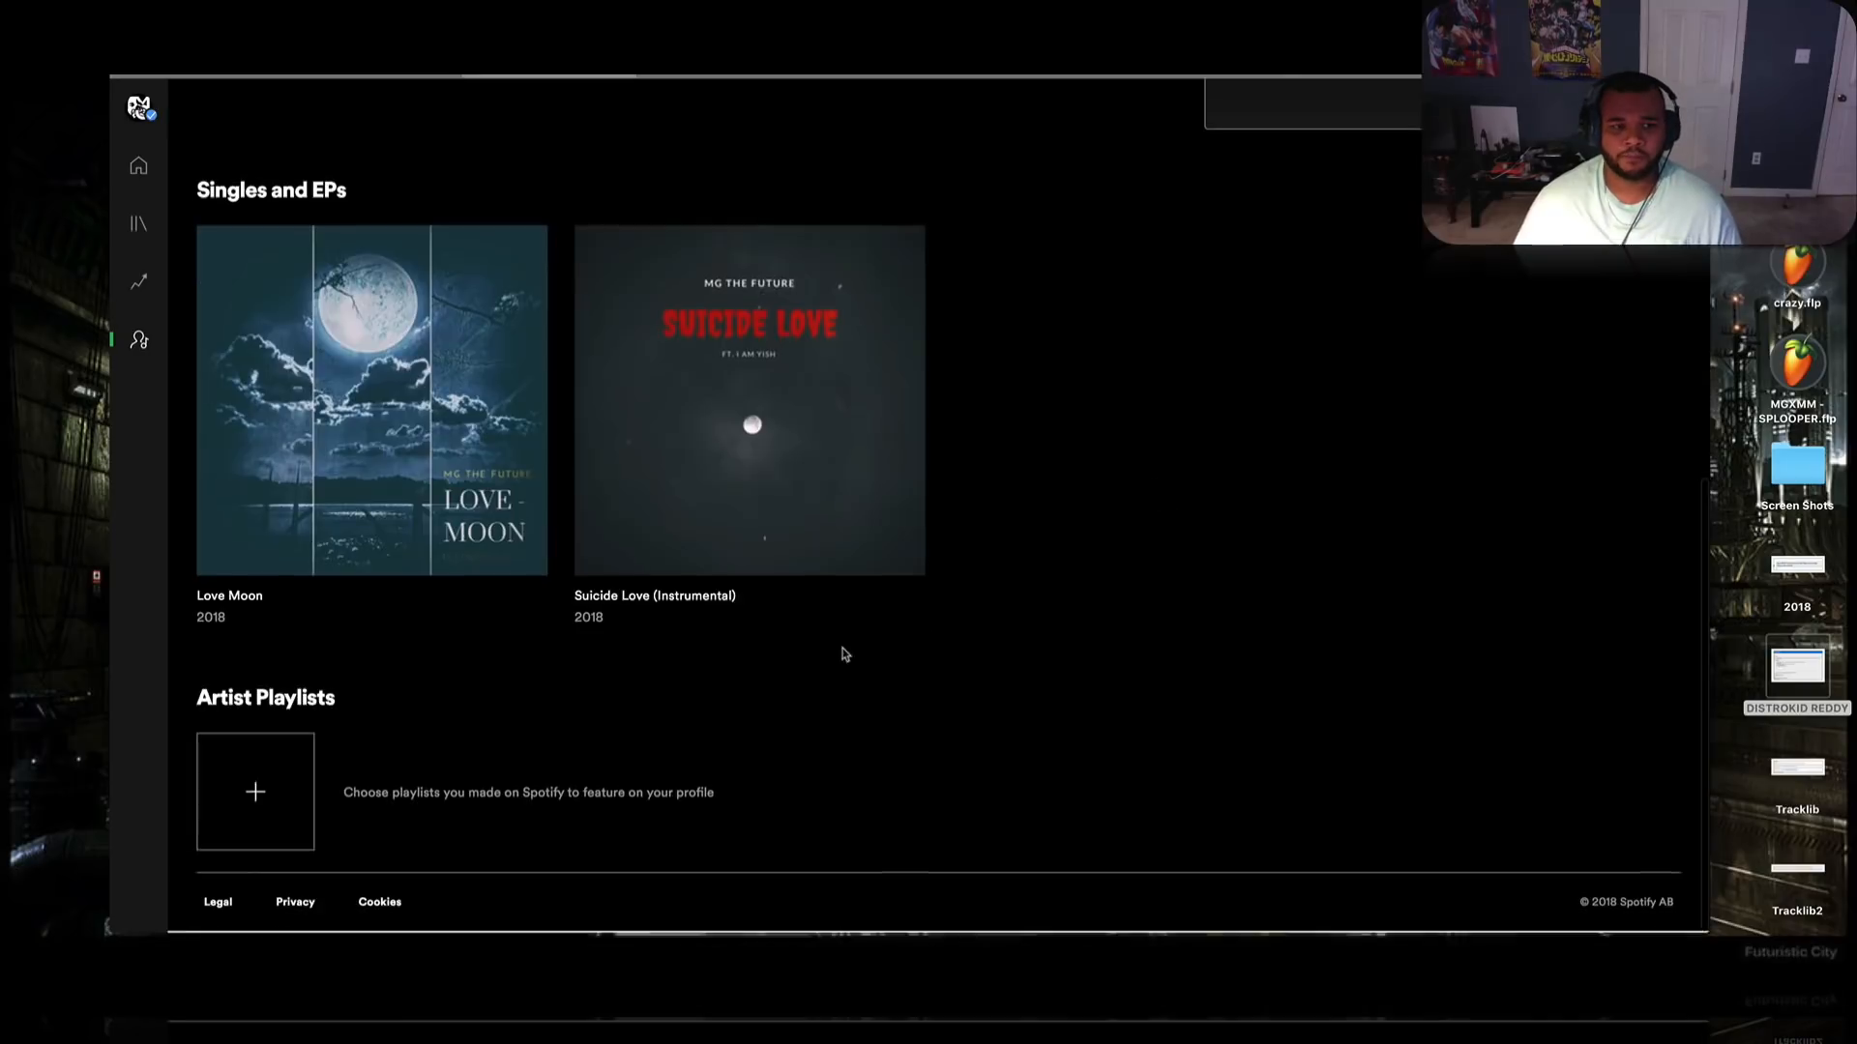
pyautogui.scroll(3)
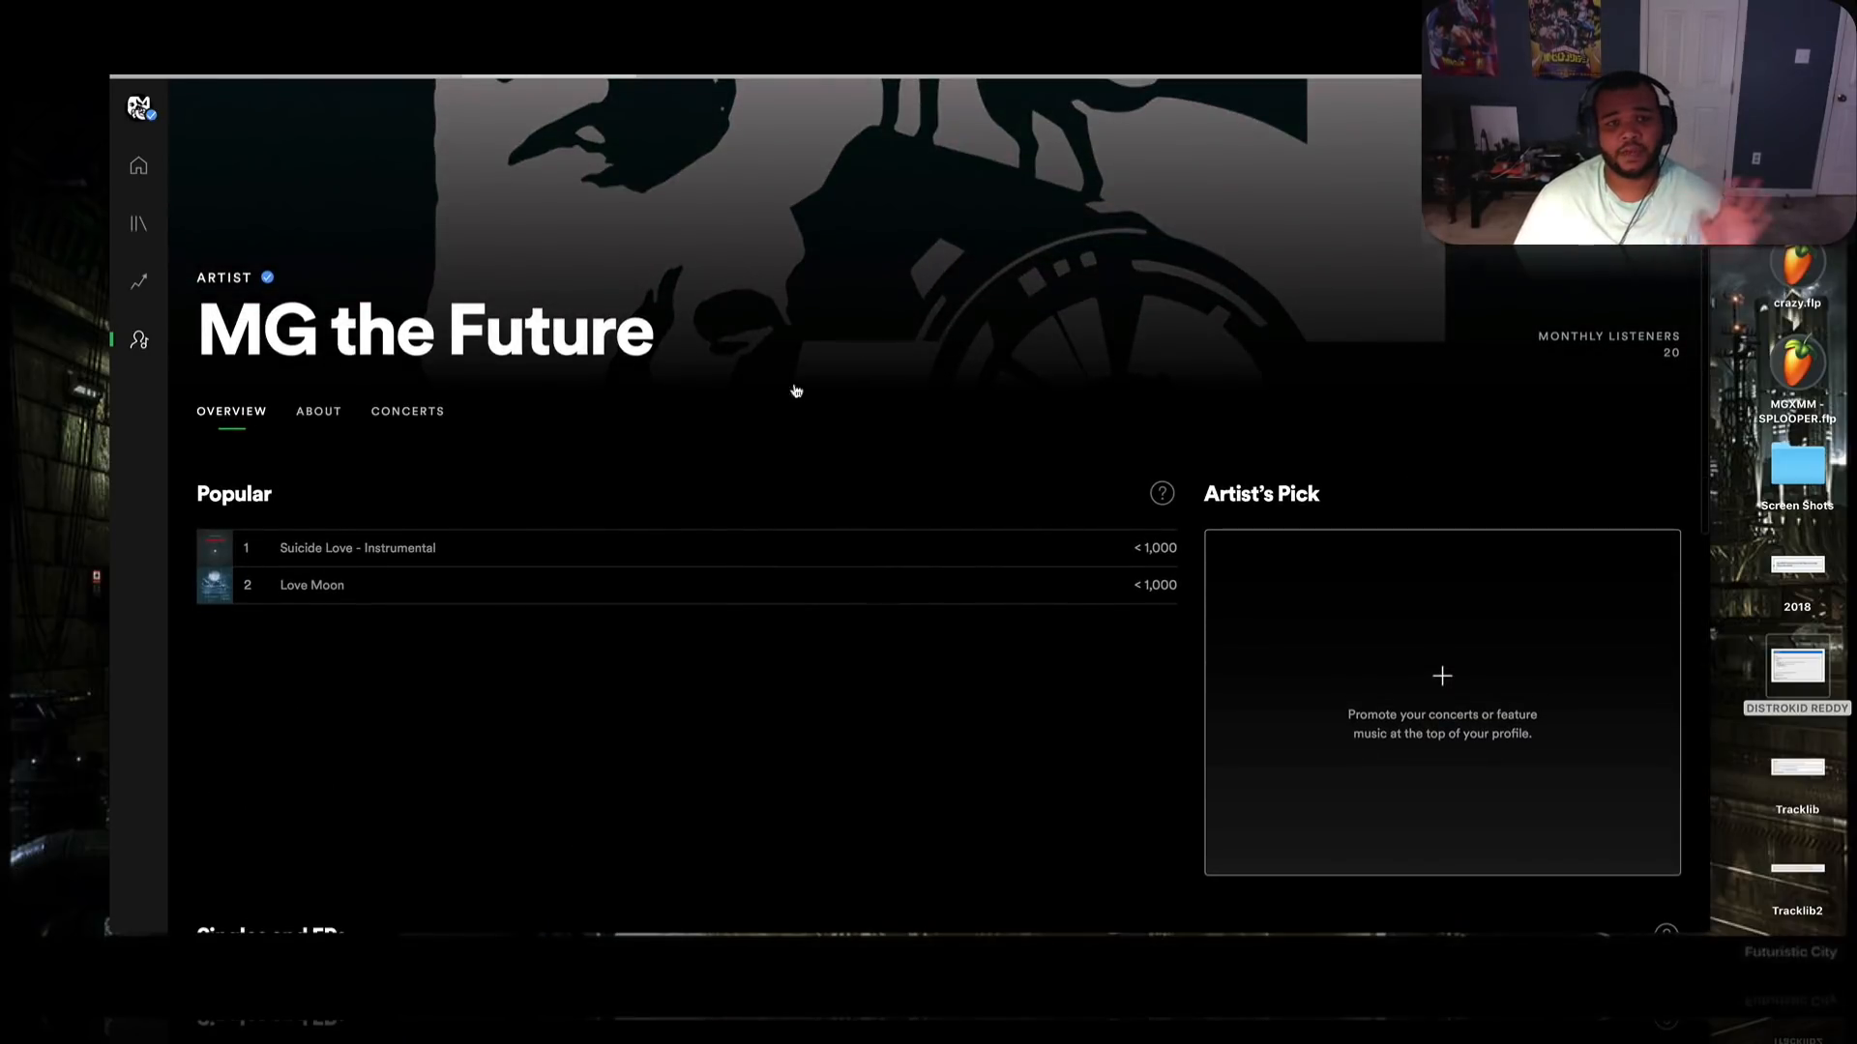
pyautogui.scroll(-3)
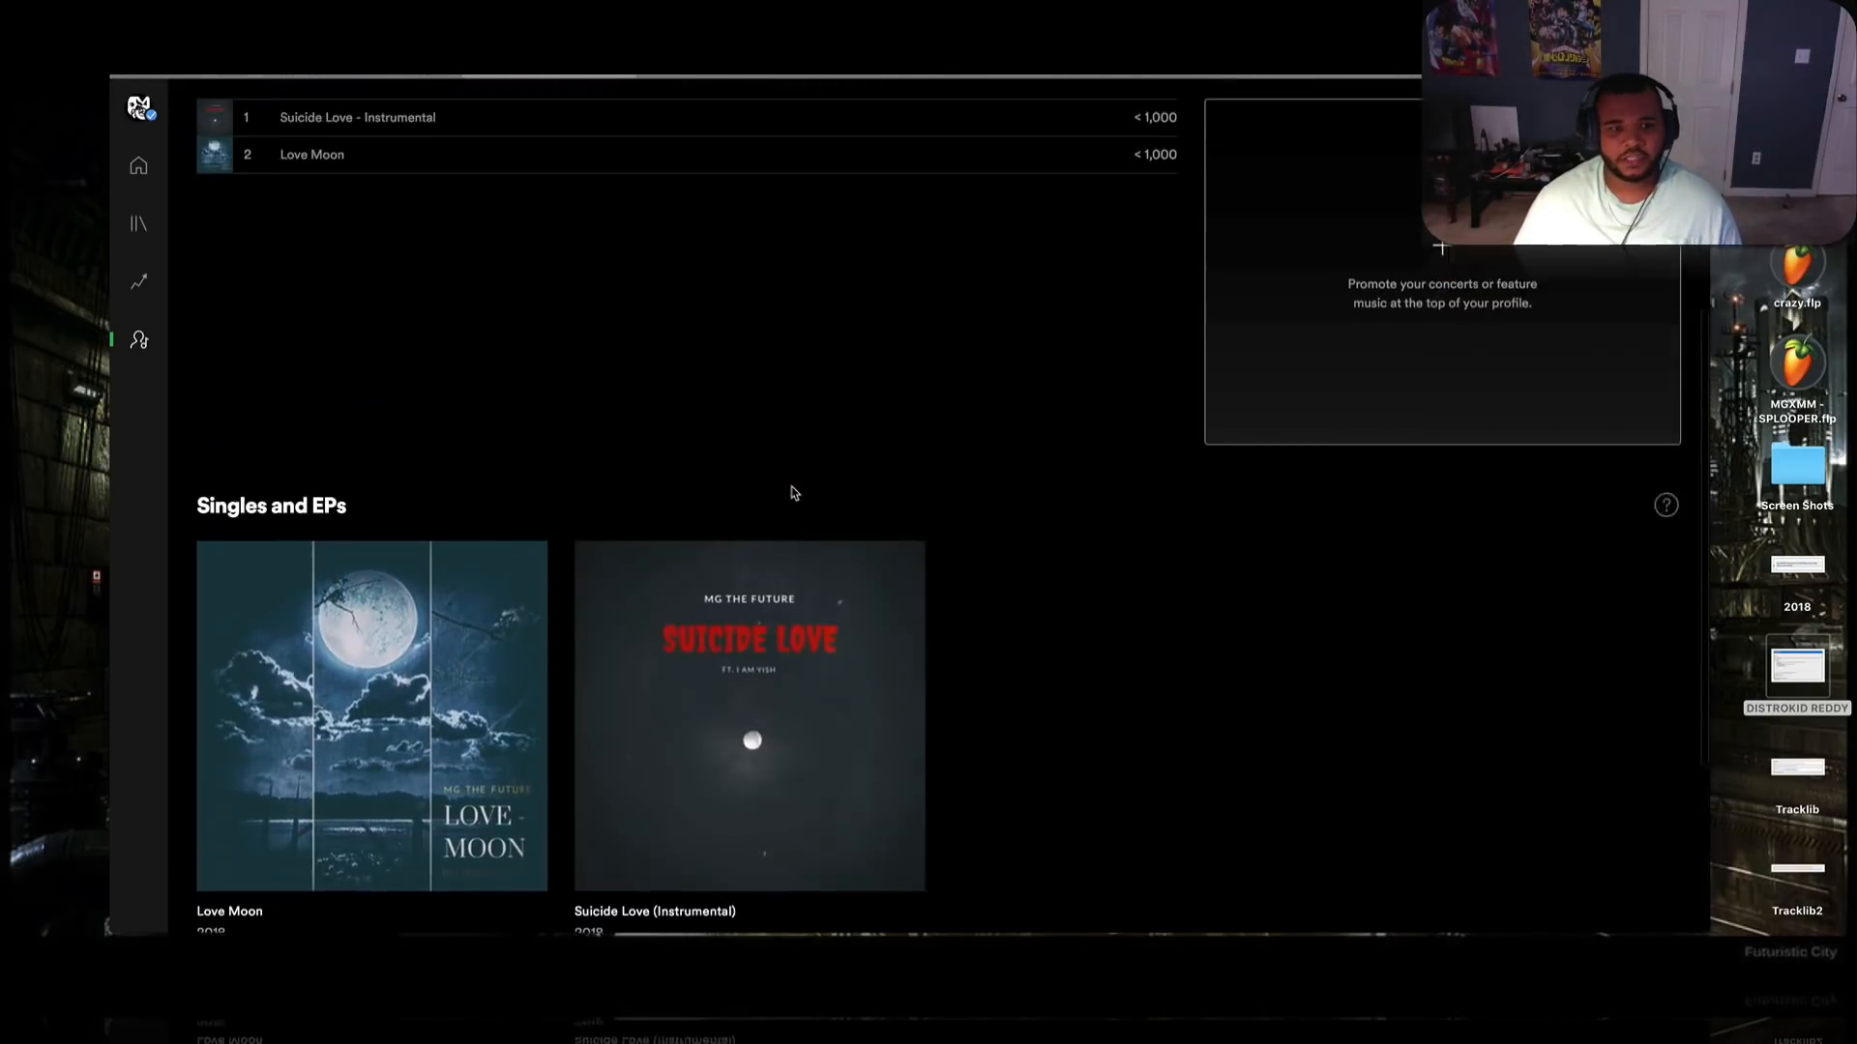
pyautogui.scroll(3)
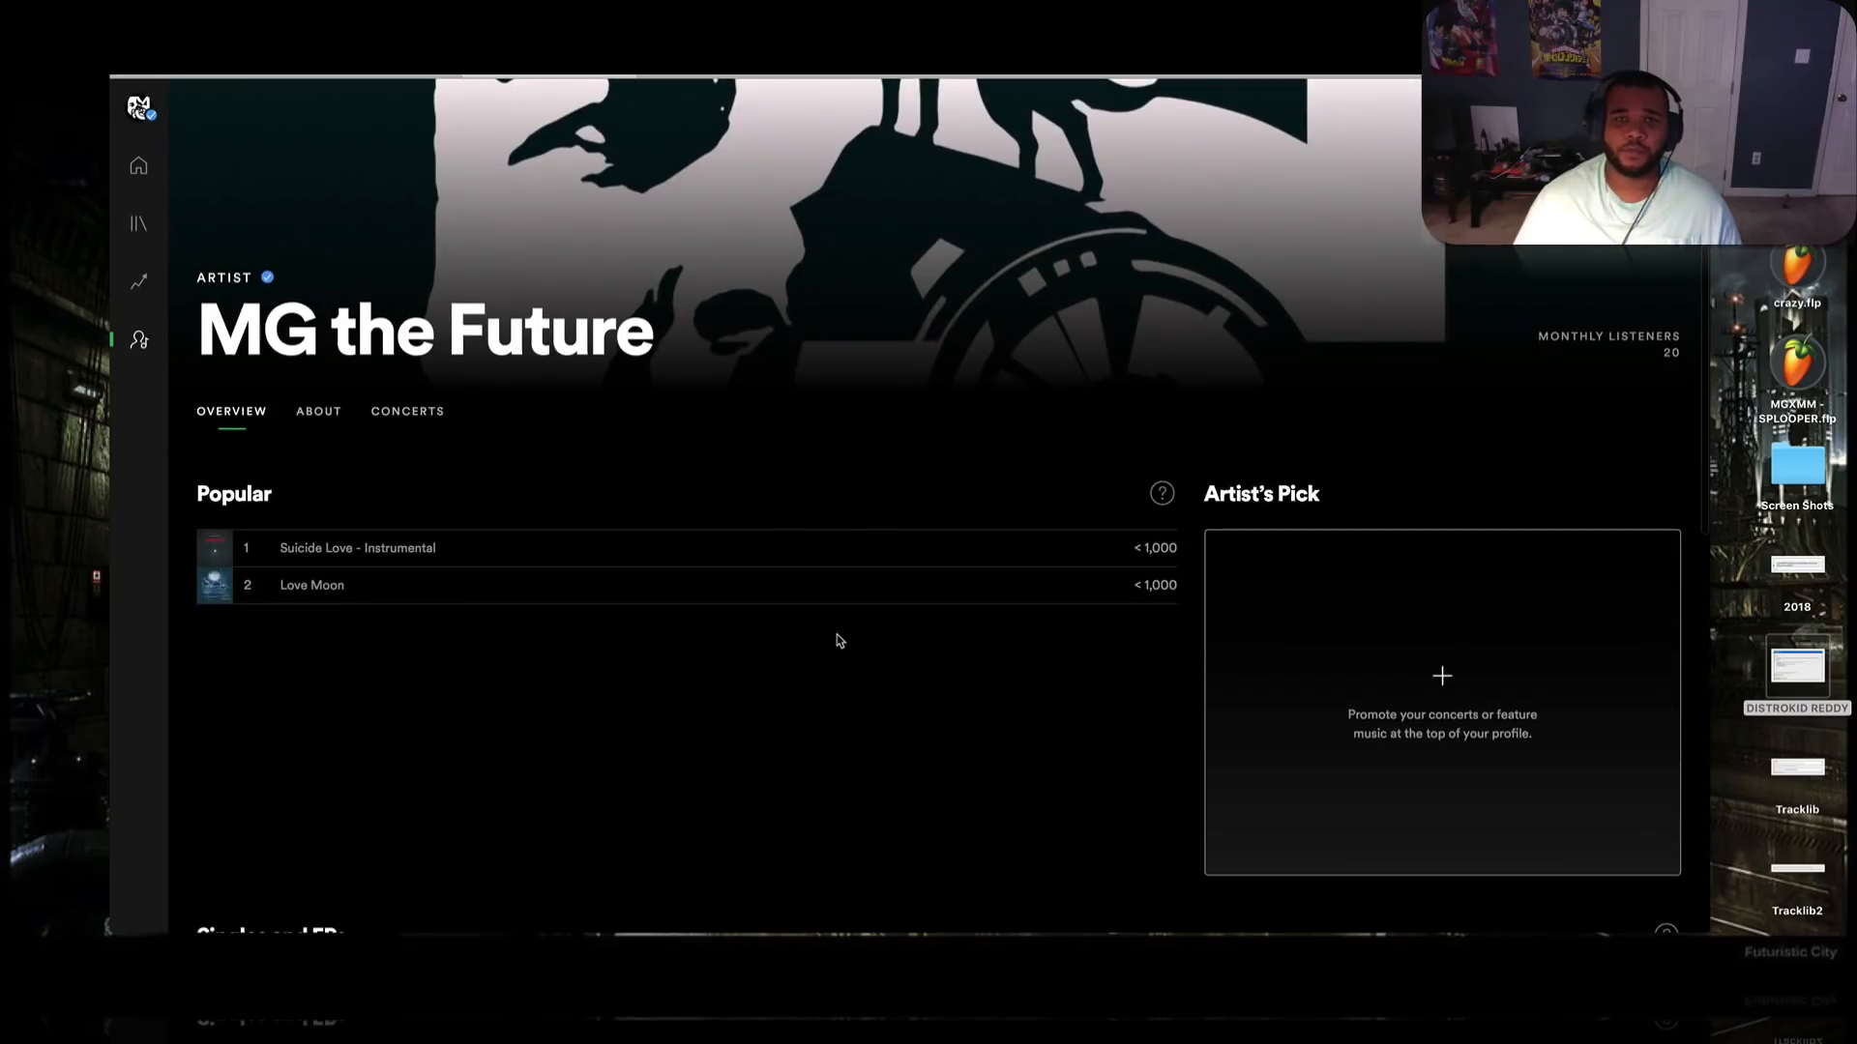
pyautogui.scroll(-3)
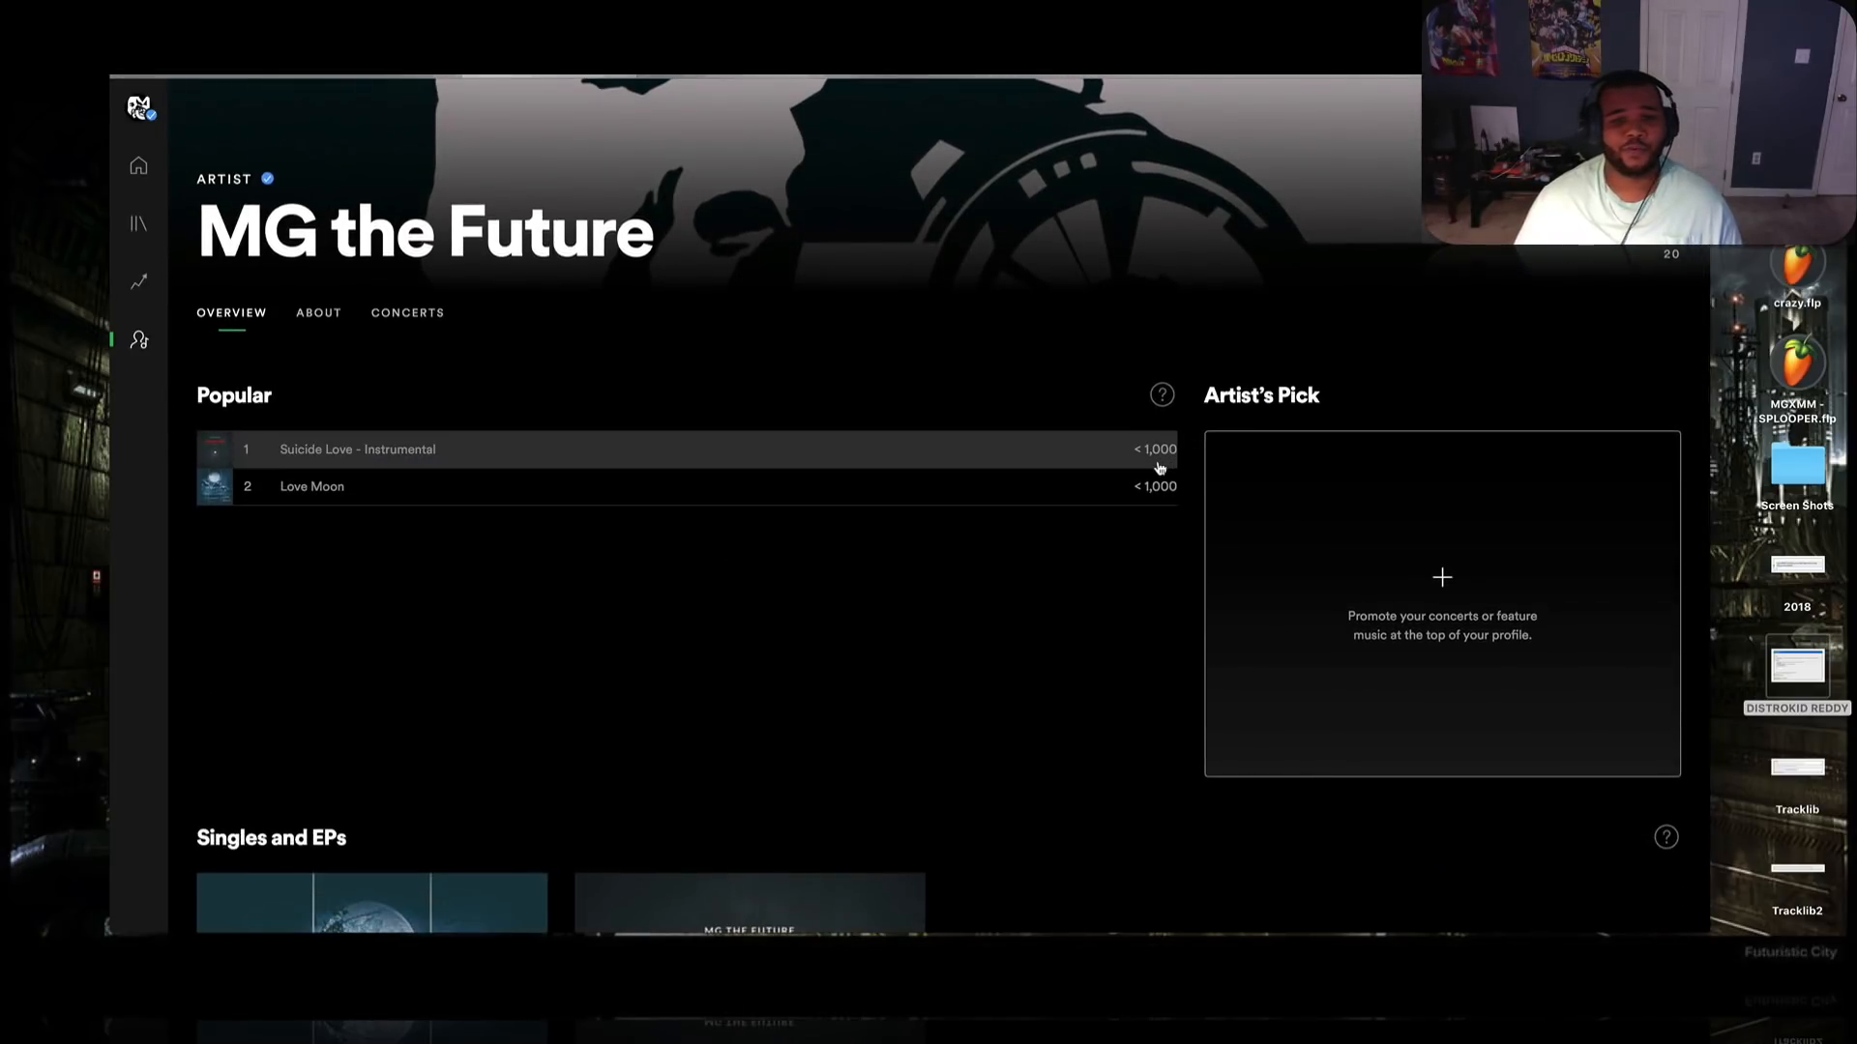
pyautogui.moveTo(637, 155)
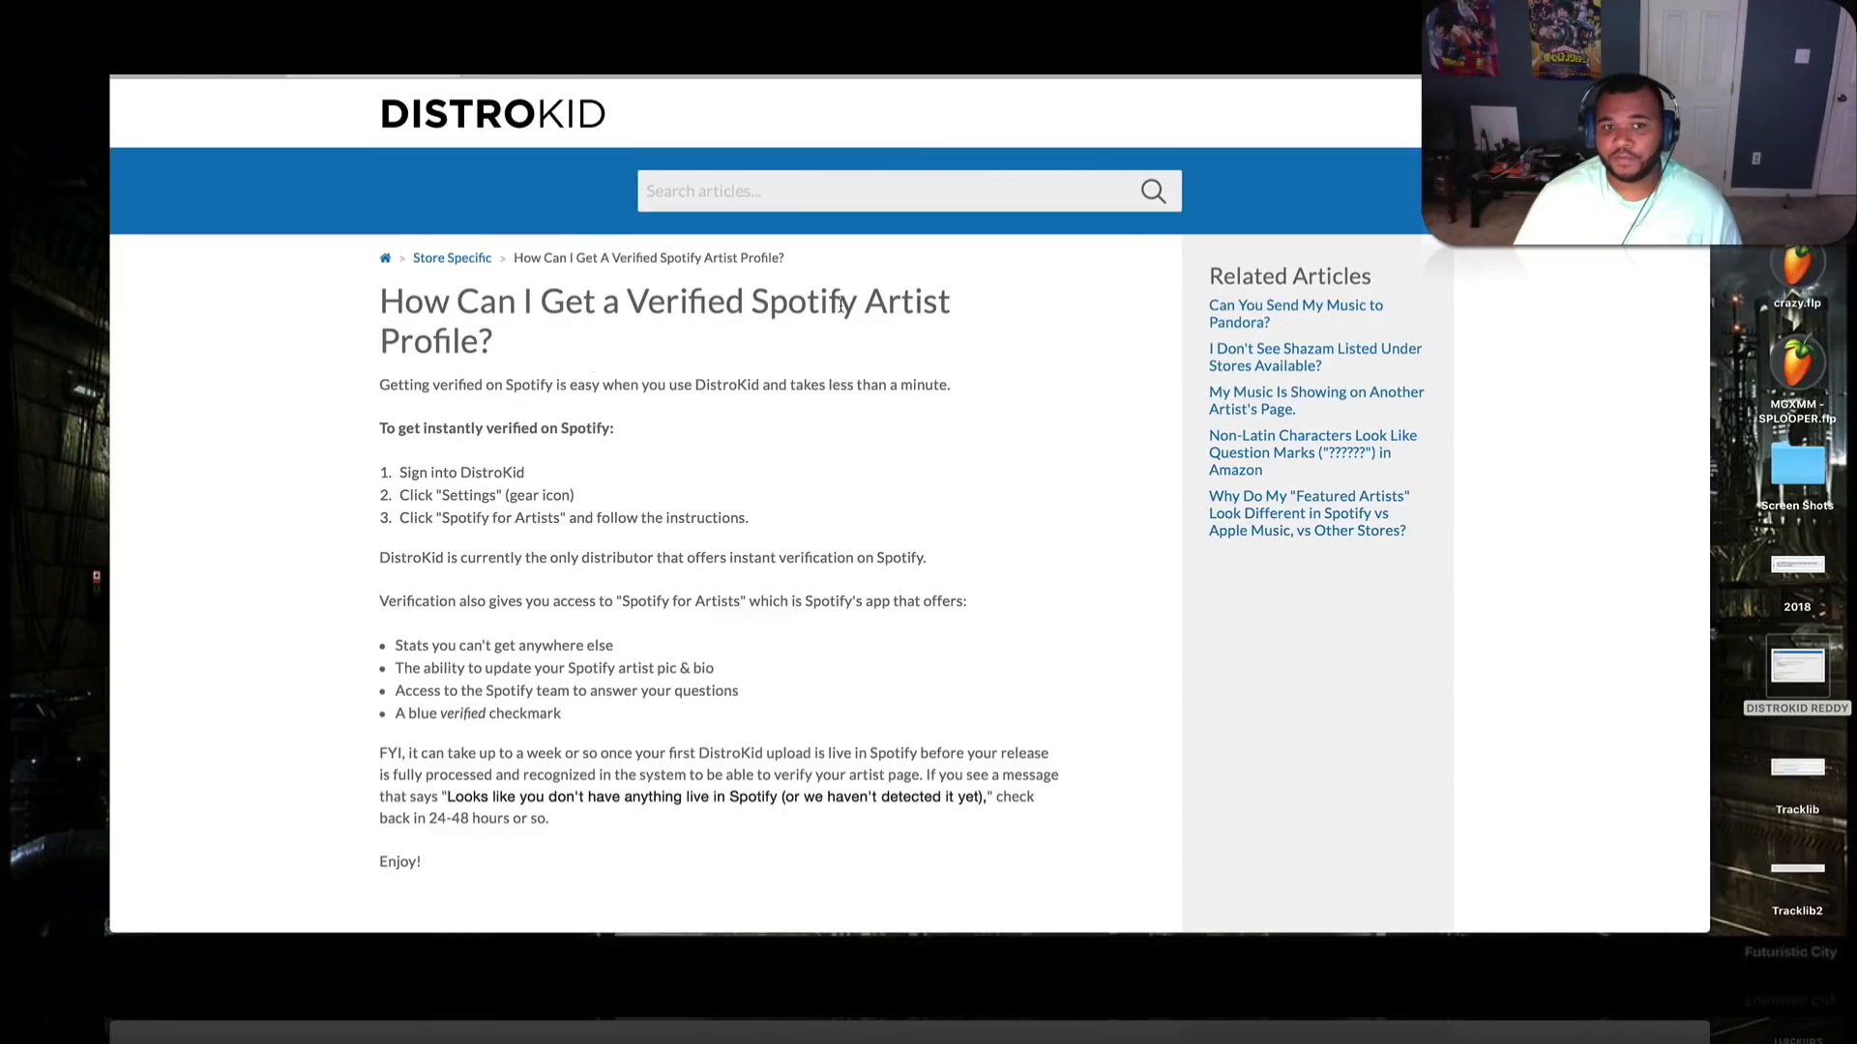
pyautogui.scroll(-3)
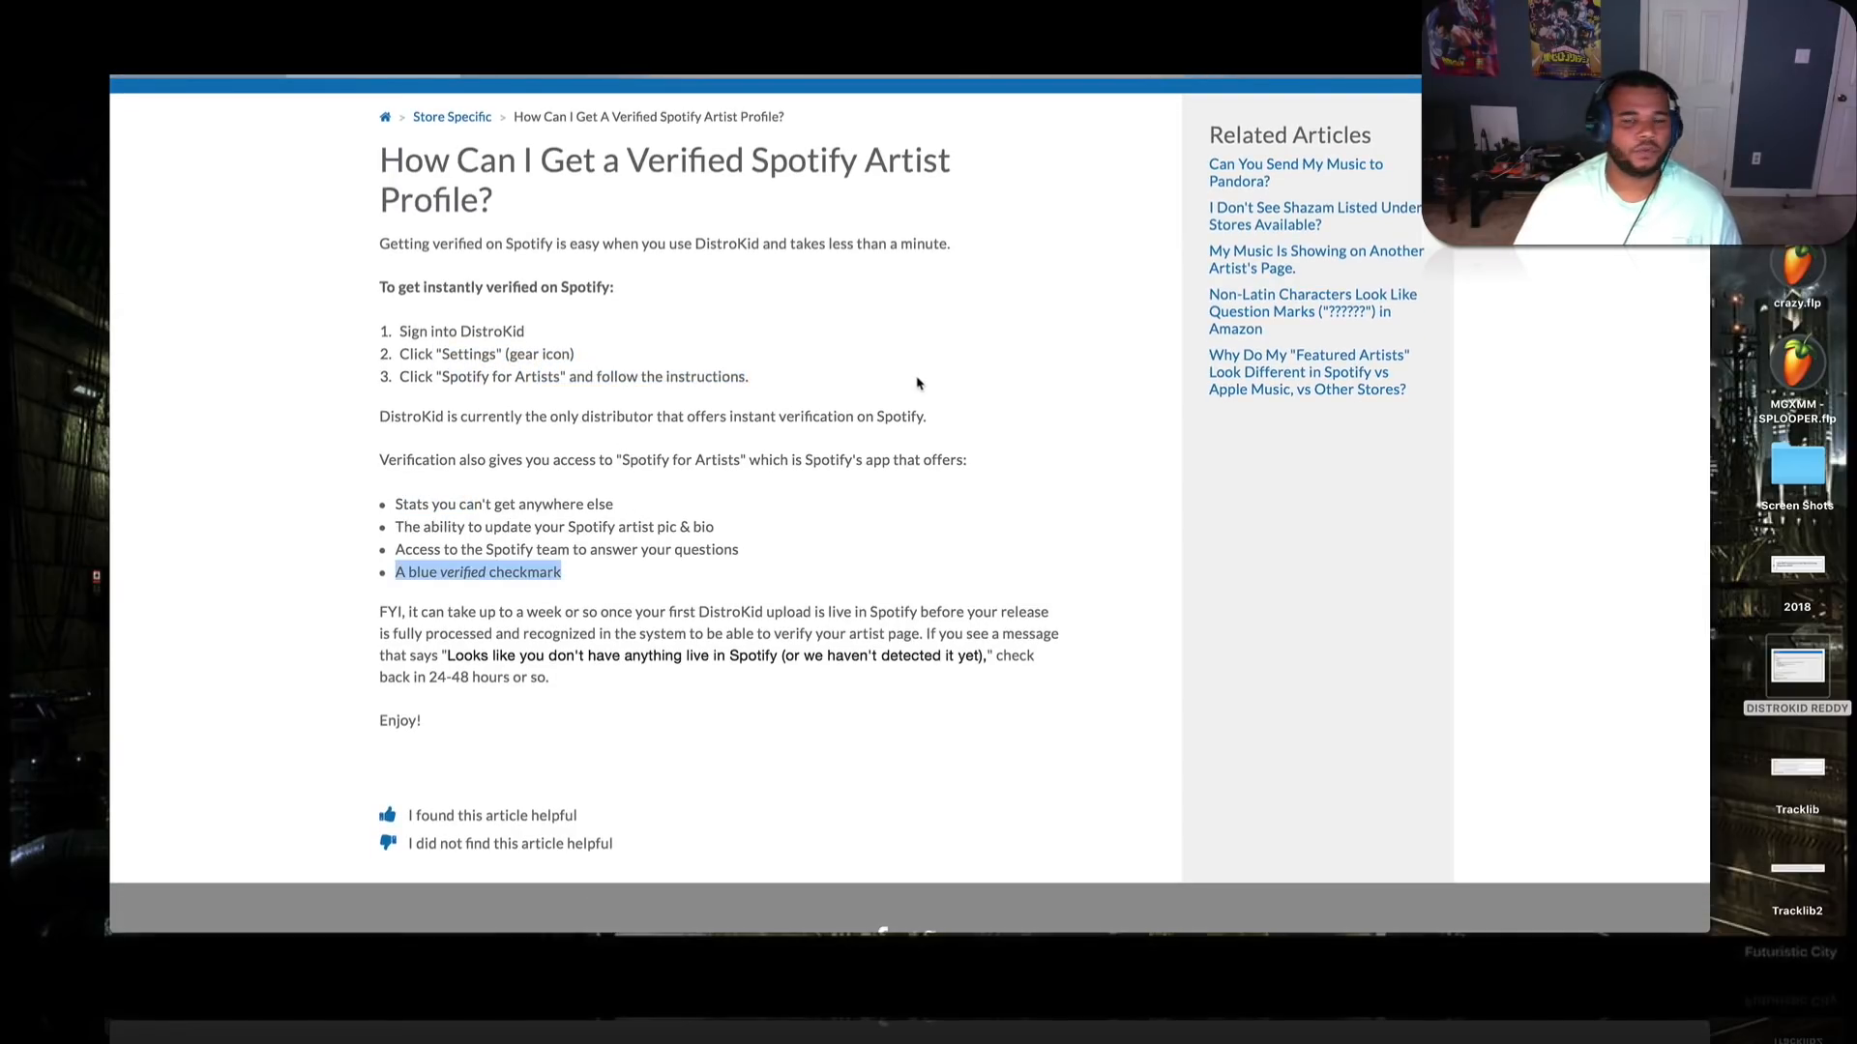
pyautogui.scroll(3)
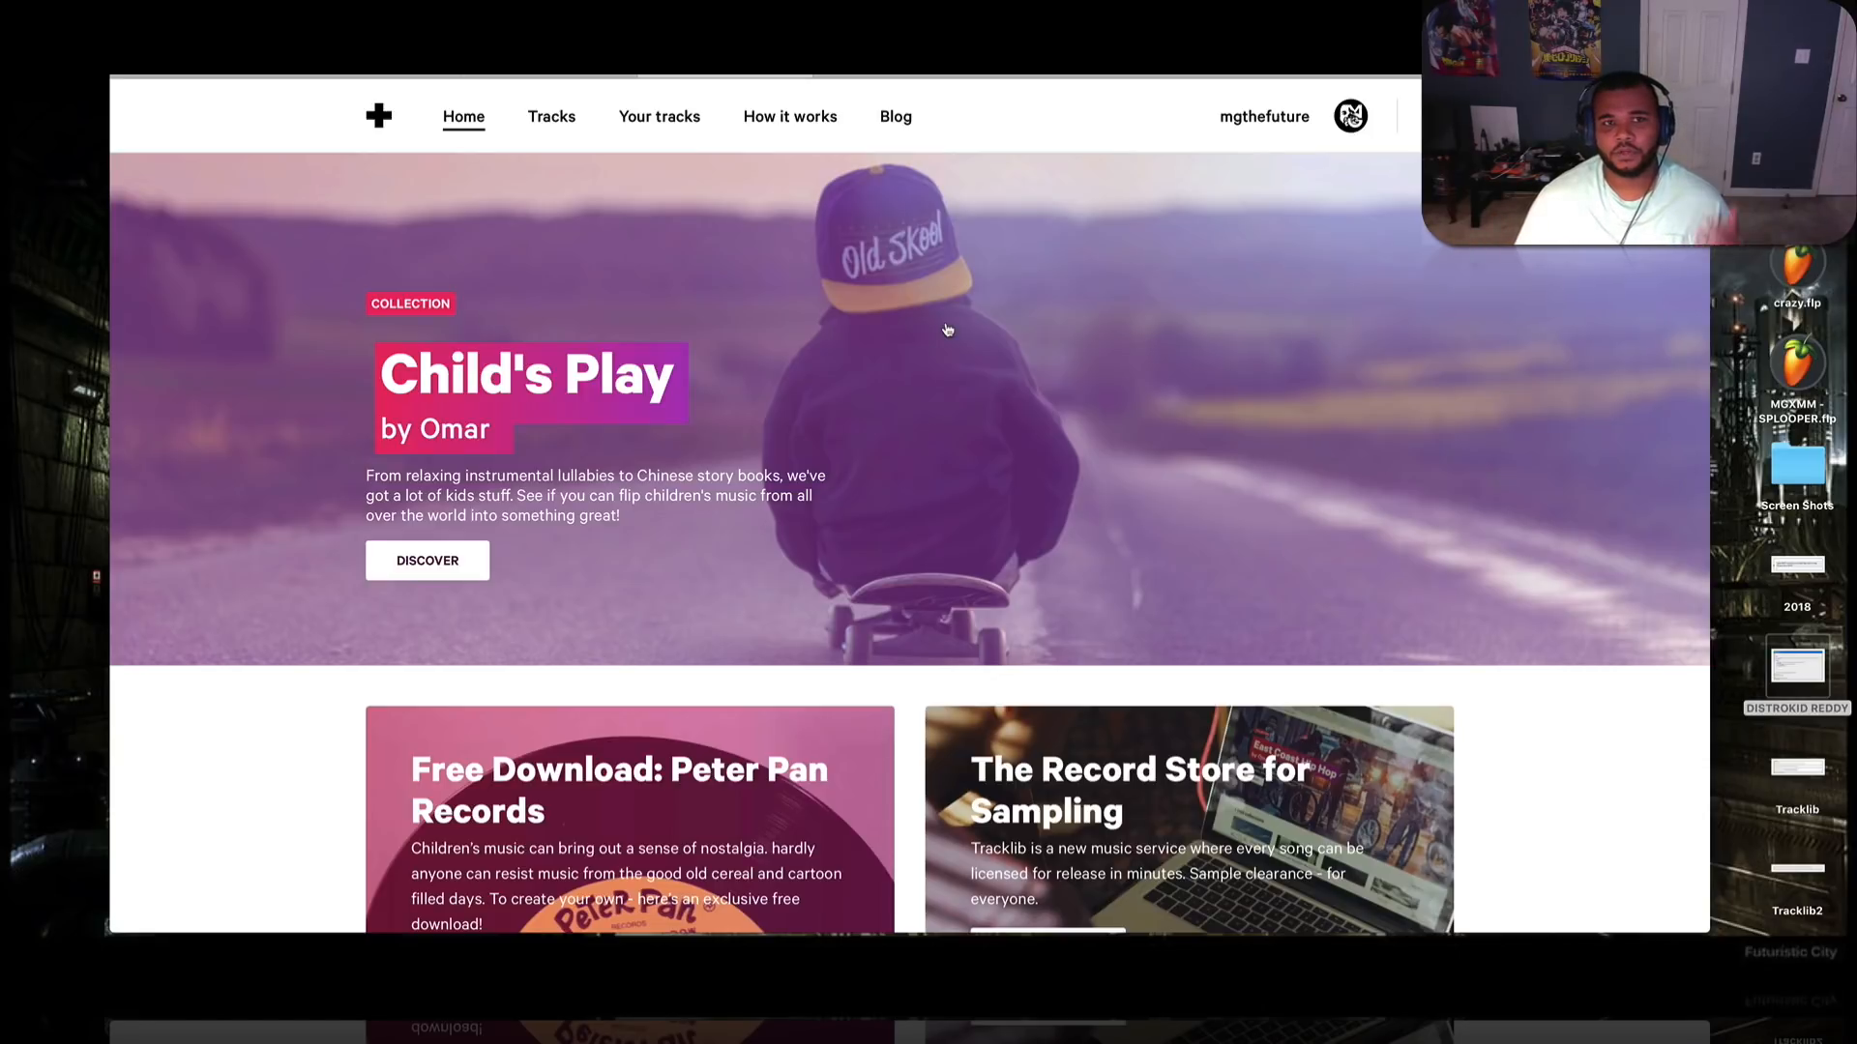
pyautogui.scroll(-3)
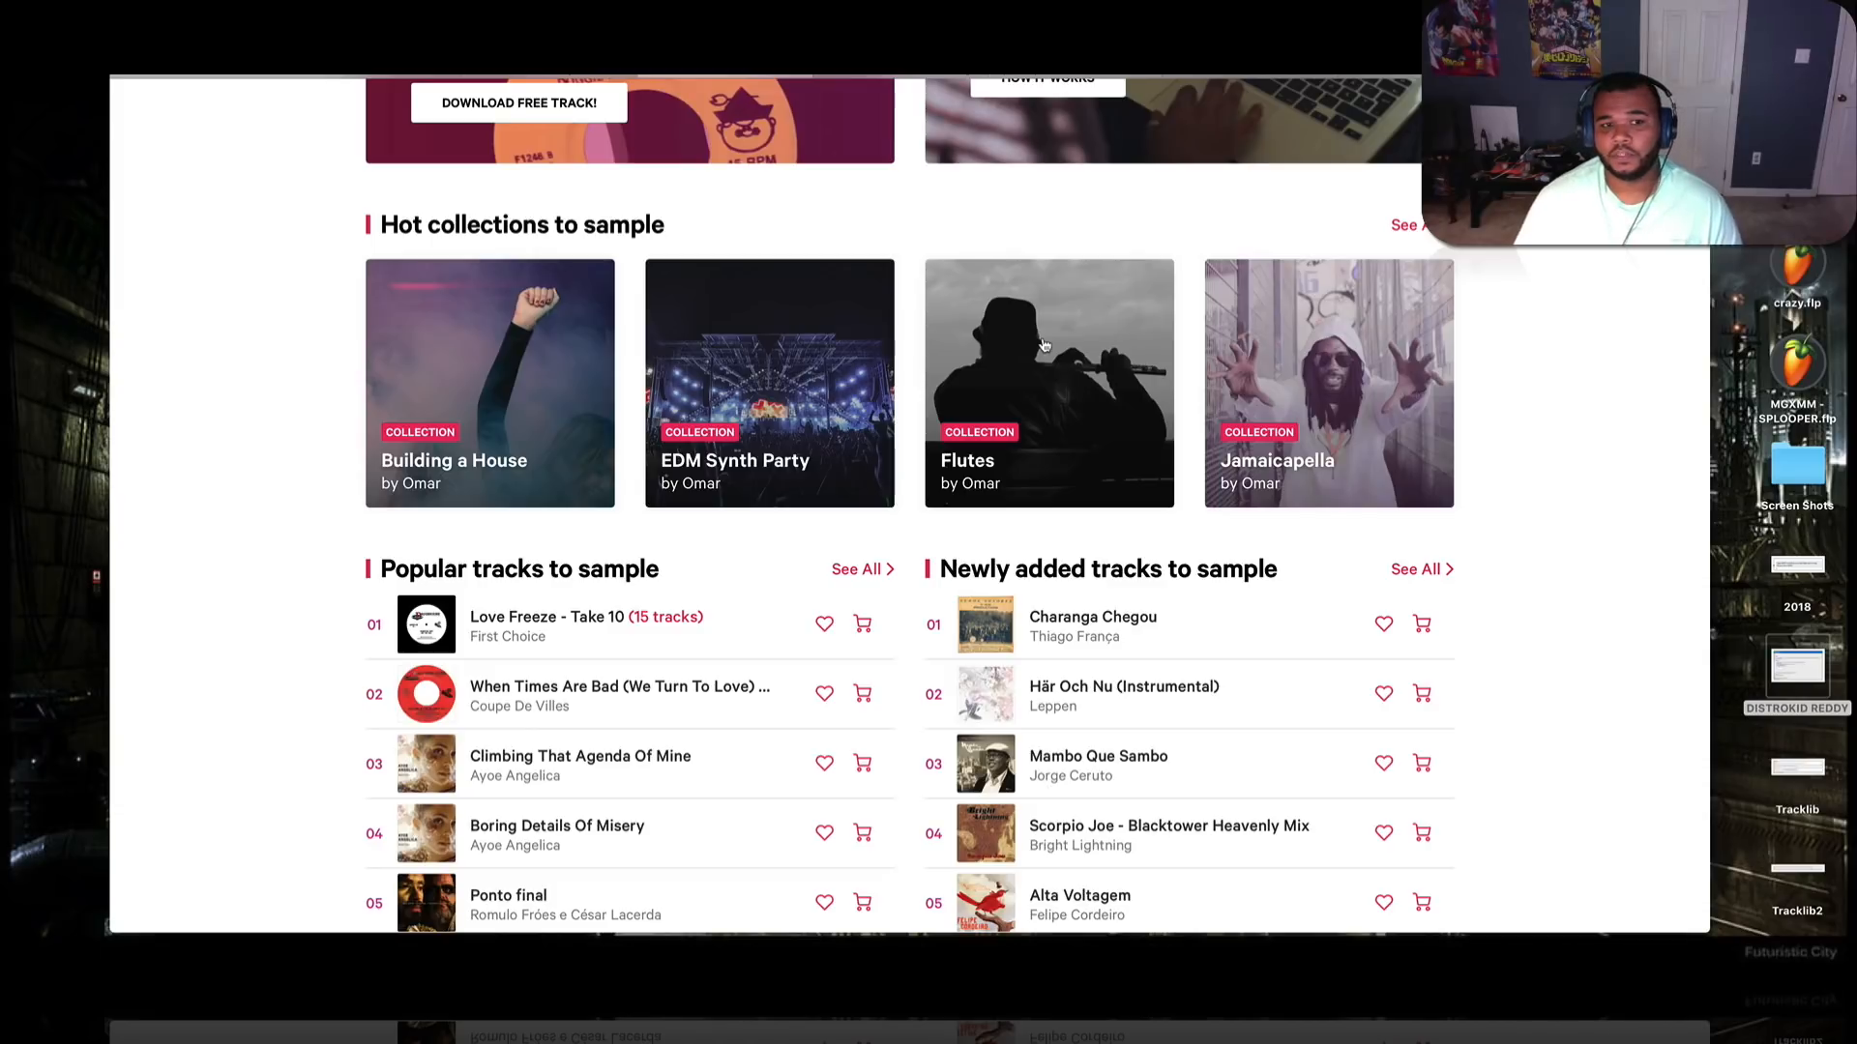
pyautogui.scroll(-3)
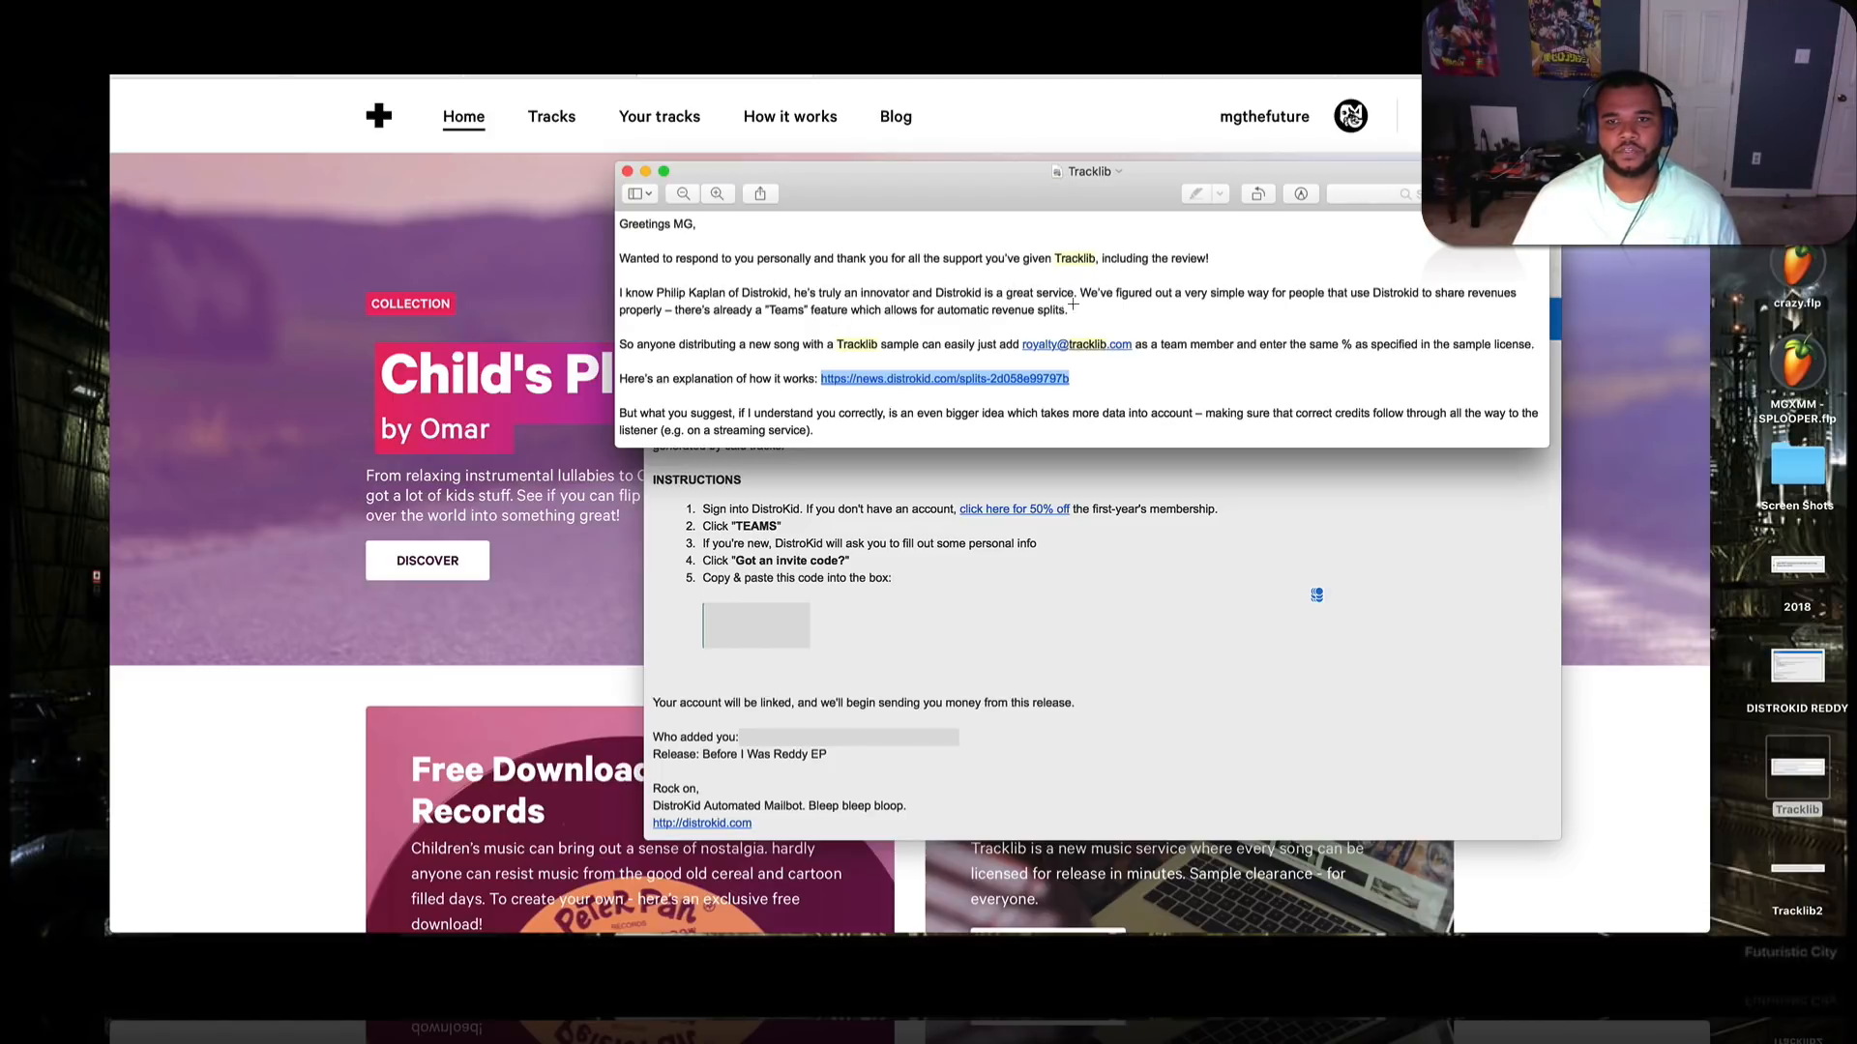
pyautogui.moveTo(1264, 290)
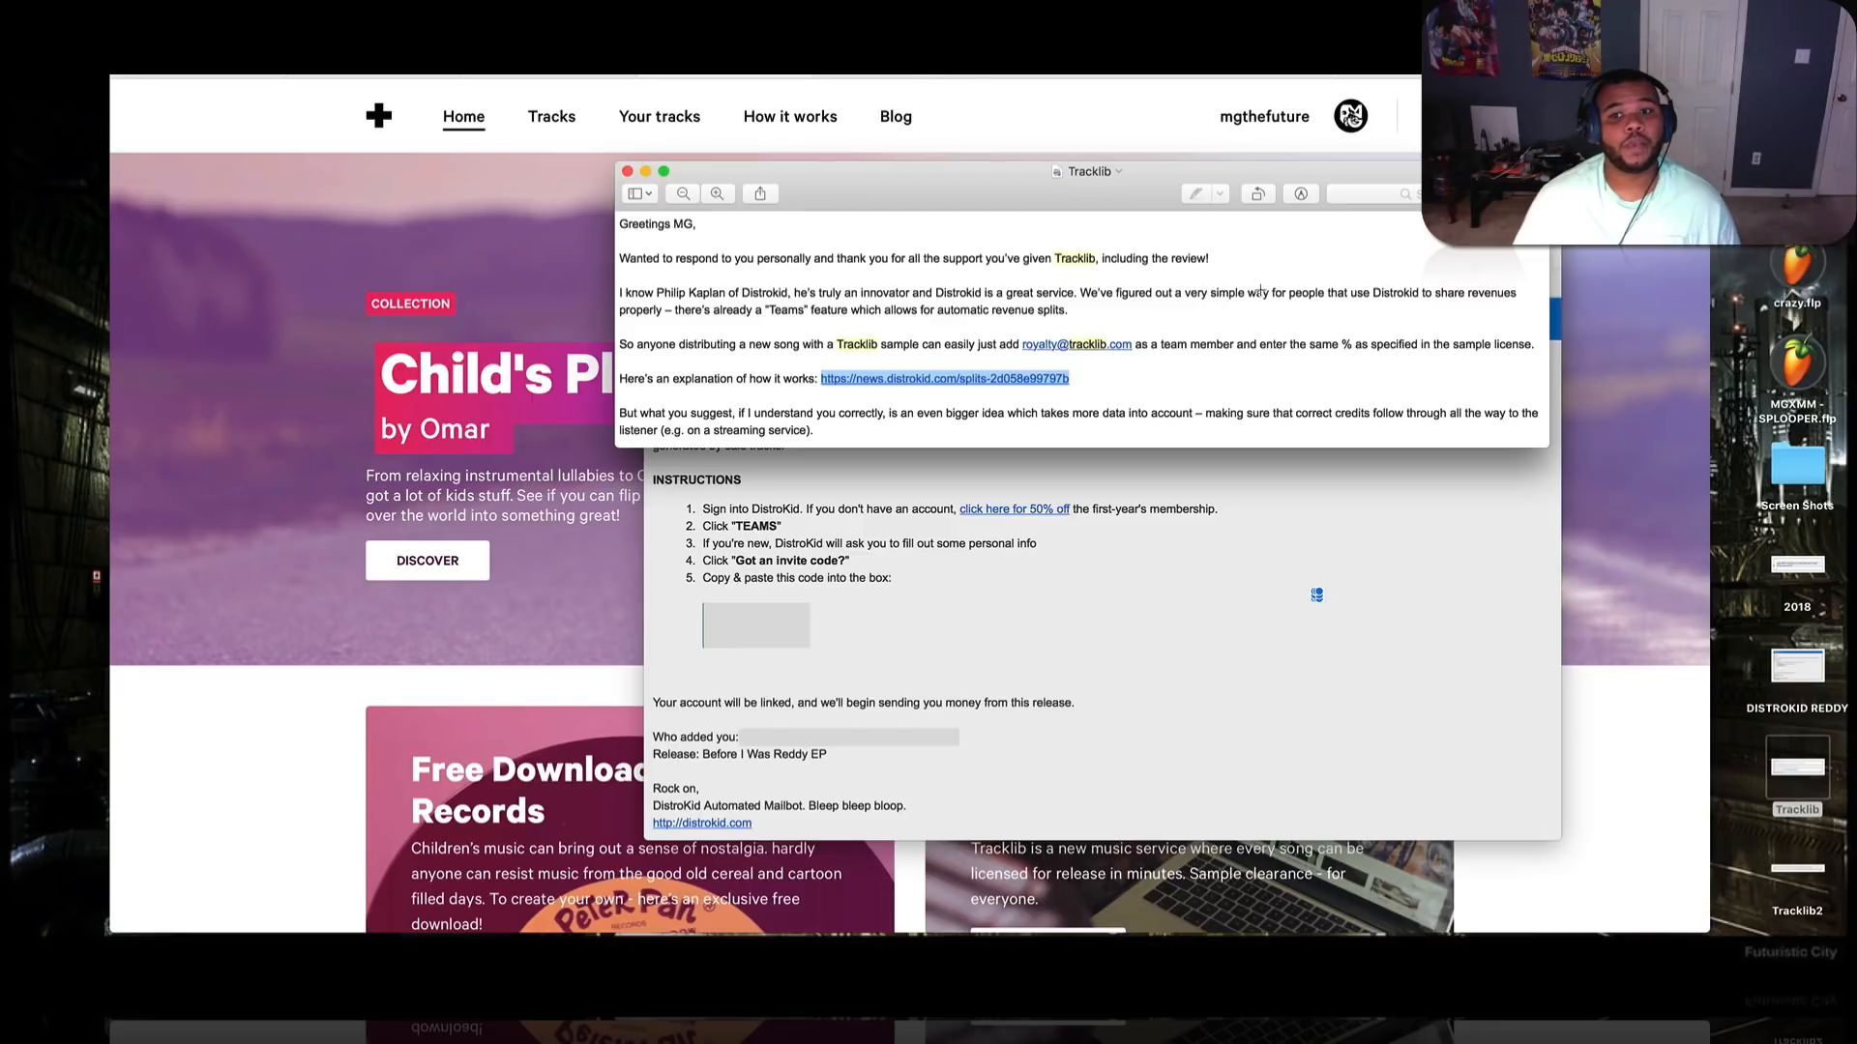
pyautogui.moveTo(603, 325)
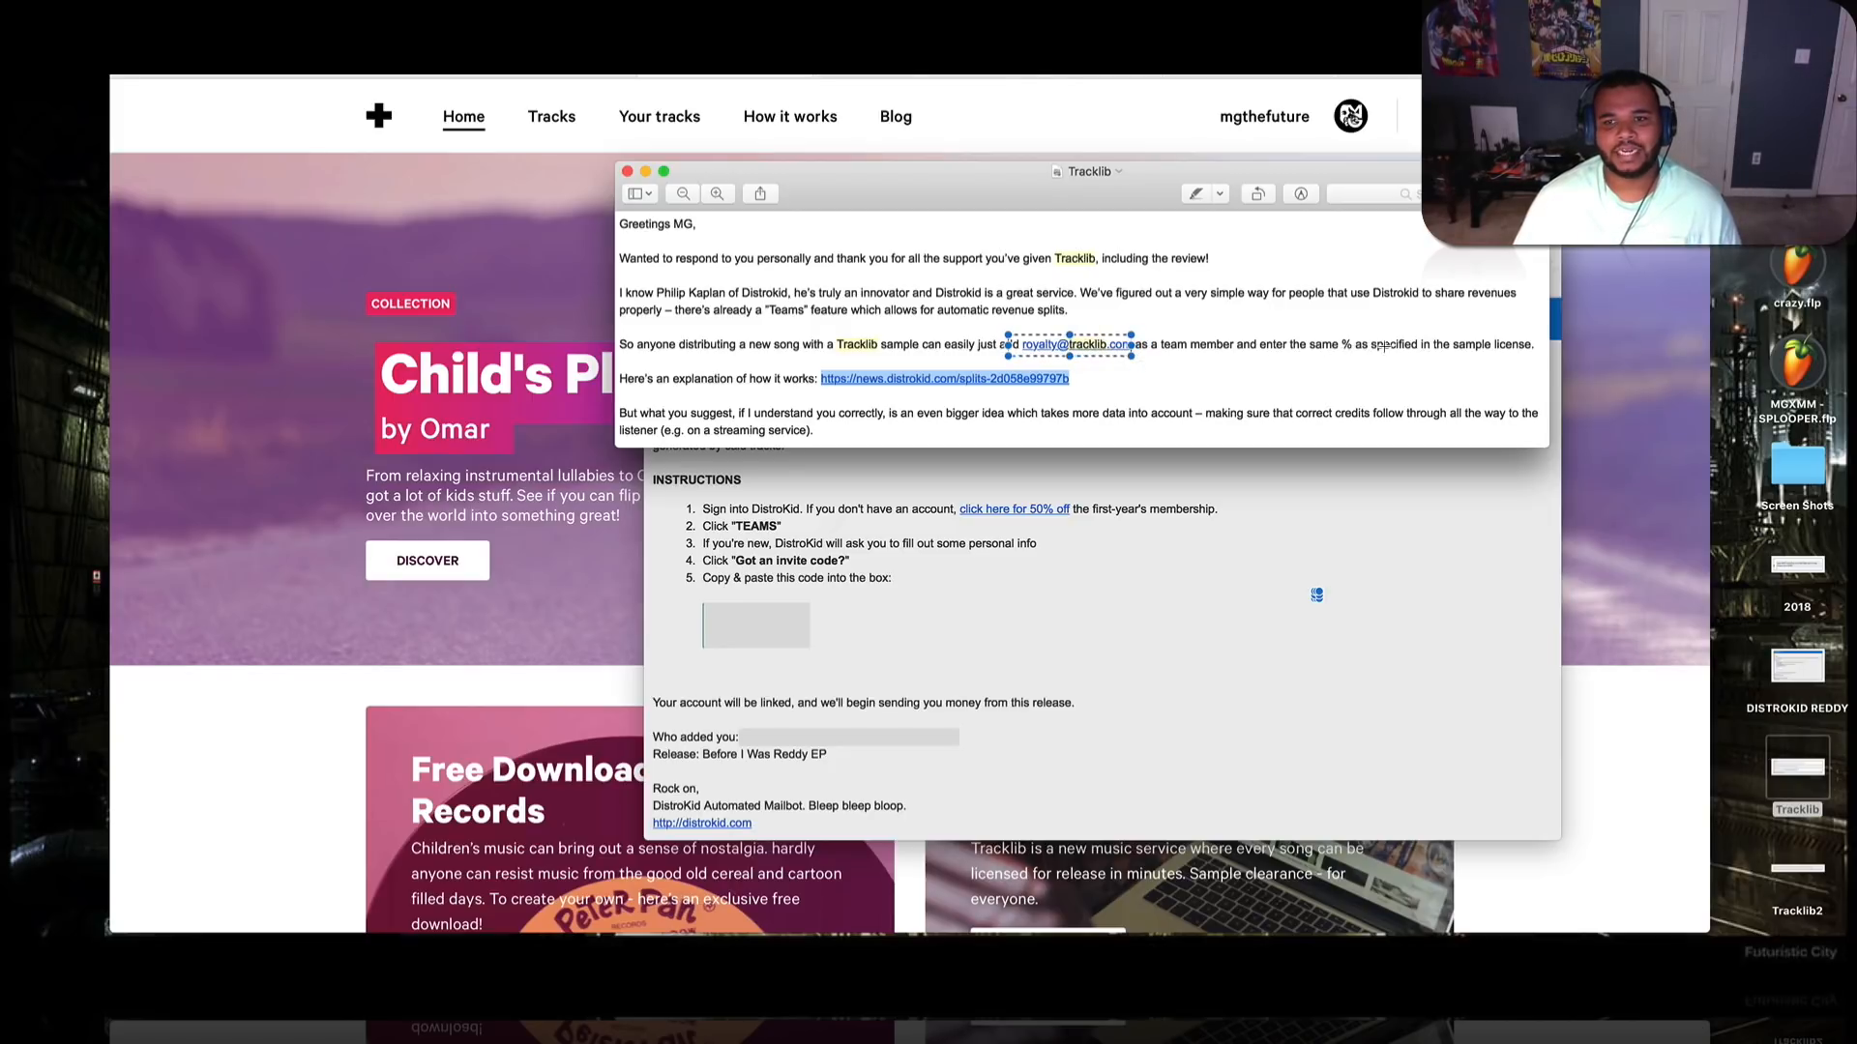
pyautogui.moveTo(1164, 365)
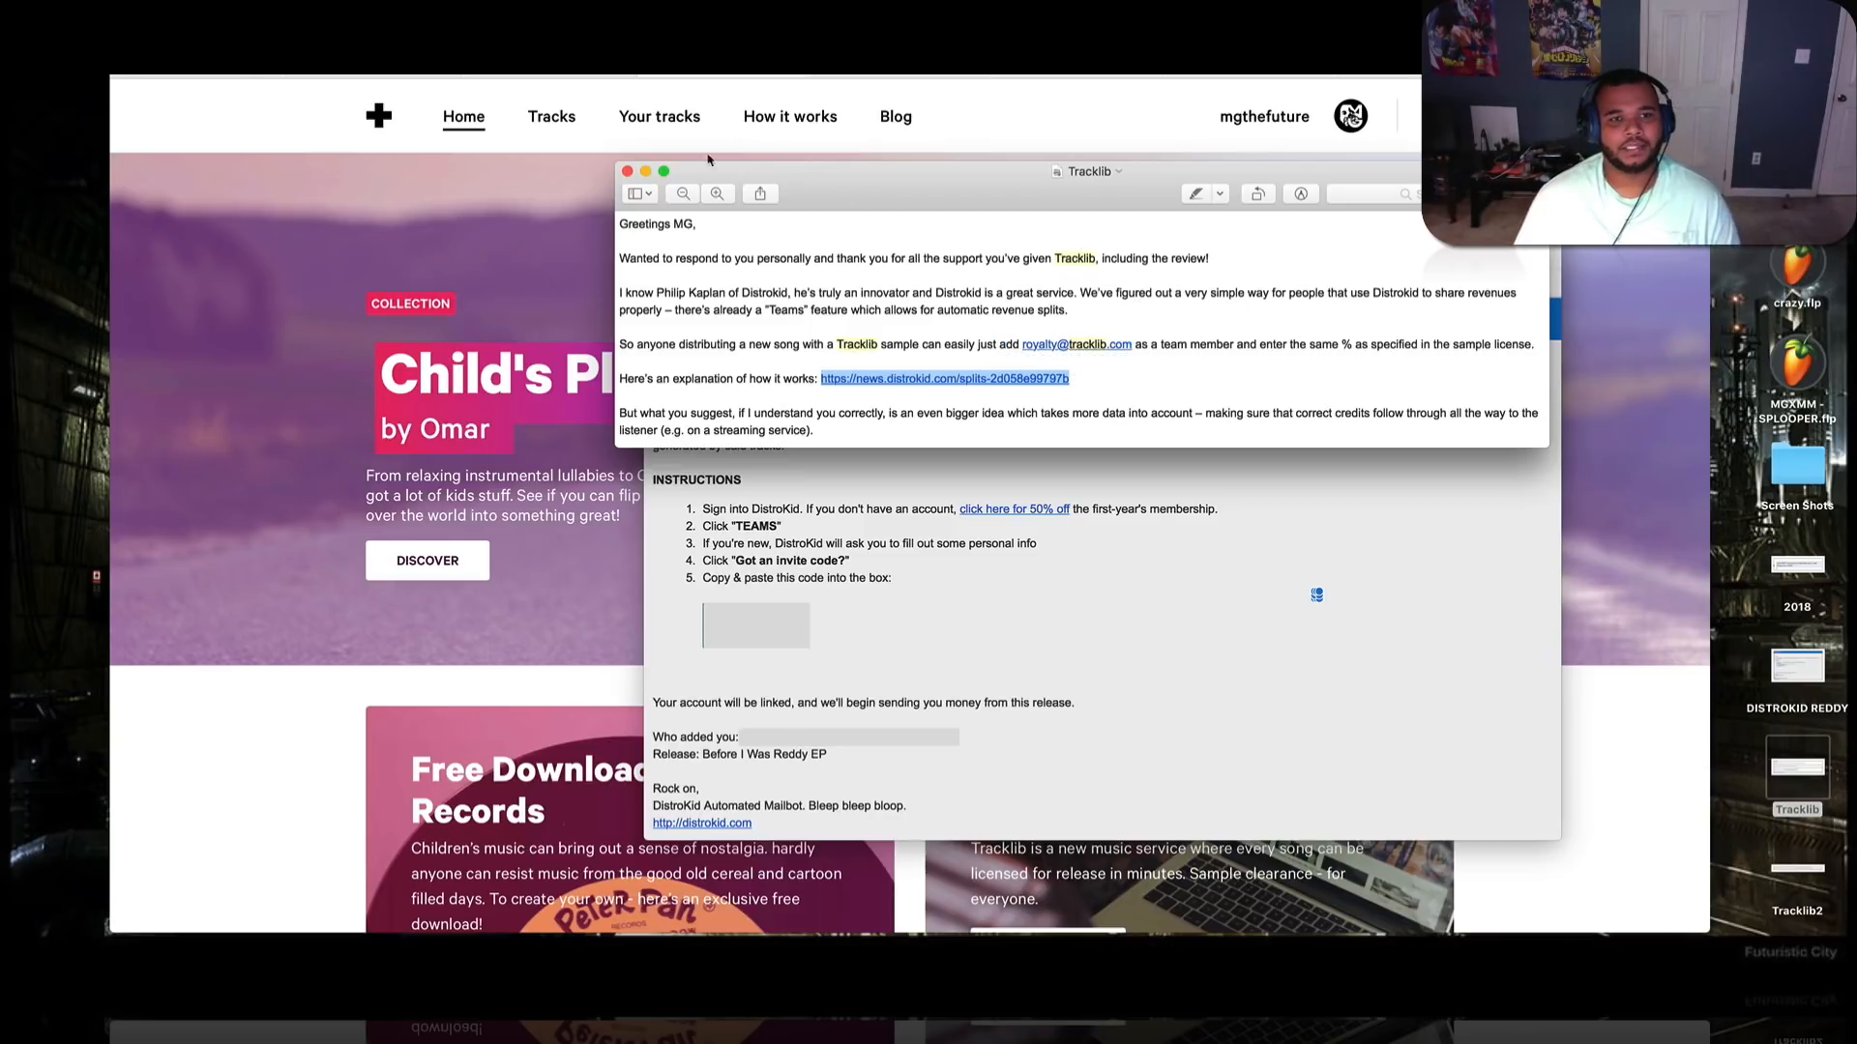
pyautogui.moveTo(1143, 329)
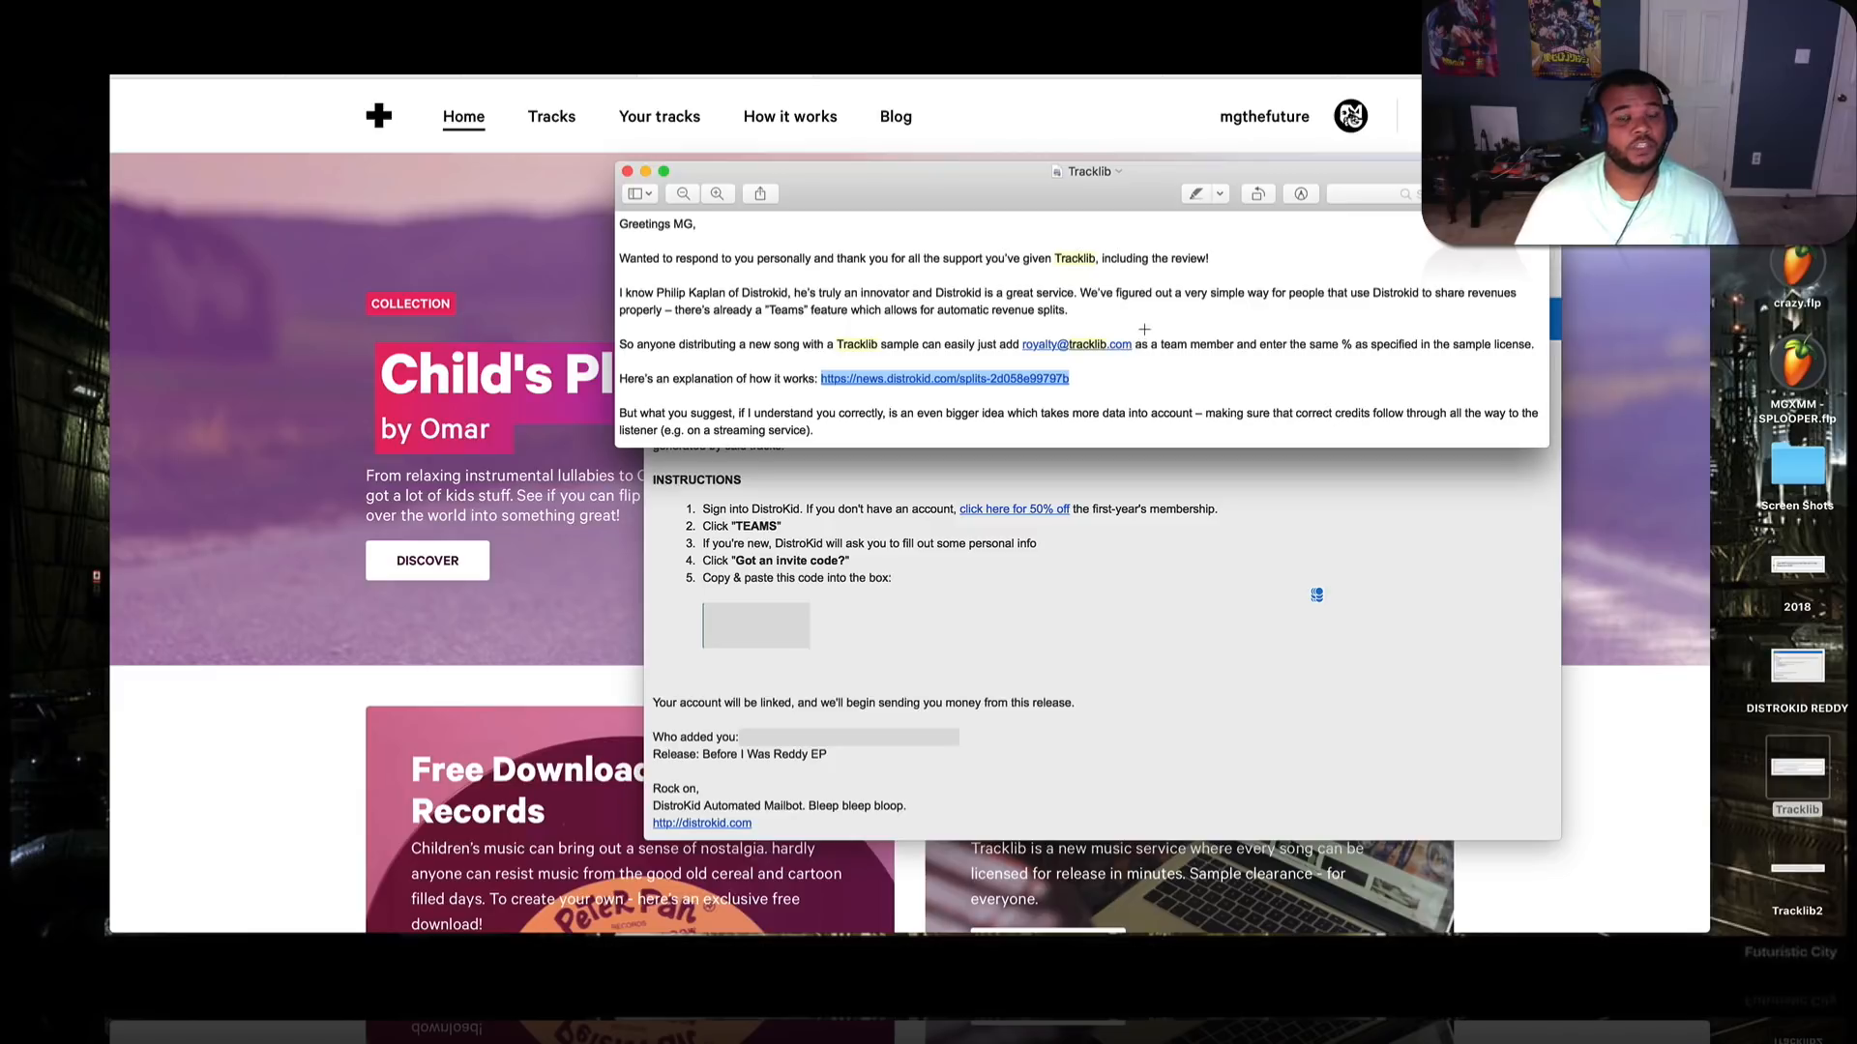
pyautogui.moveTo(1137, 352)
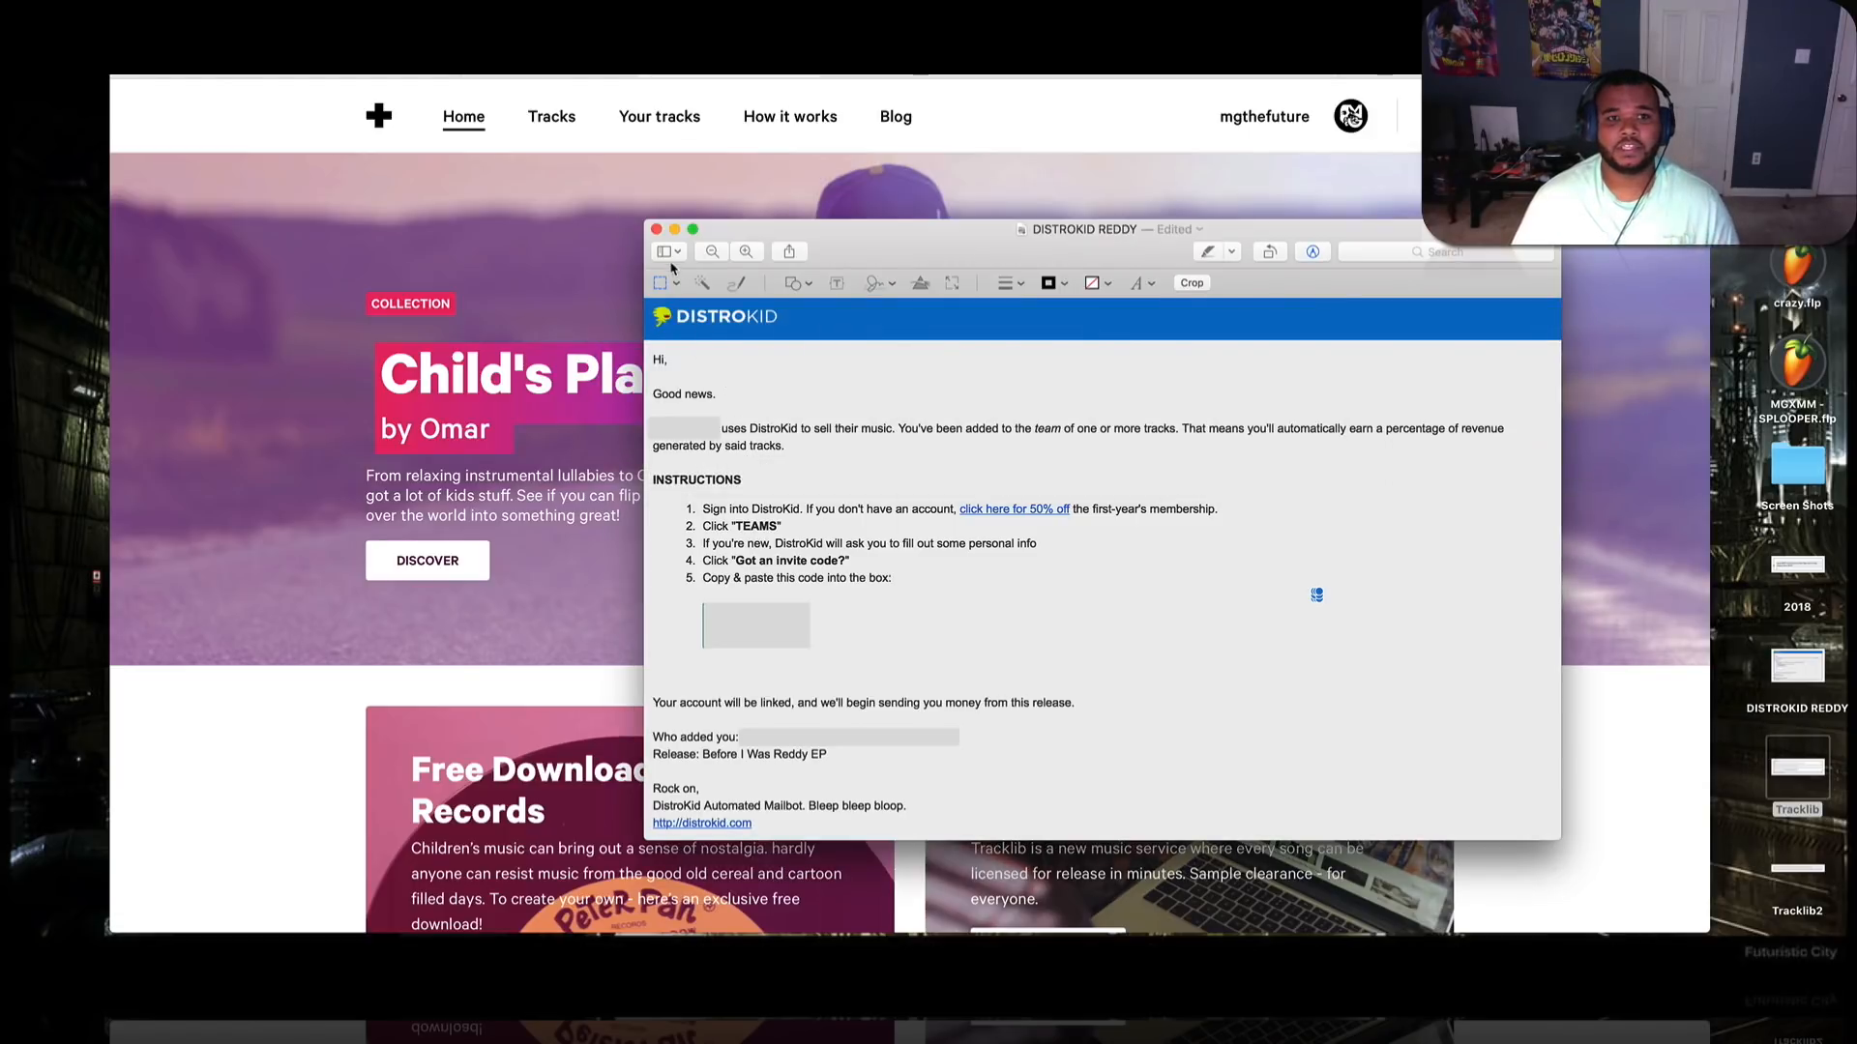
# Close the Tracklib and DistroKid email screenshots, returning to Tracklib's home page
pyautogui.click(656, 228)
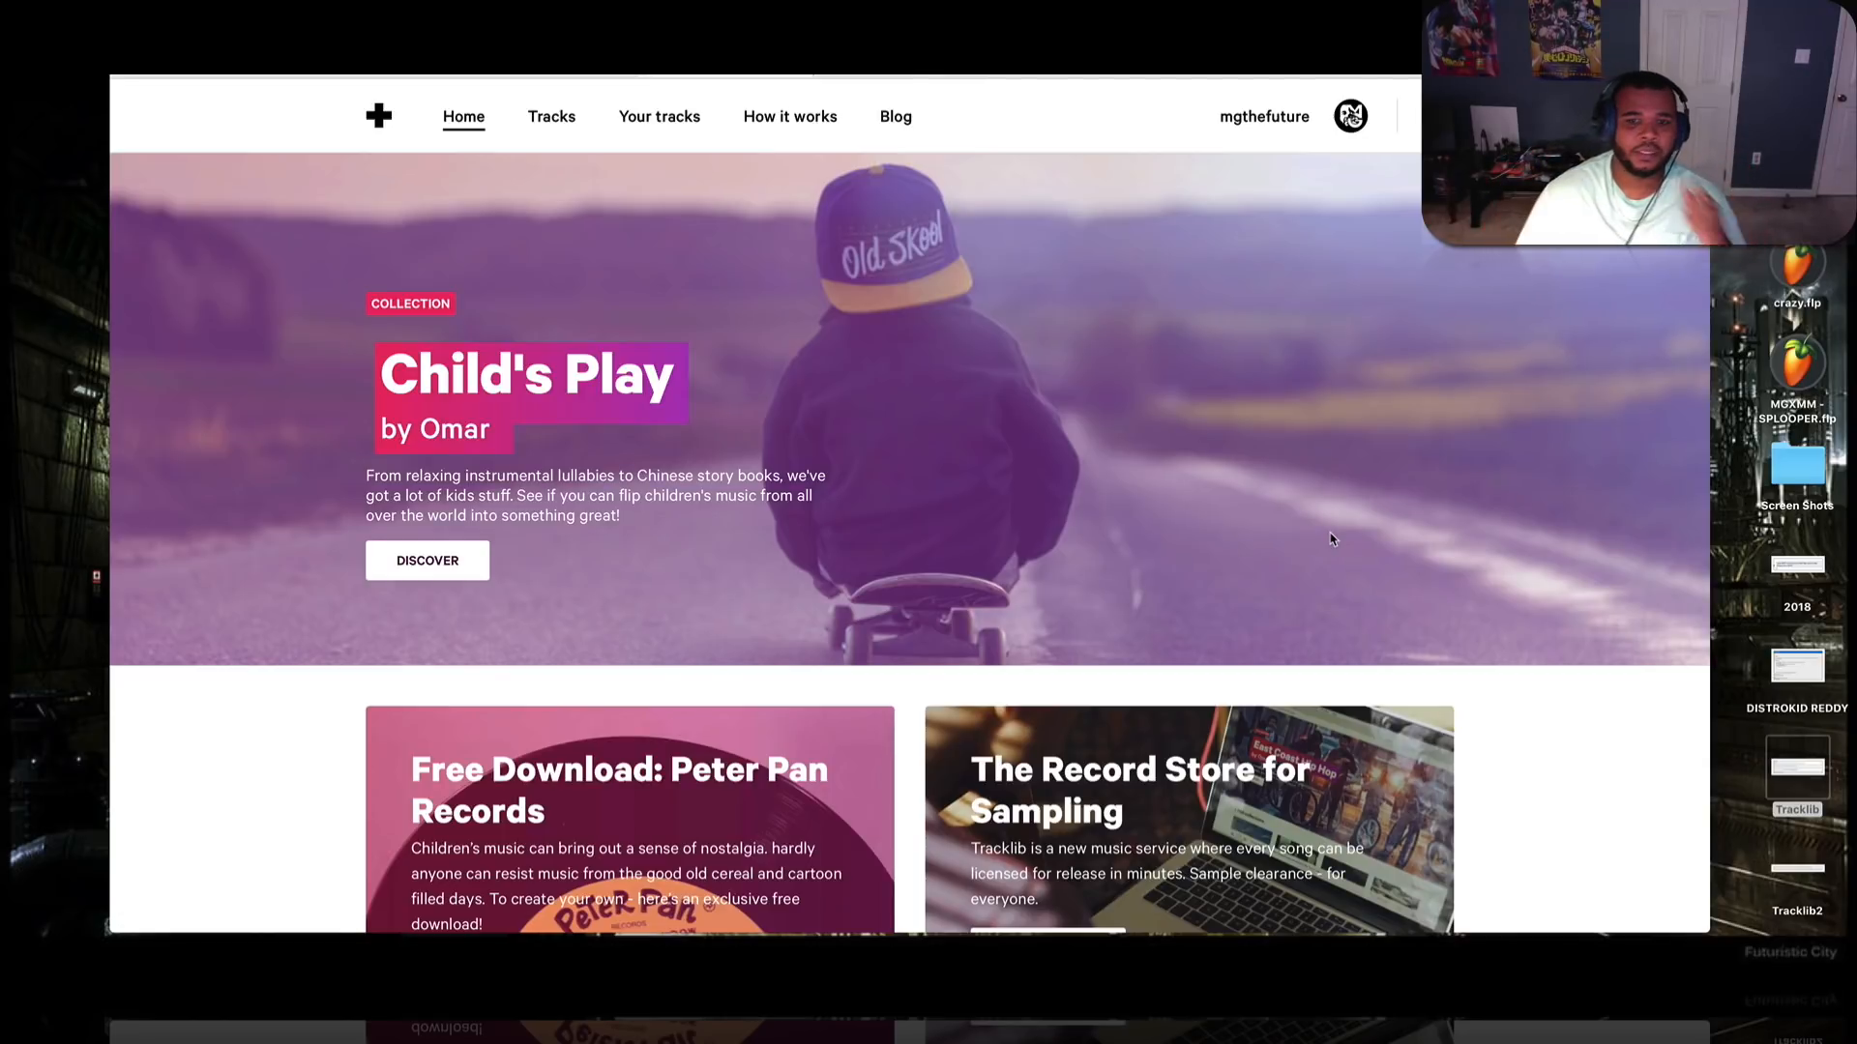
pyautogui.scroll(-3)
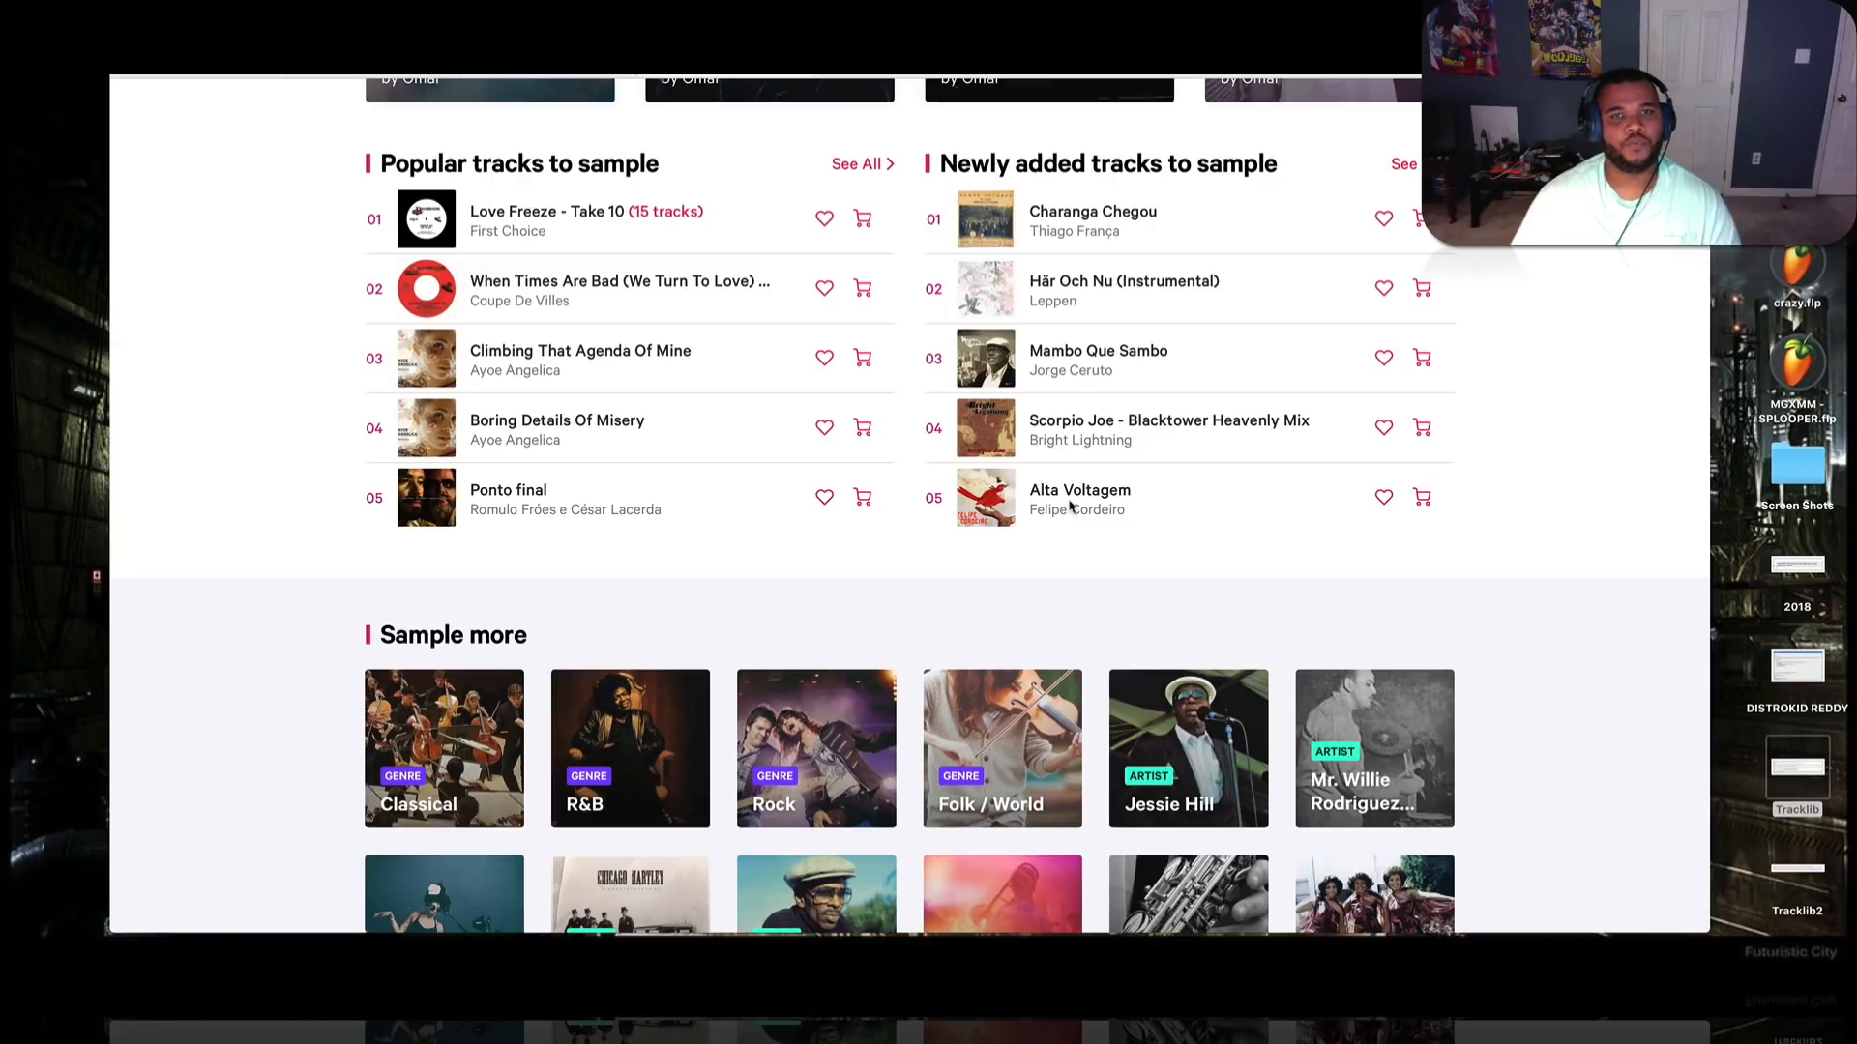
pyautogui.scroll(3)
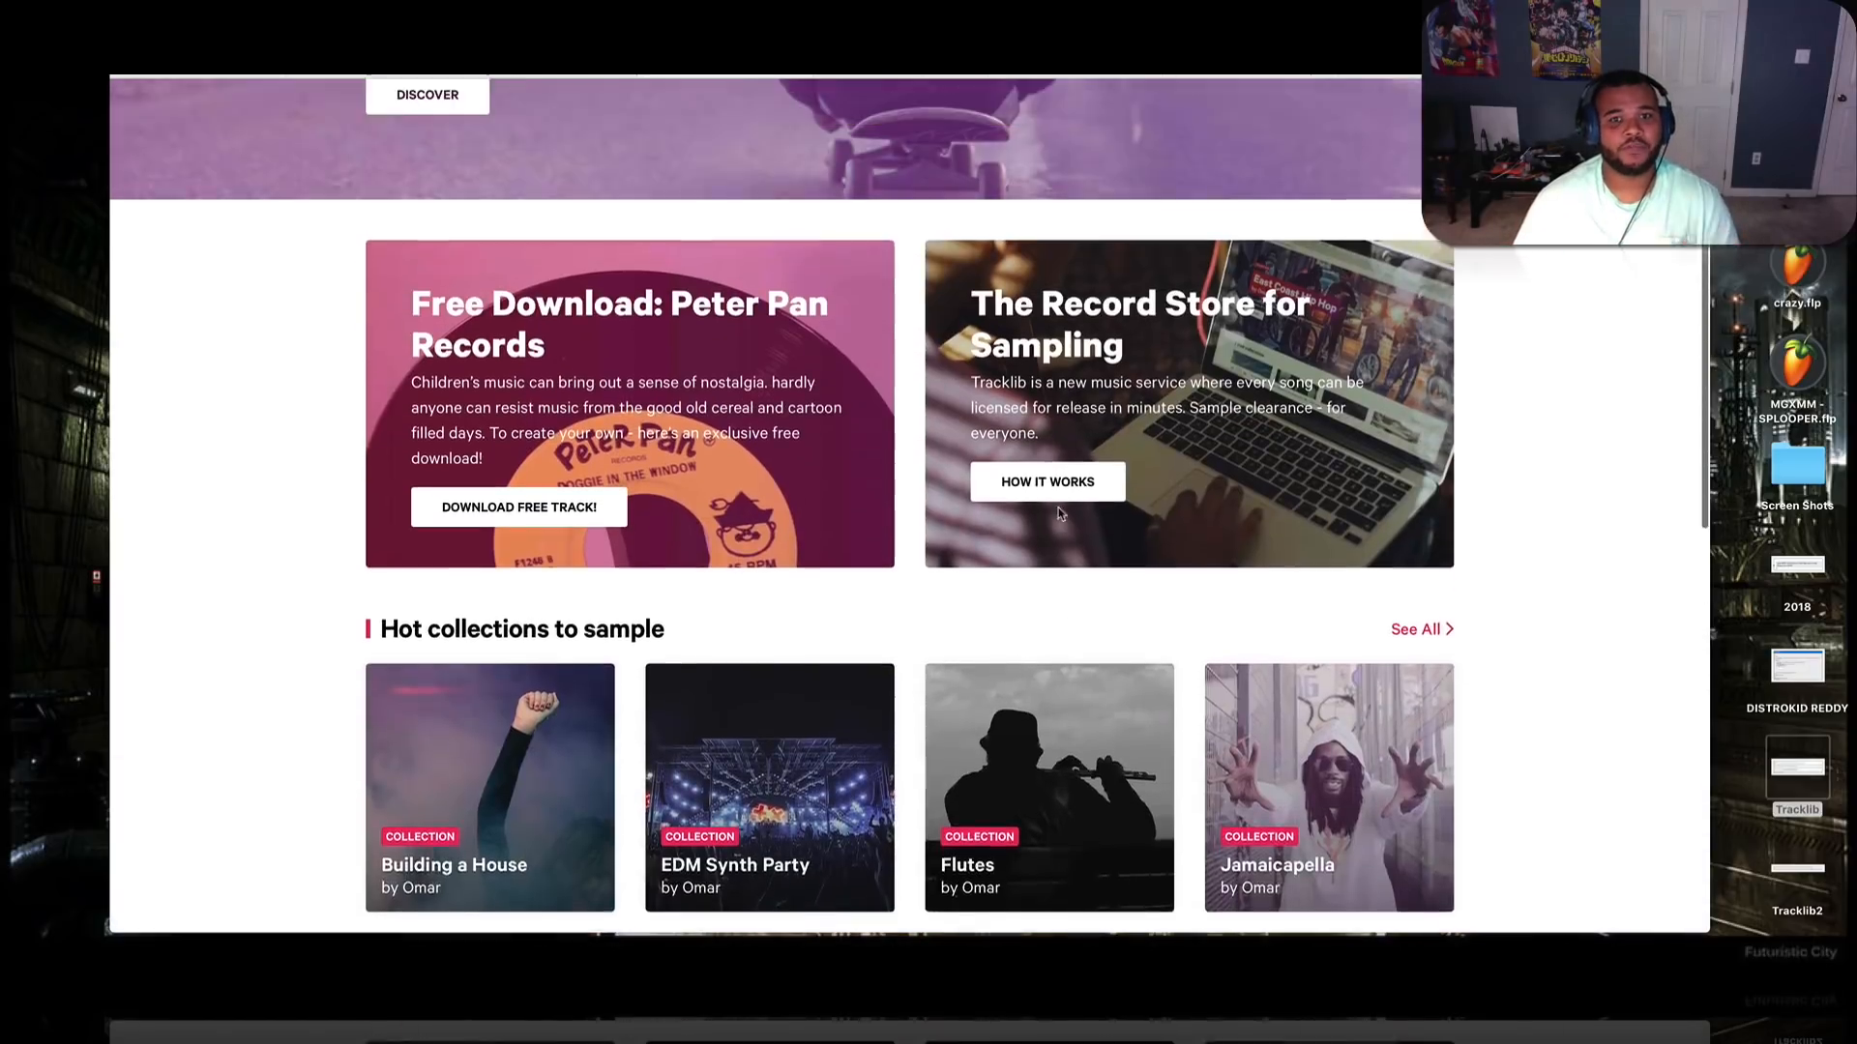
pyautogui.scroll(3)
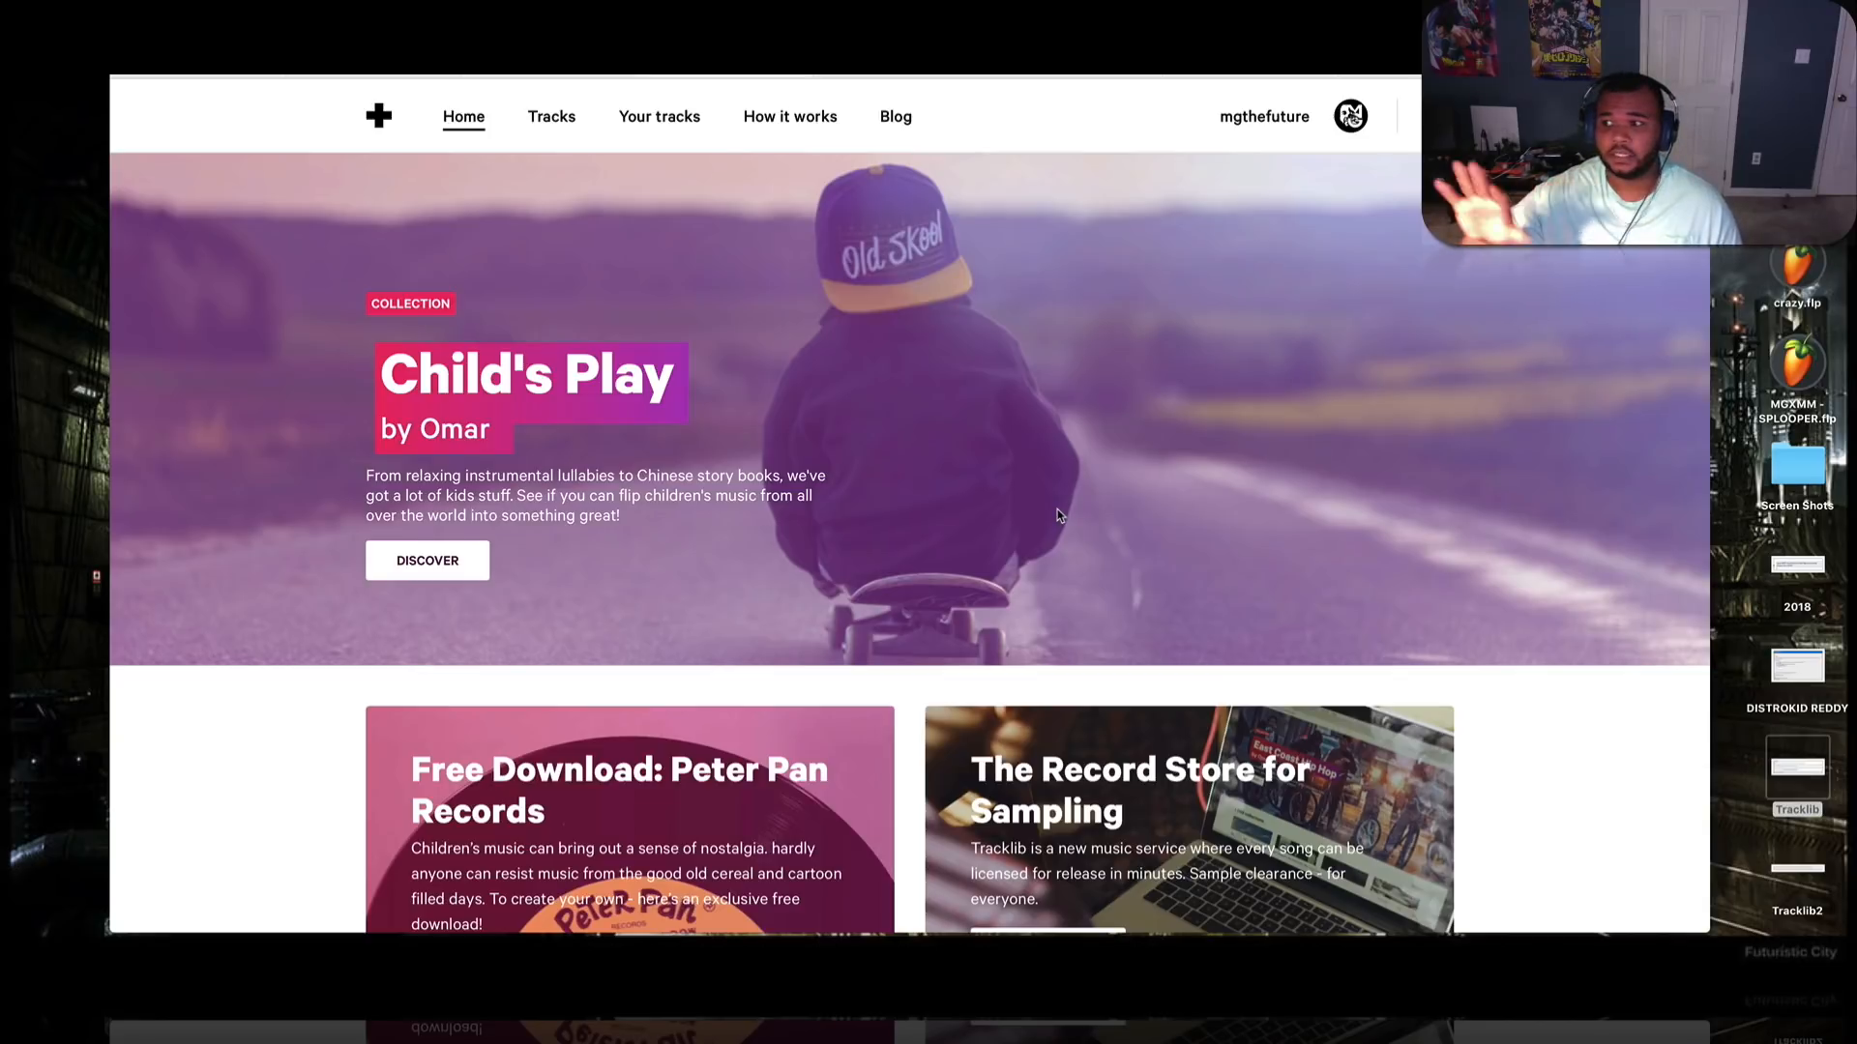
pyautogui.moveTo(1075, 478)
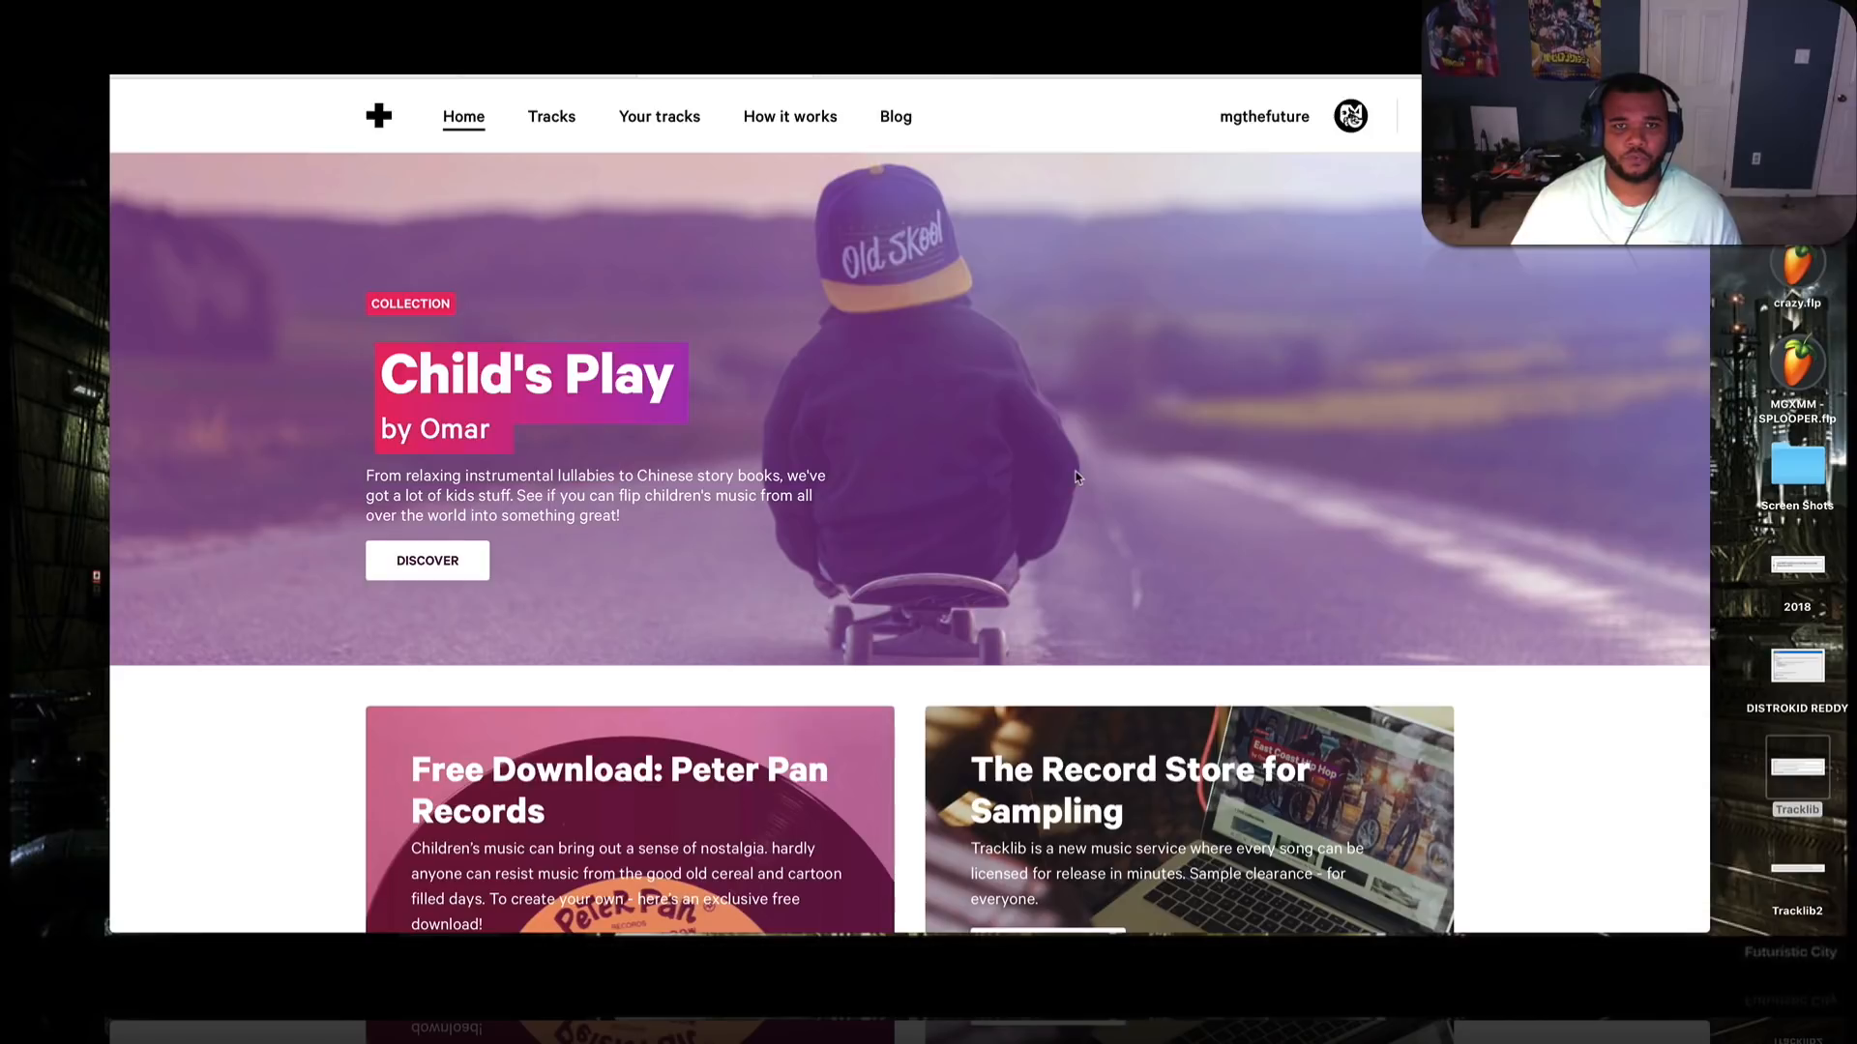
pyautogui.moveTo(780, 157)
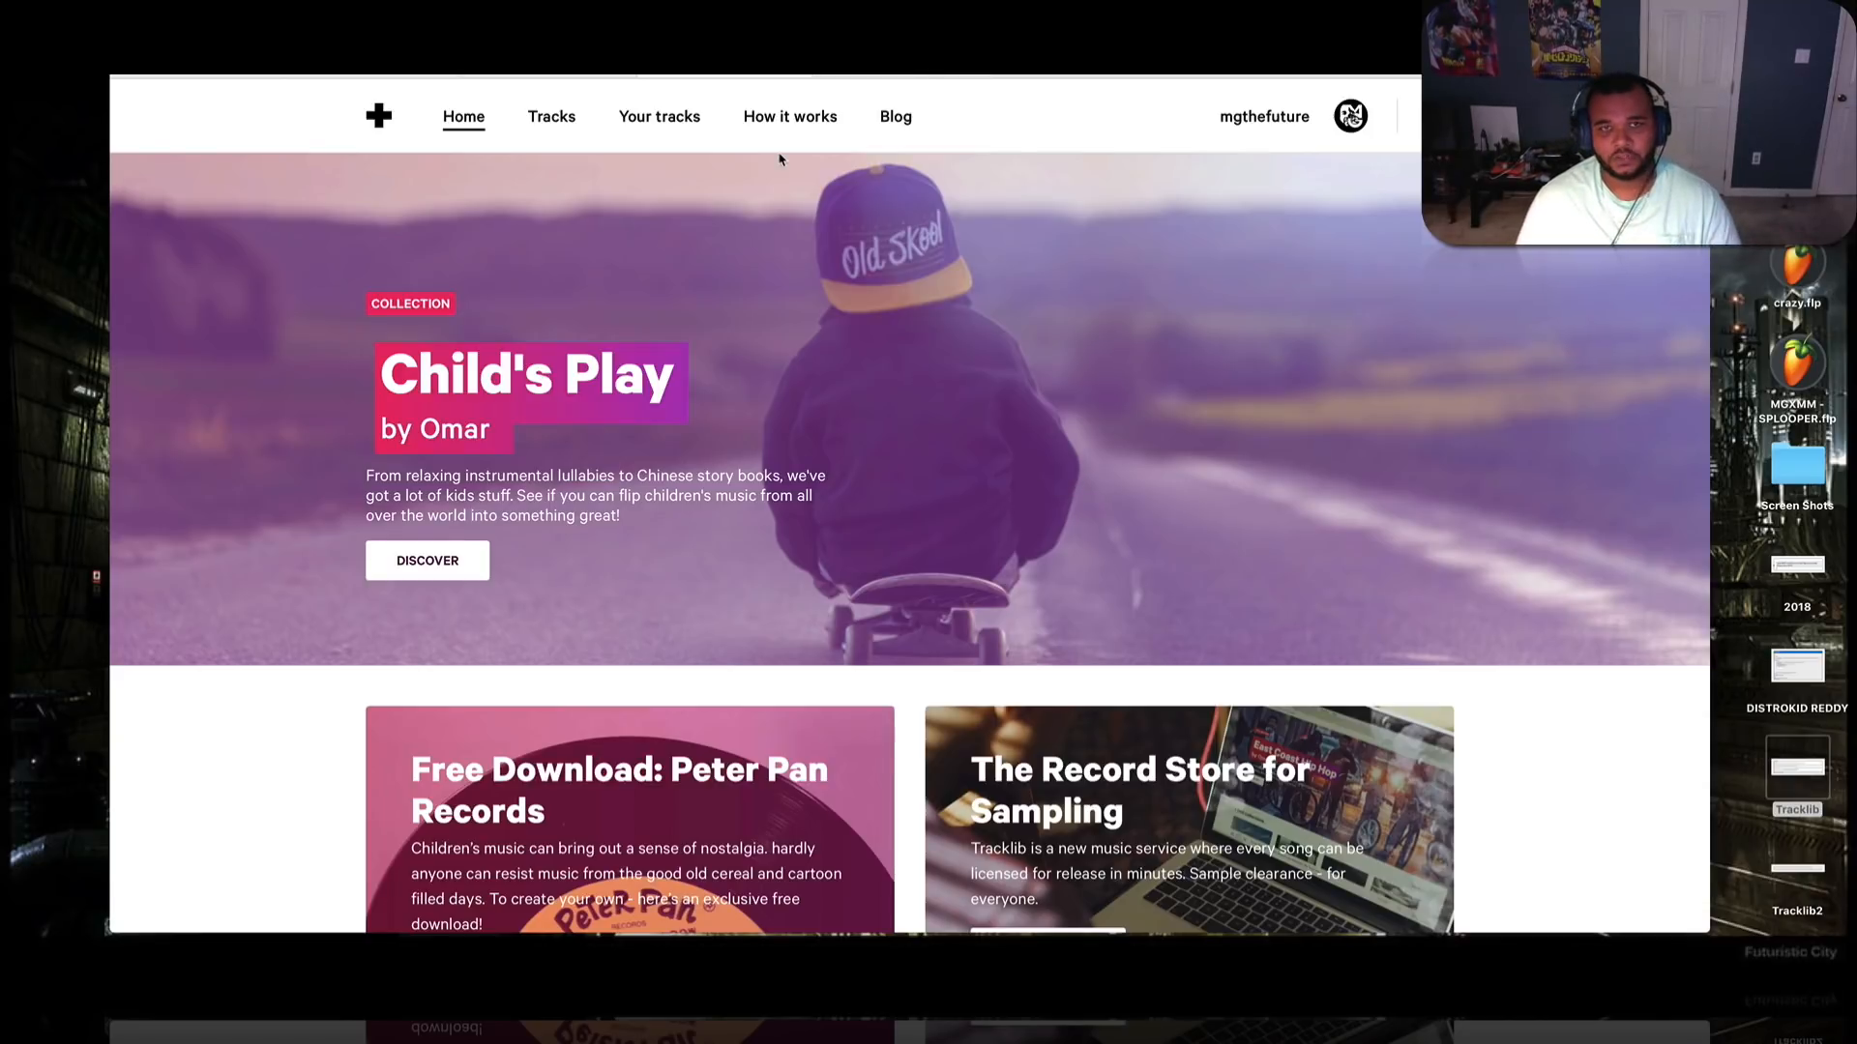
pyautogui.moveTo(905, 87)
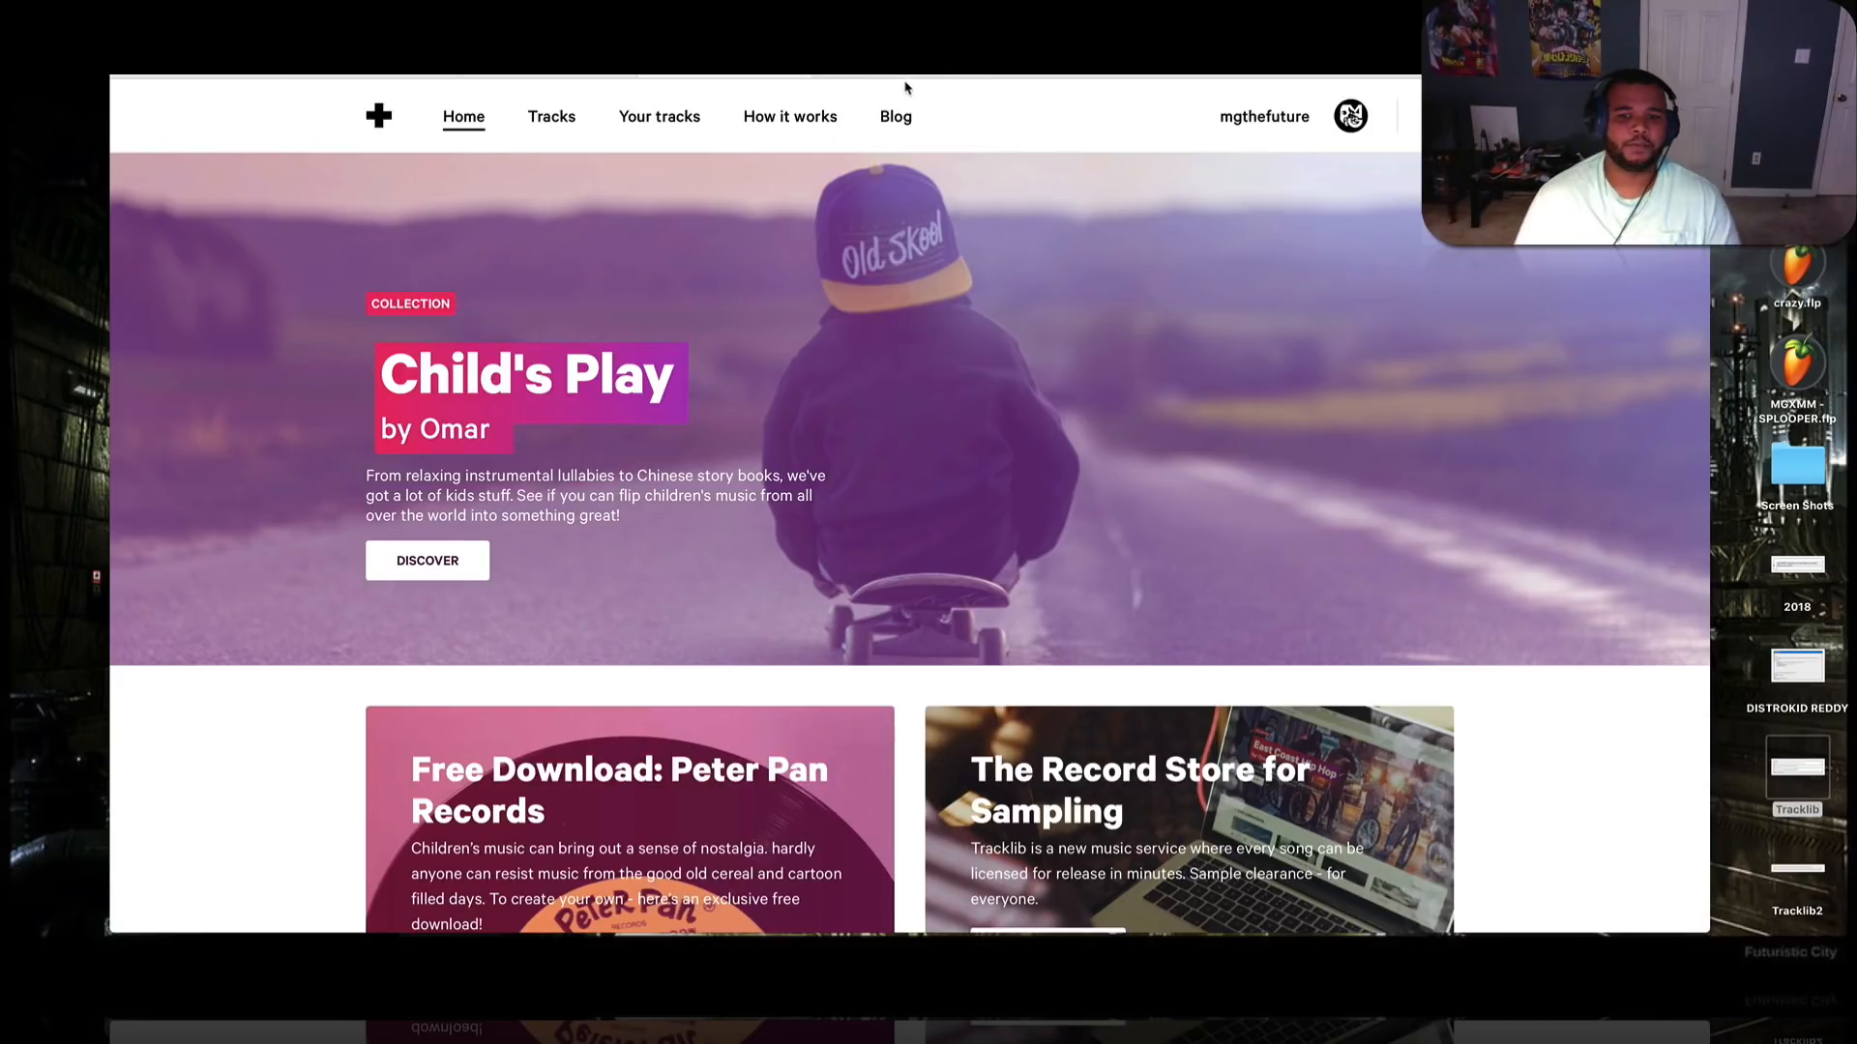
pyautogui.scroll(-3)
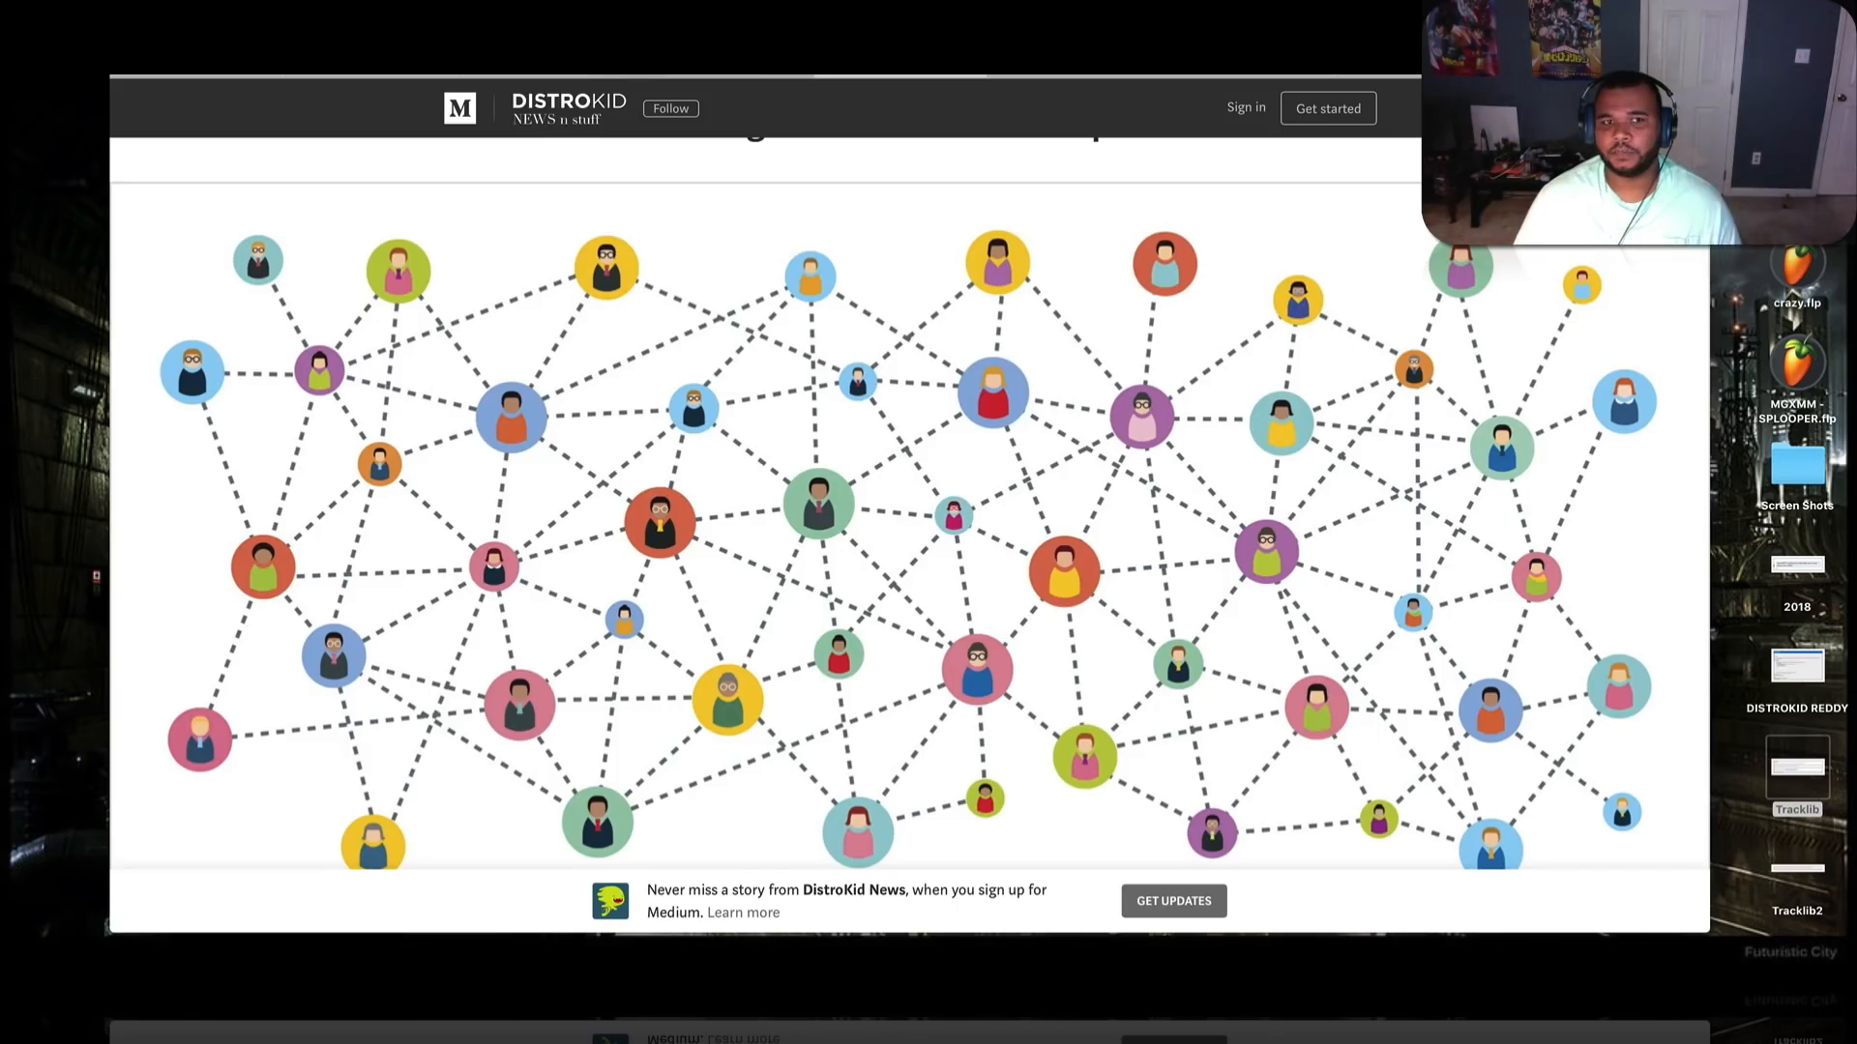
# Read through the 'Introducing Automatic Revenue Splits' article and return to its title
pyautogui.scroll(-3)
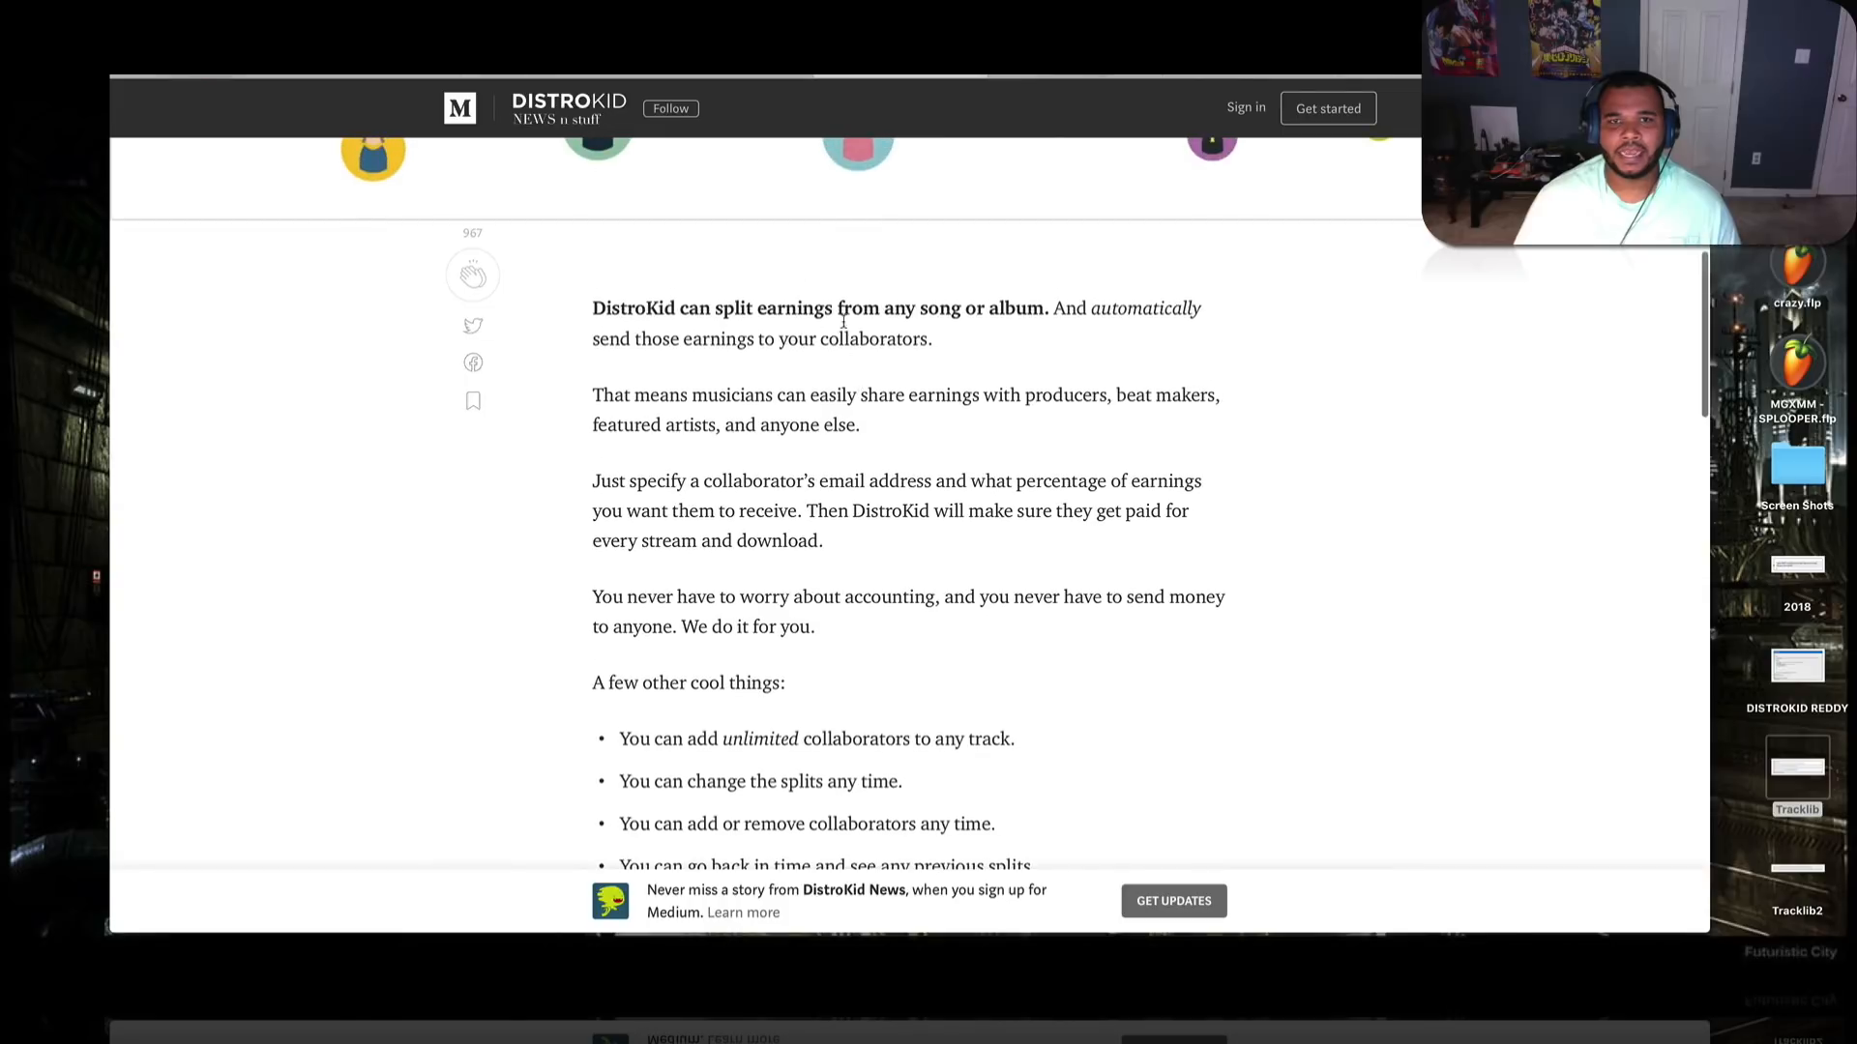
pyautogui.scroll(-3)
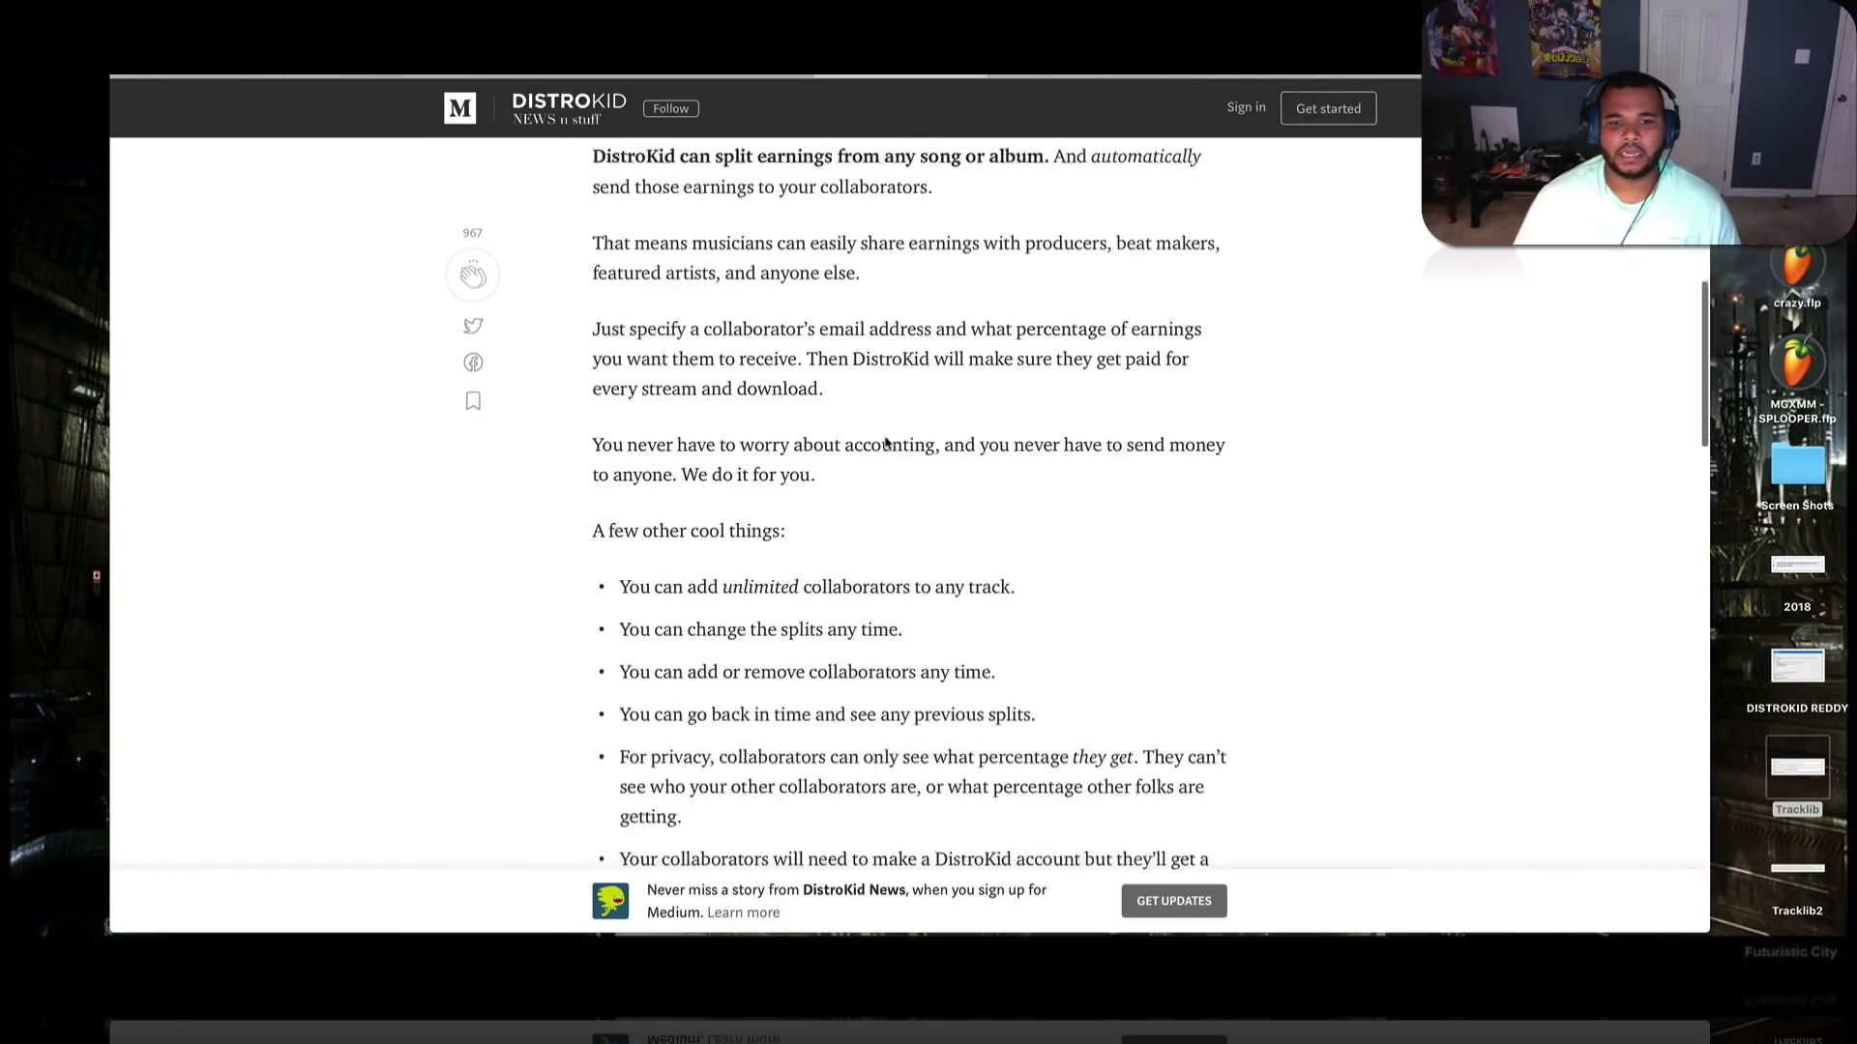
pyautogui.scroll(-3)
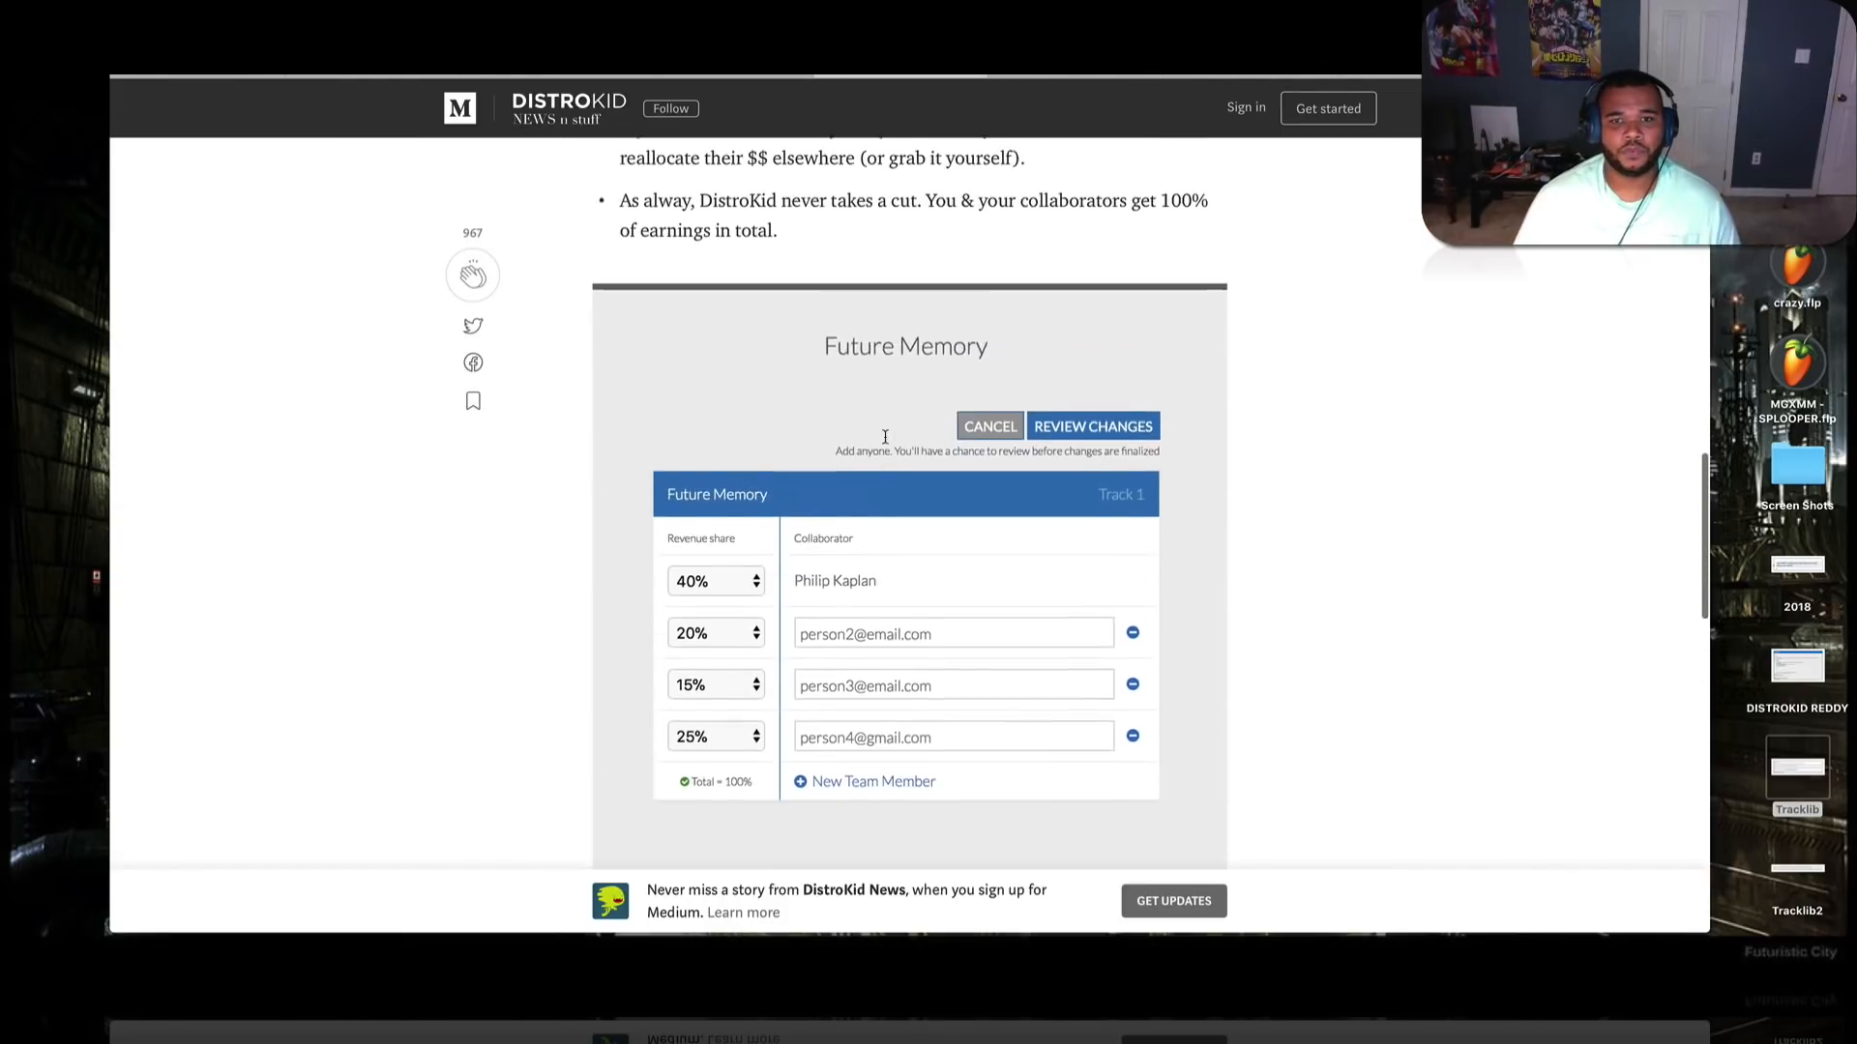
pyautogui.scroll(-3)
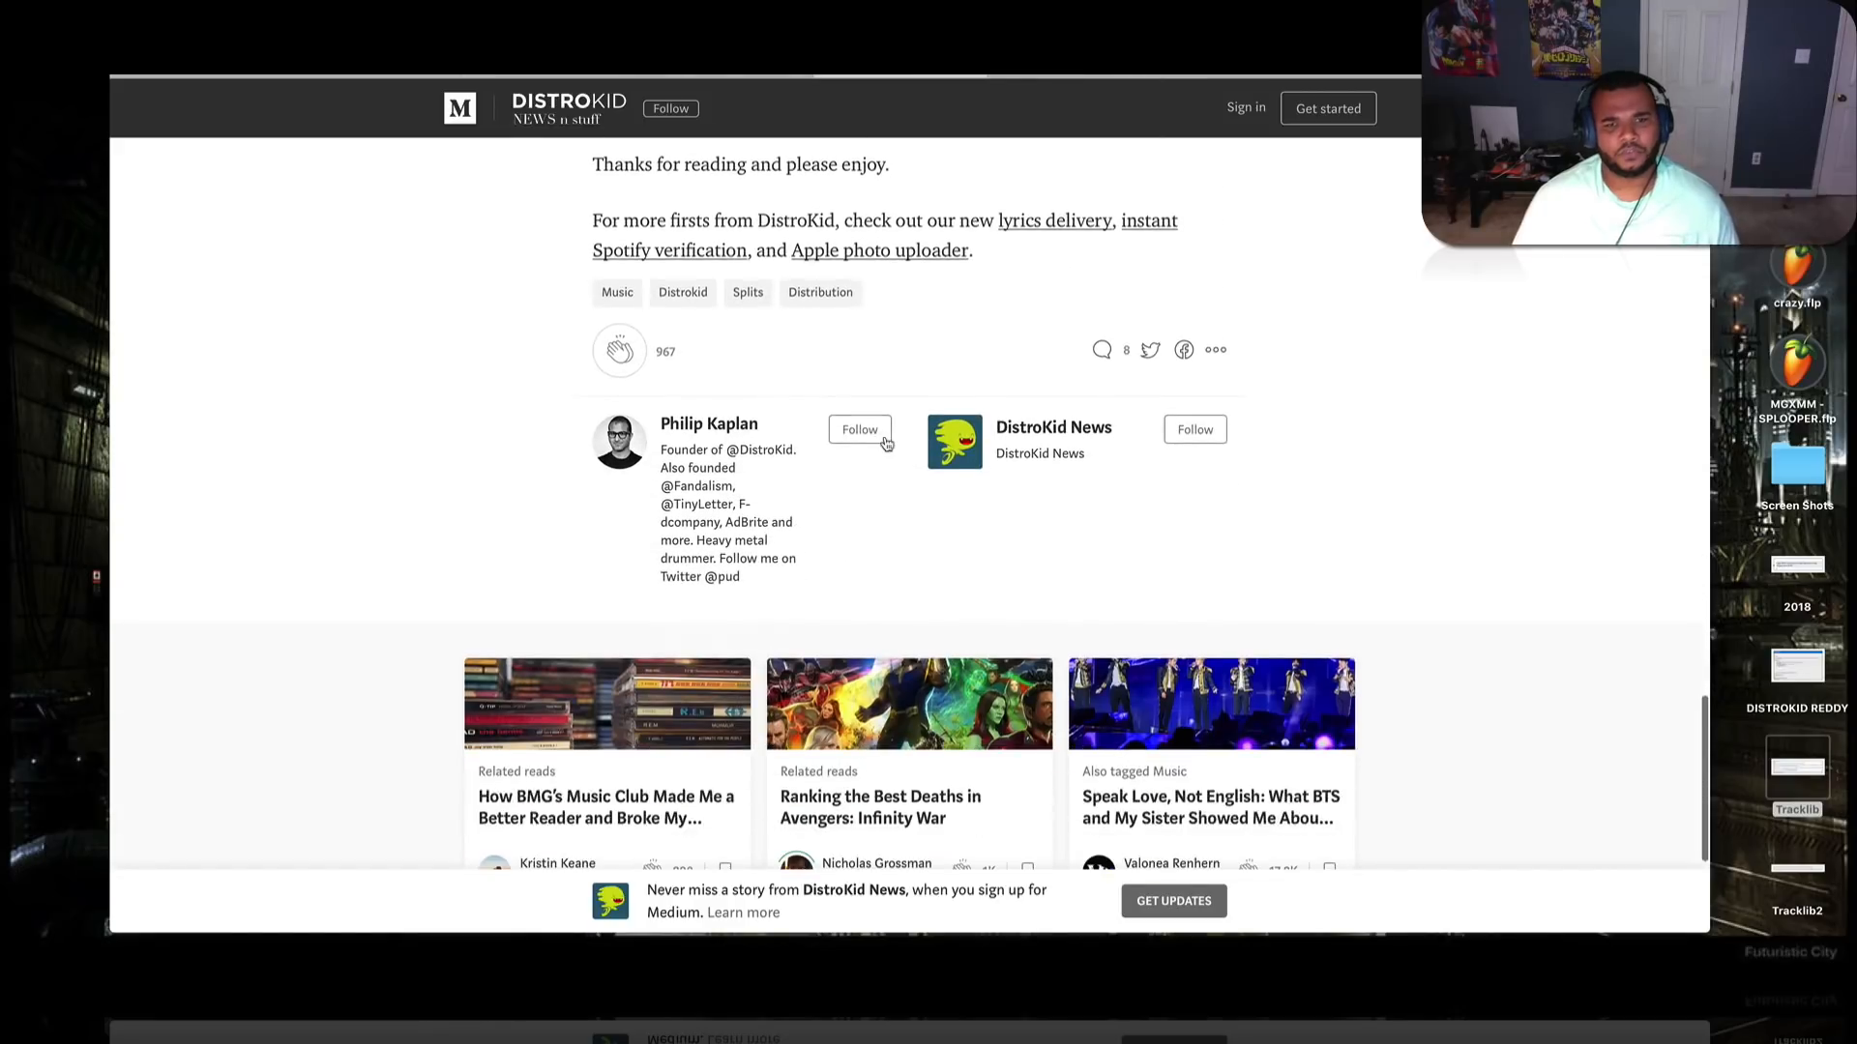
pyautogui.scroll(3)
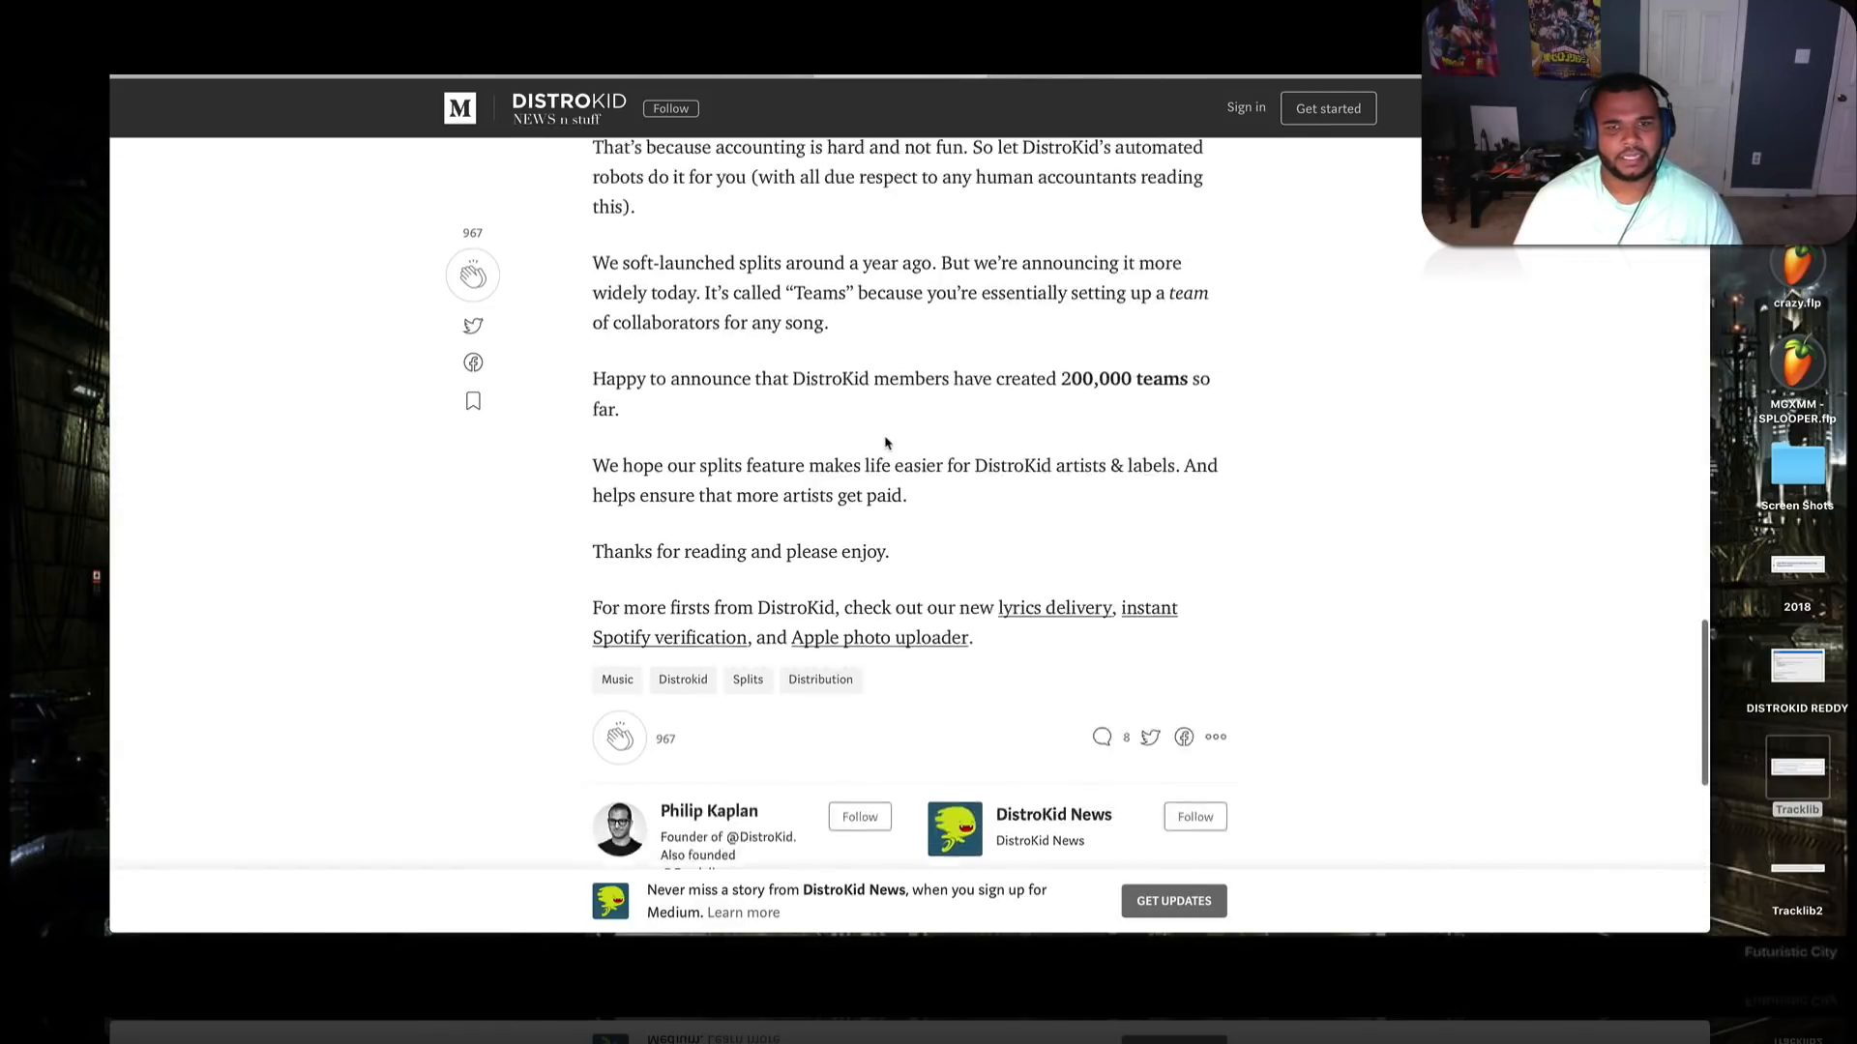
pyautogui.scroll(3)
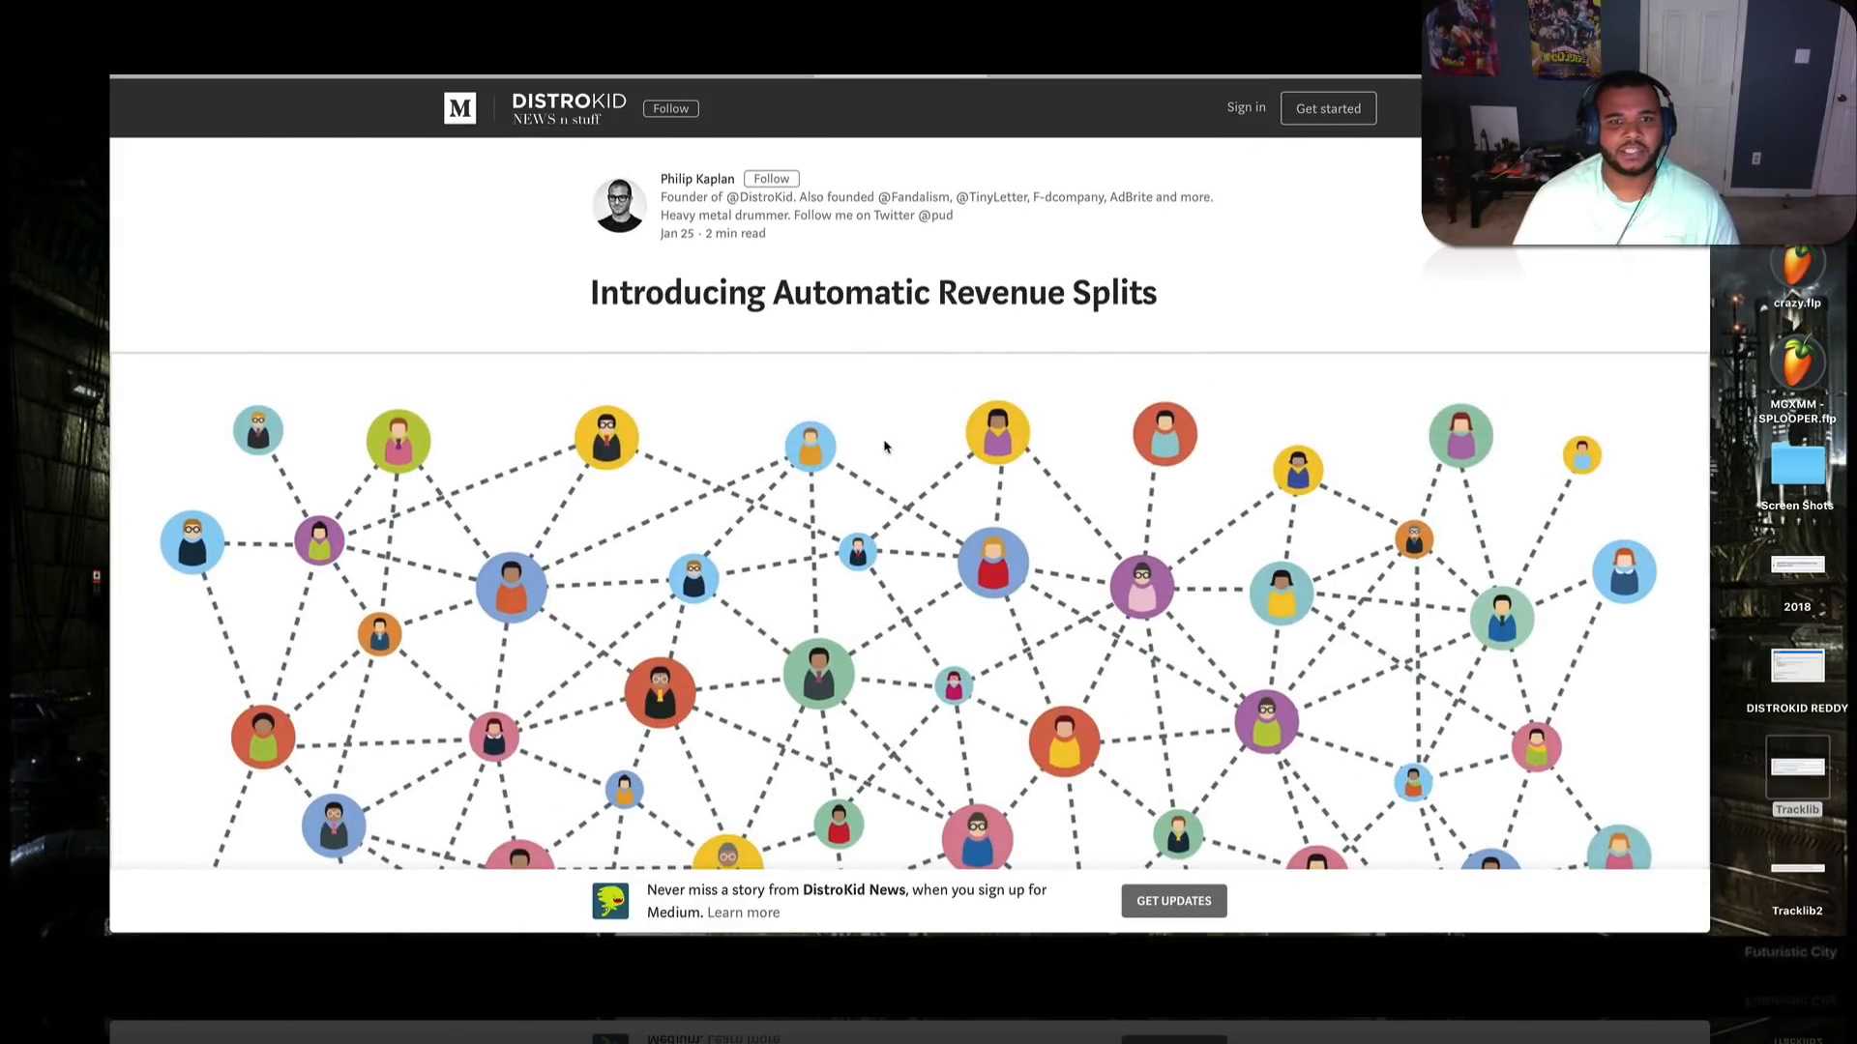
pyautogui.scroll(-3)
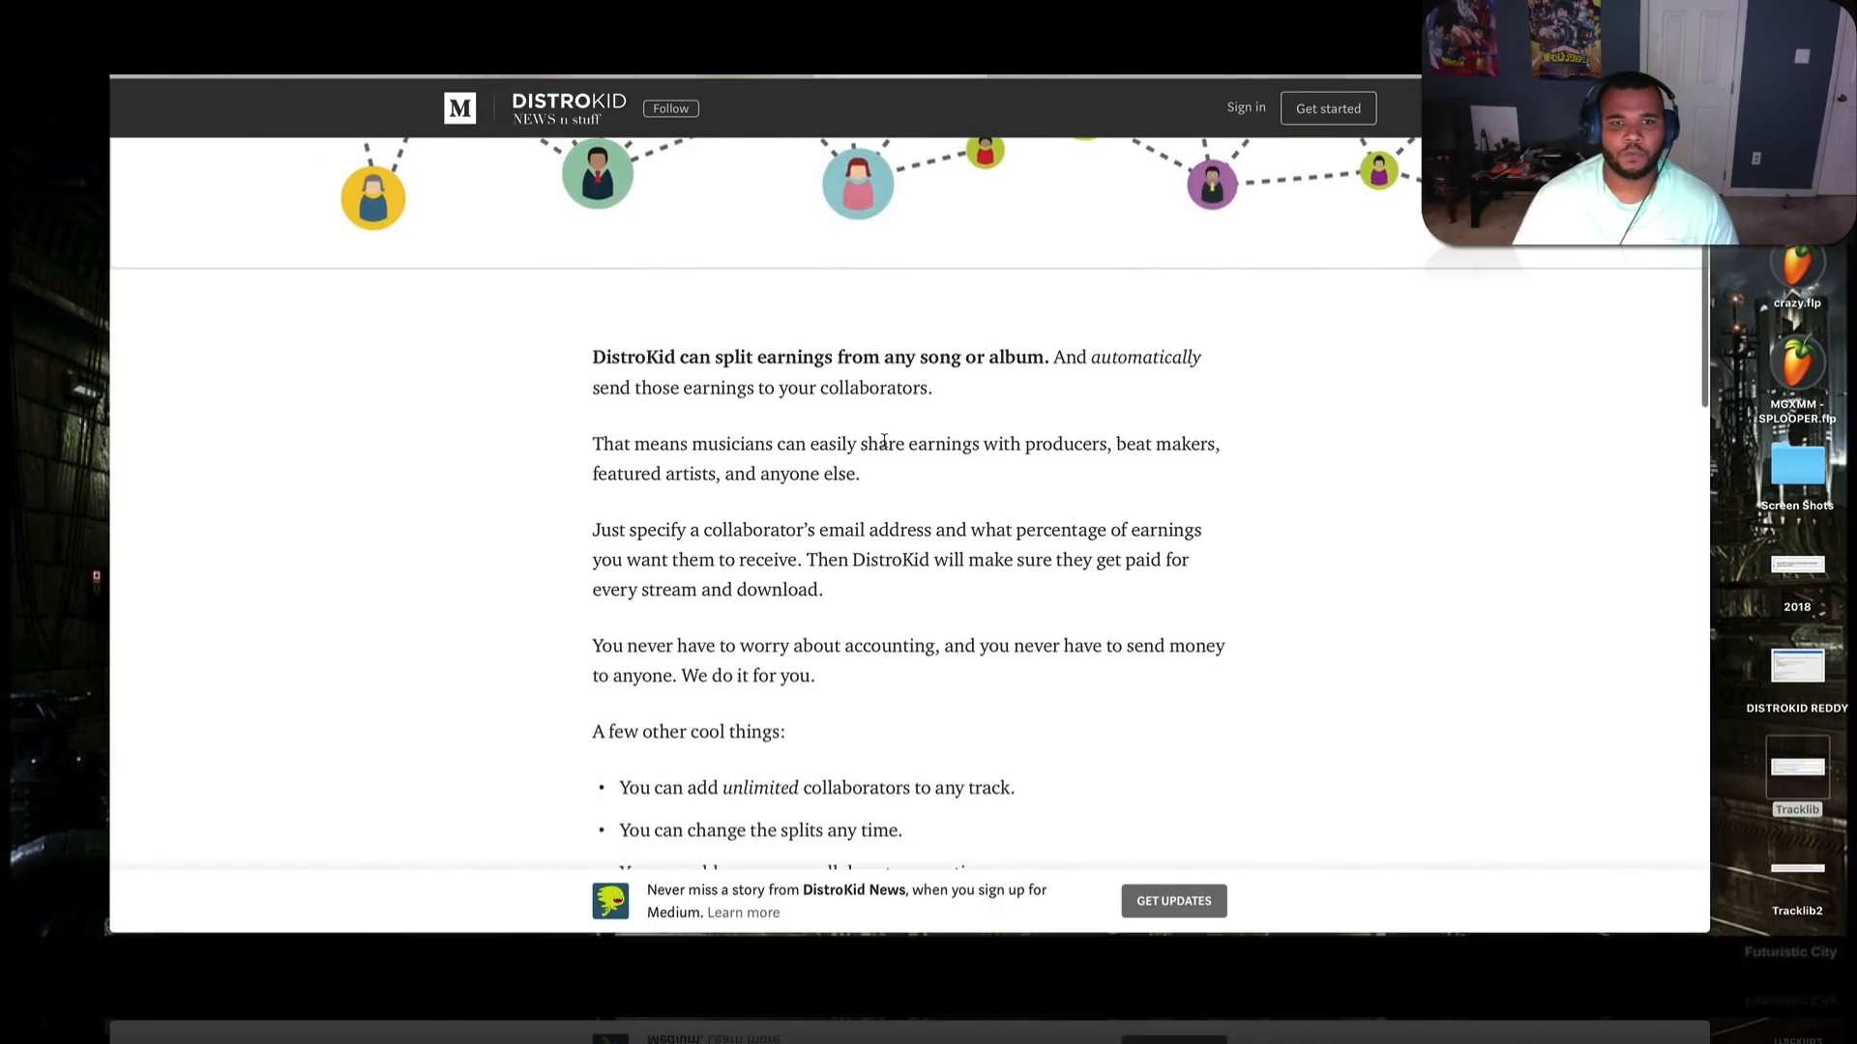
pyautogui.scroll(-3)
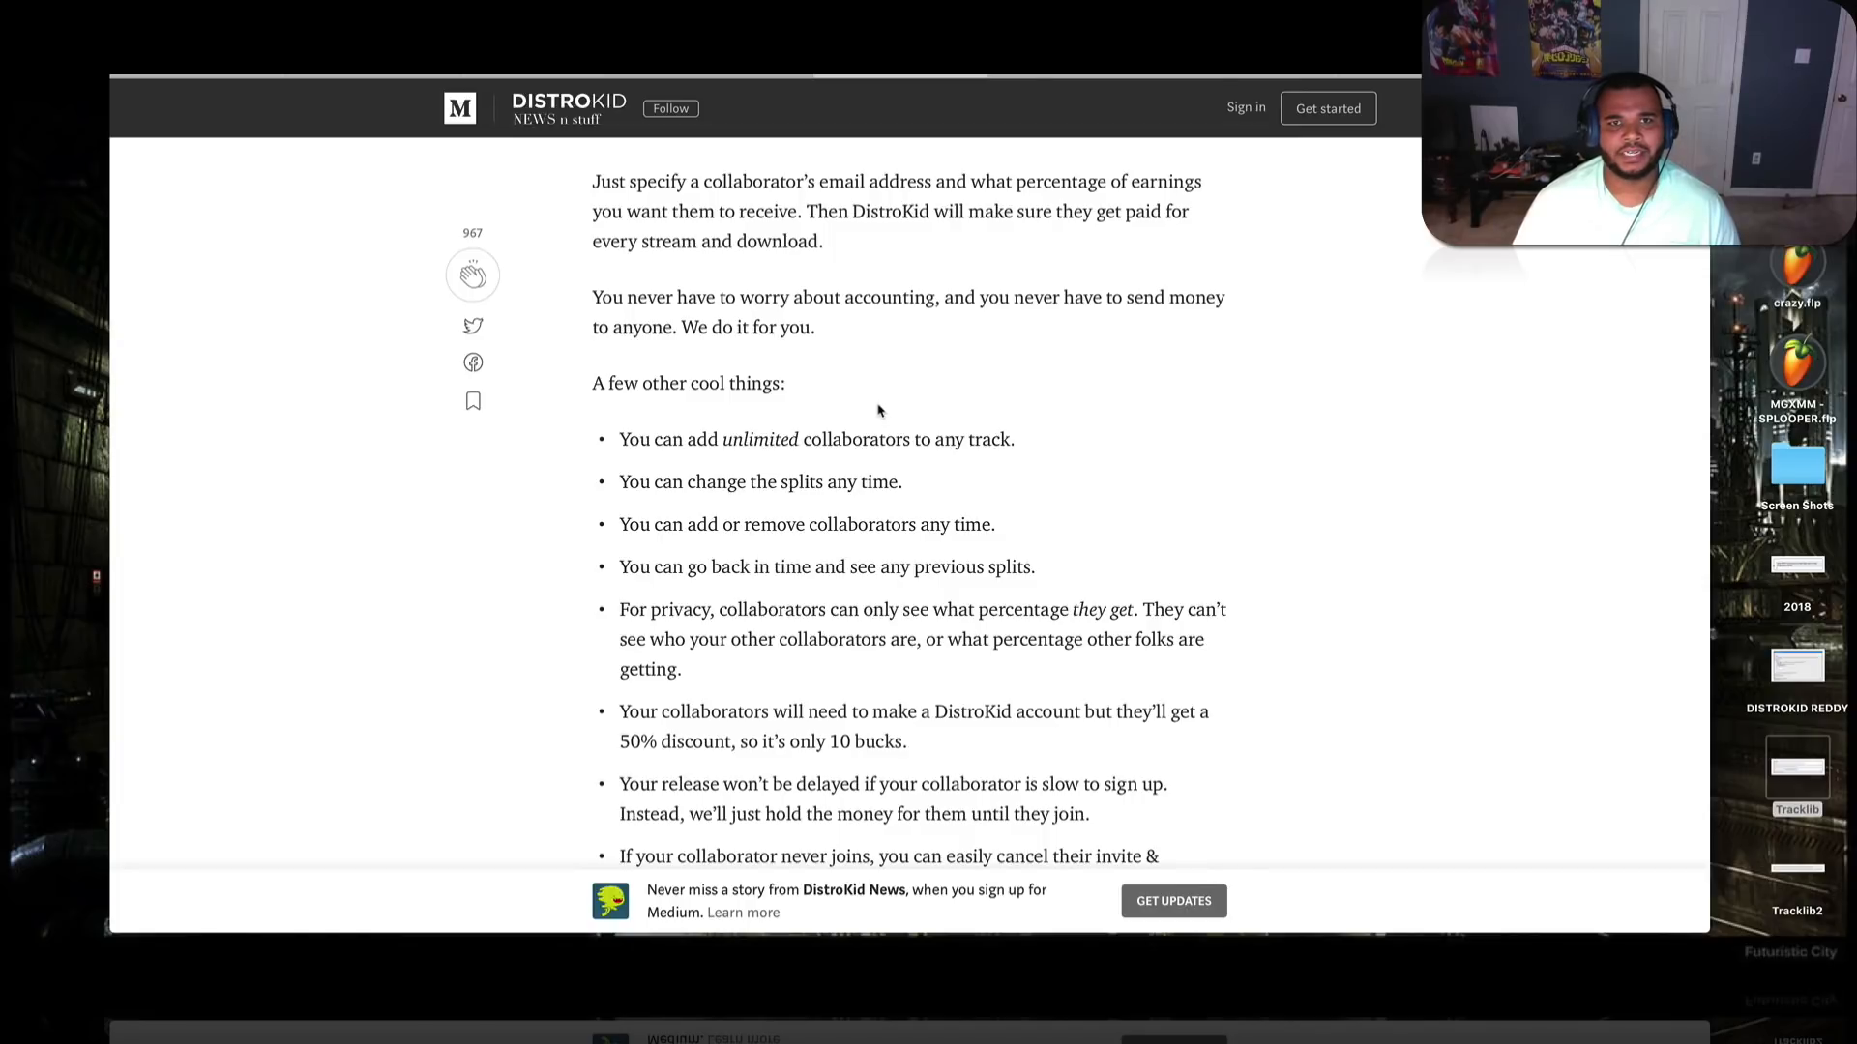
pyautogui.moveTo(1029, 704)
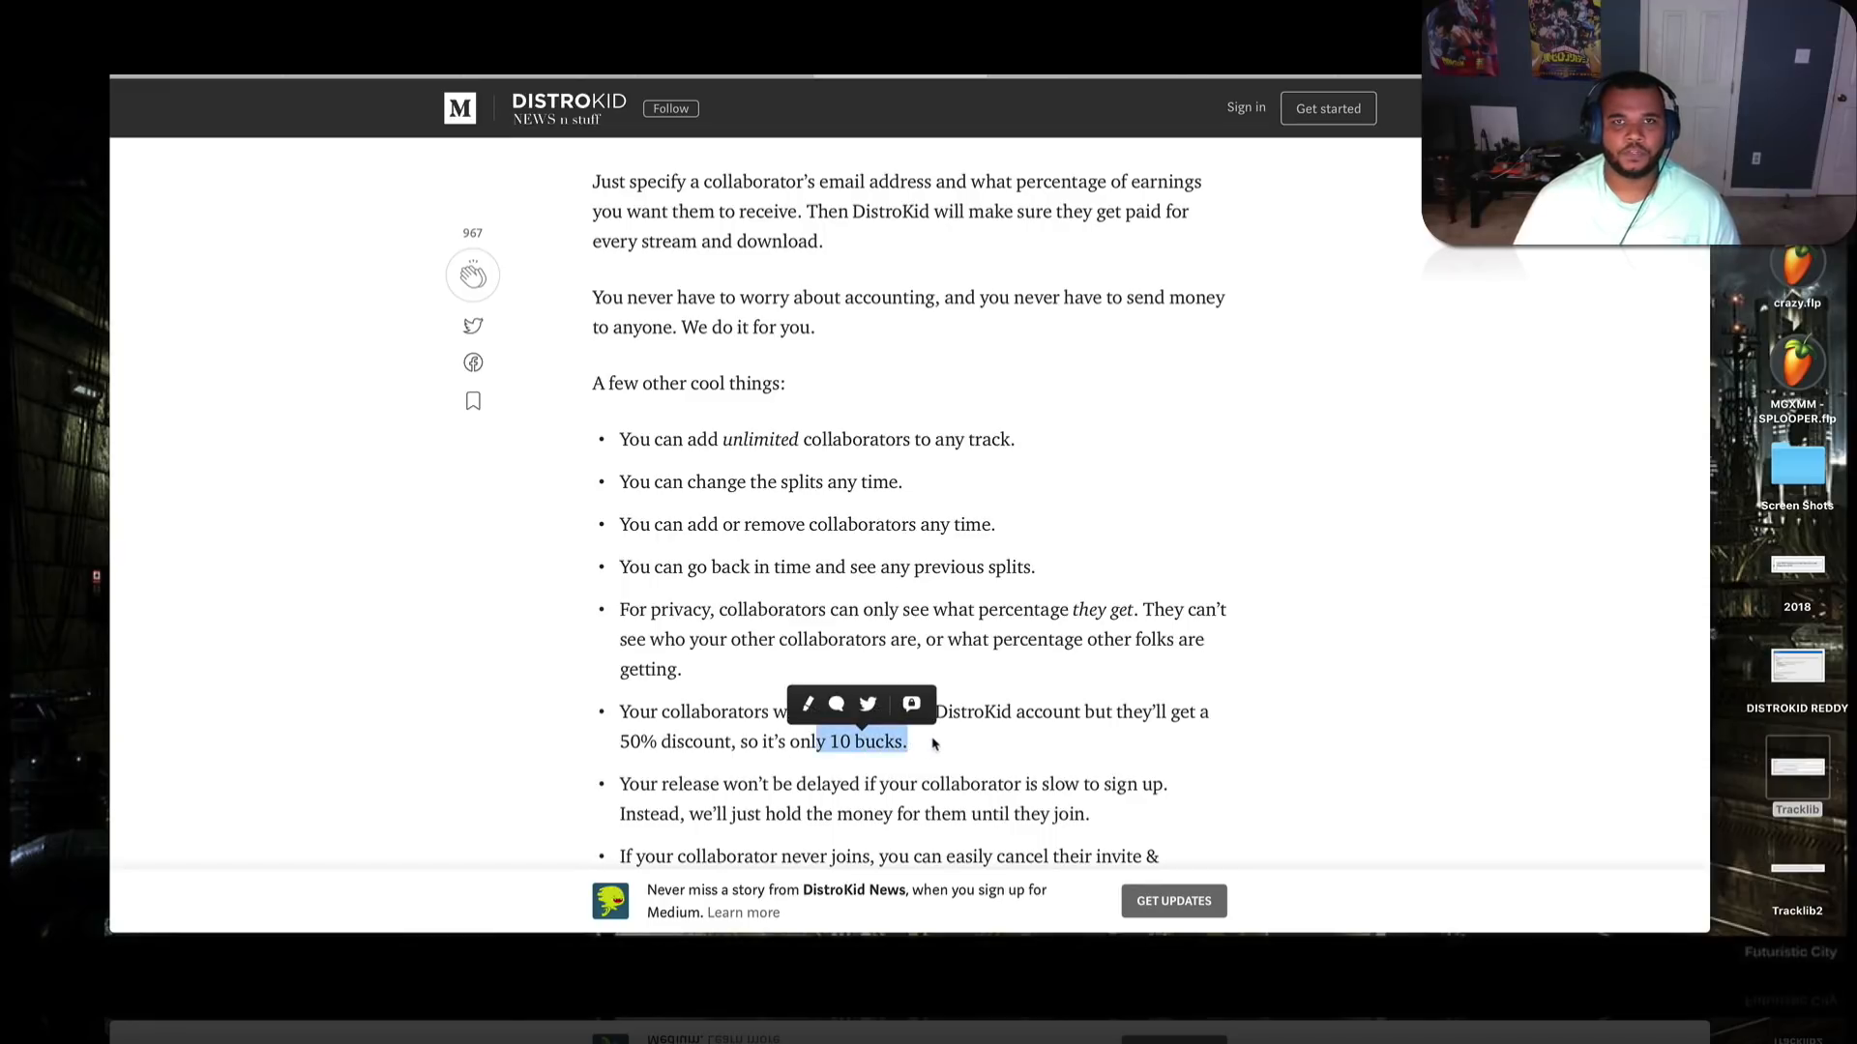
pyautogui.scroll(3)
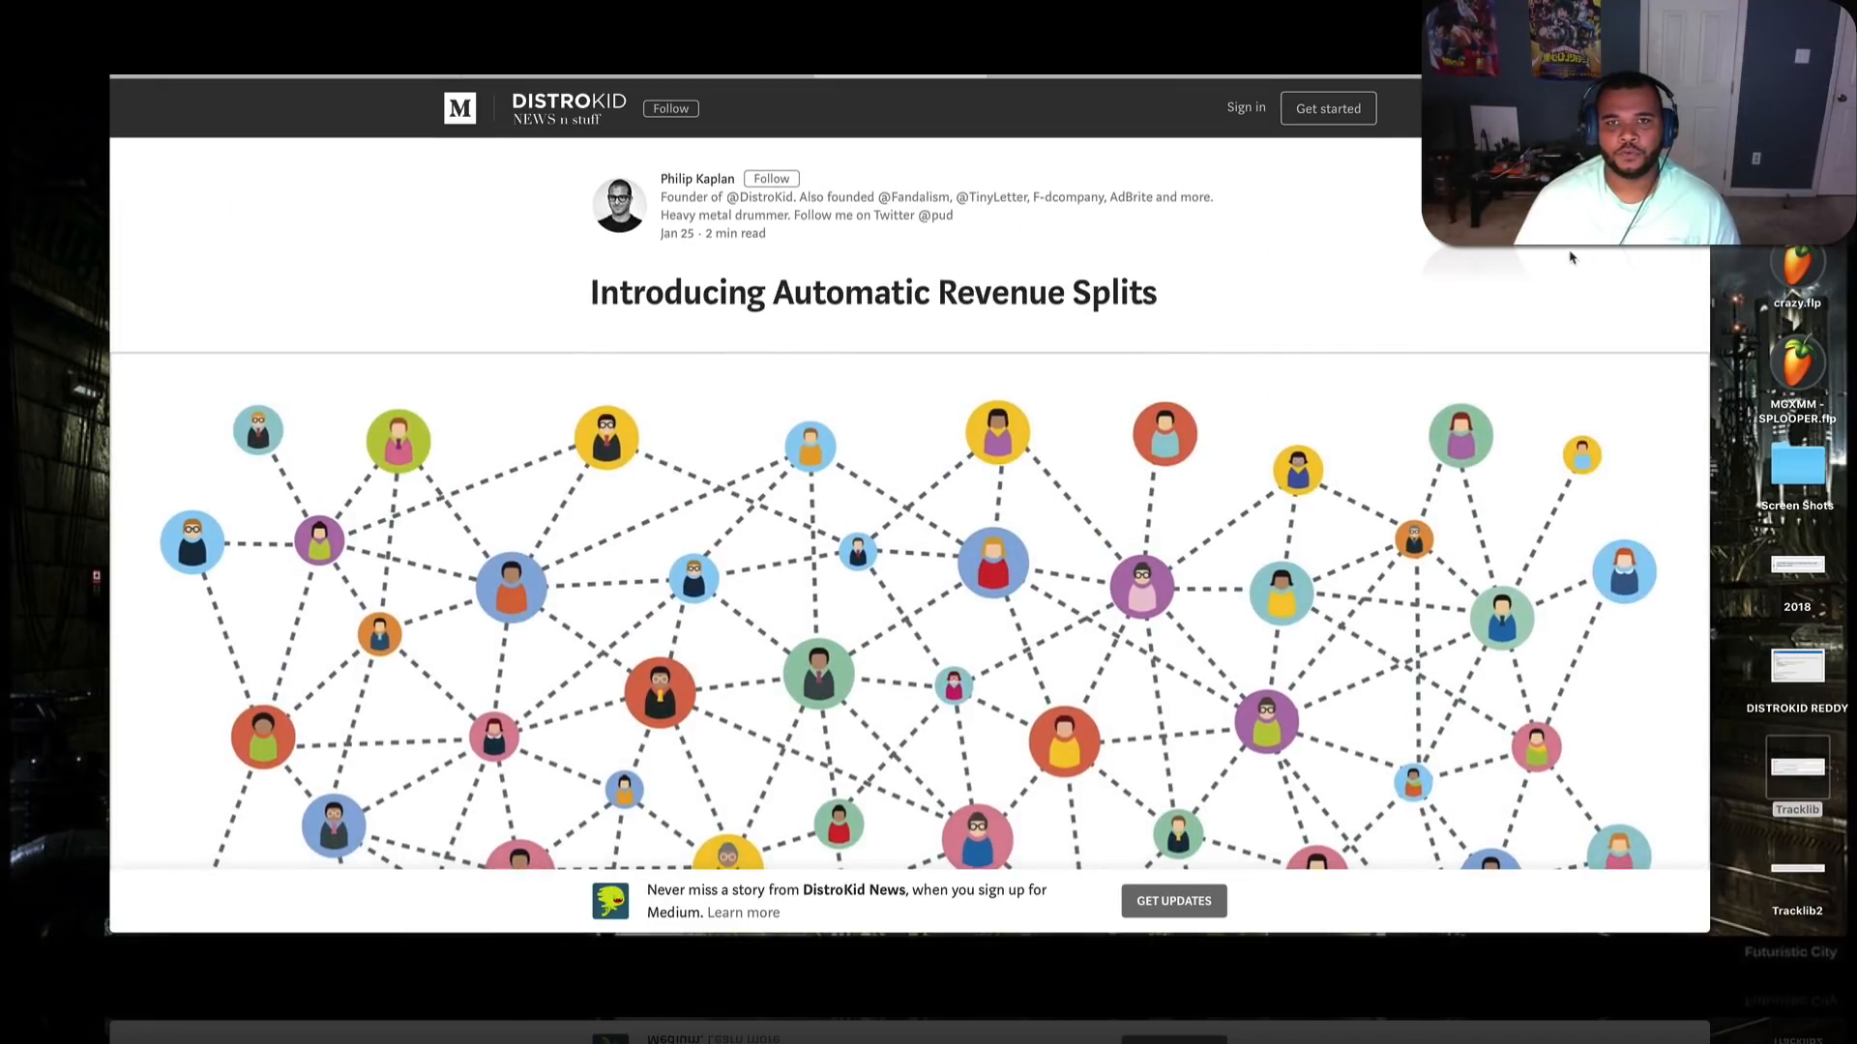
pyautogui.moveTo(1047, 216)
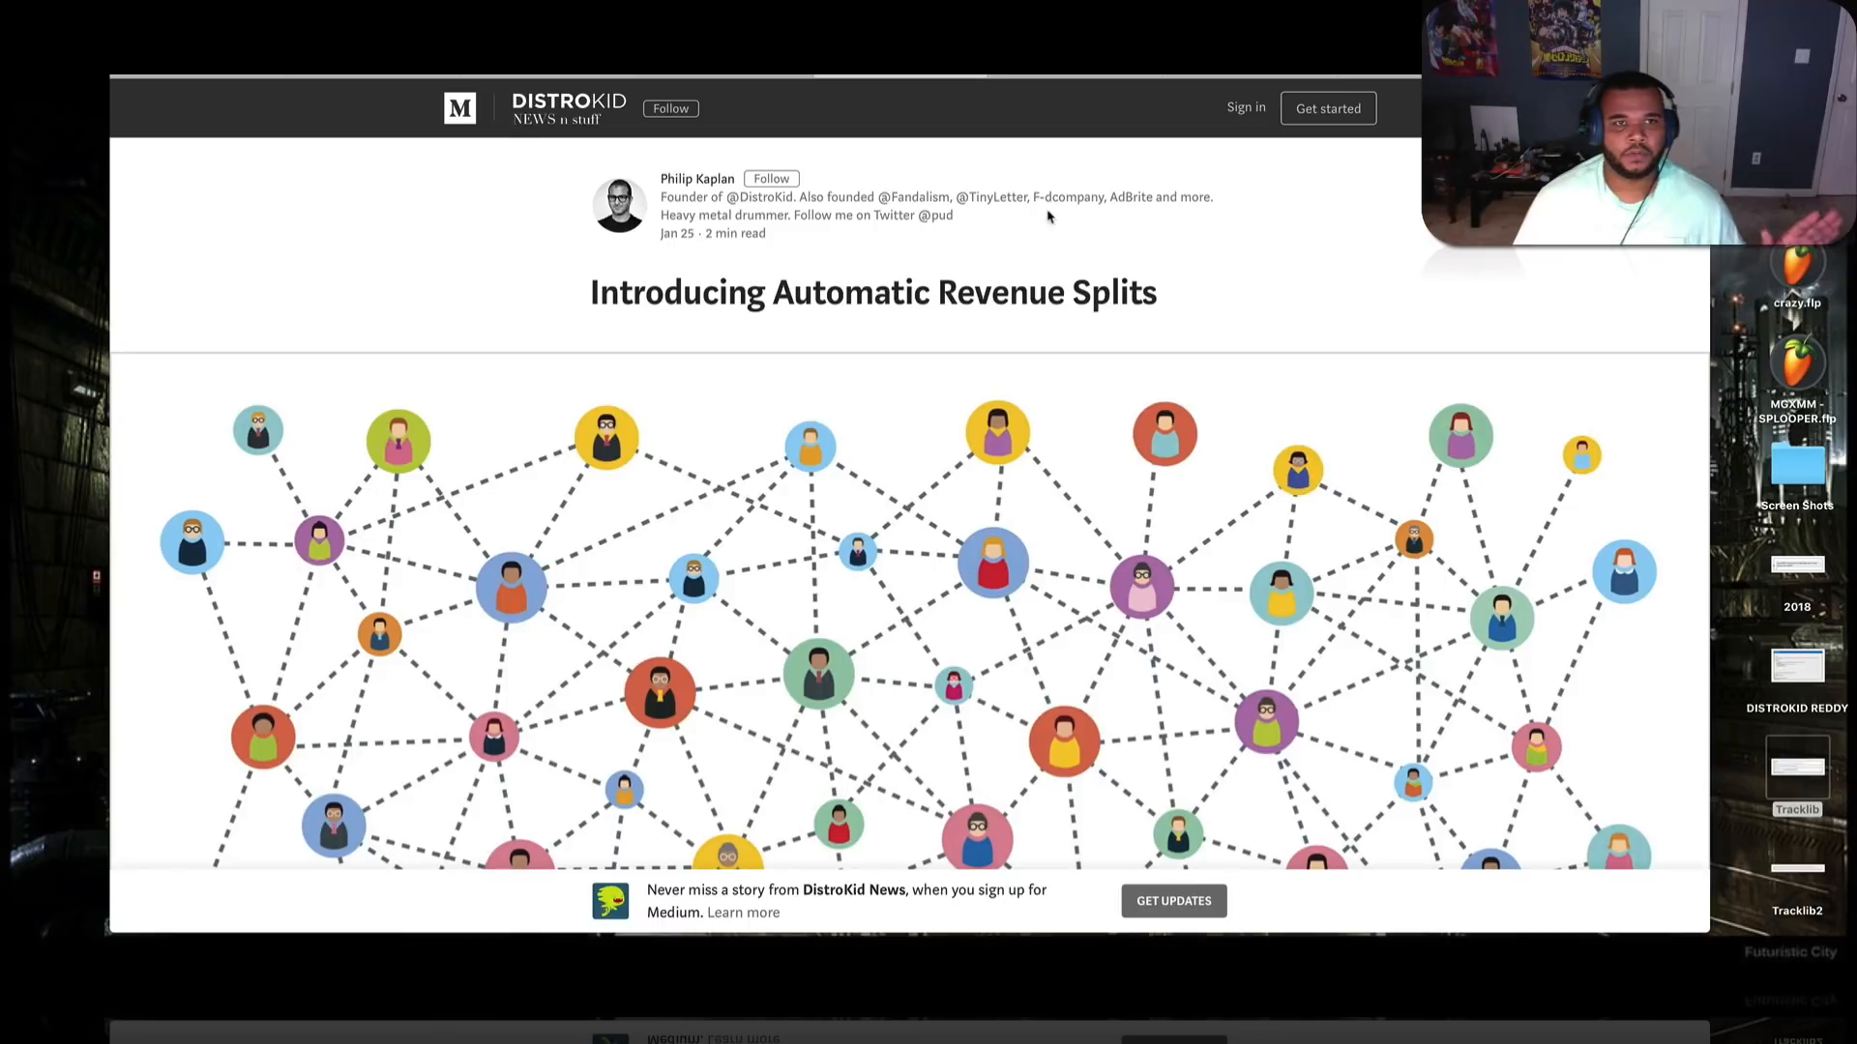
pyautogui.moveTo(1046, 216)
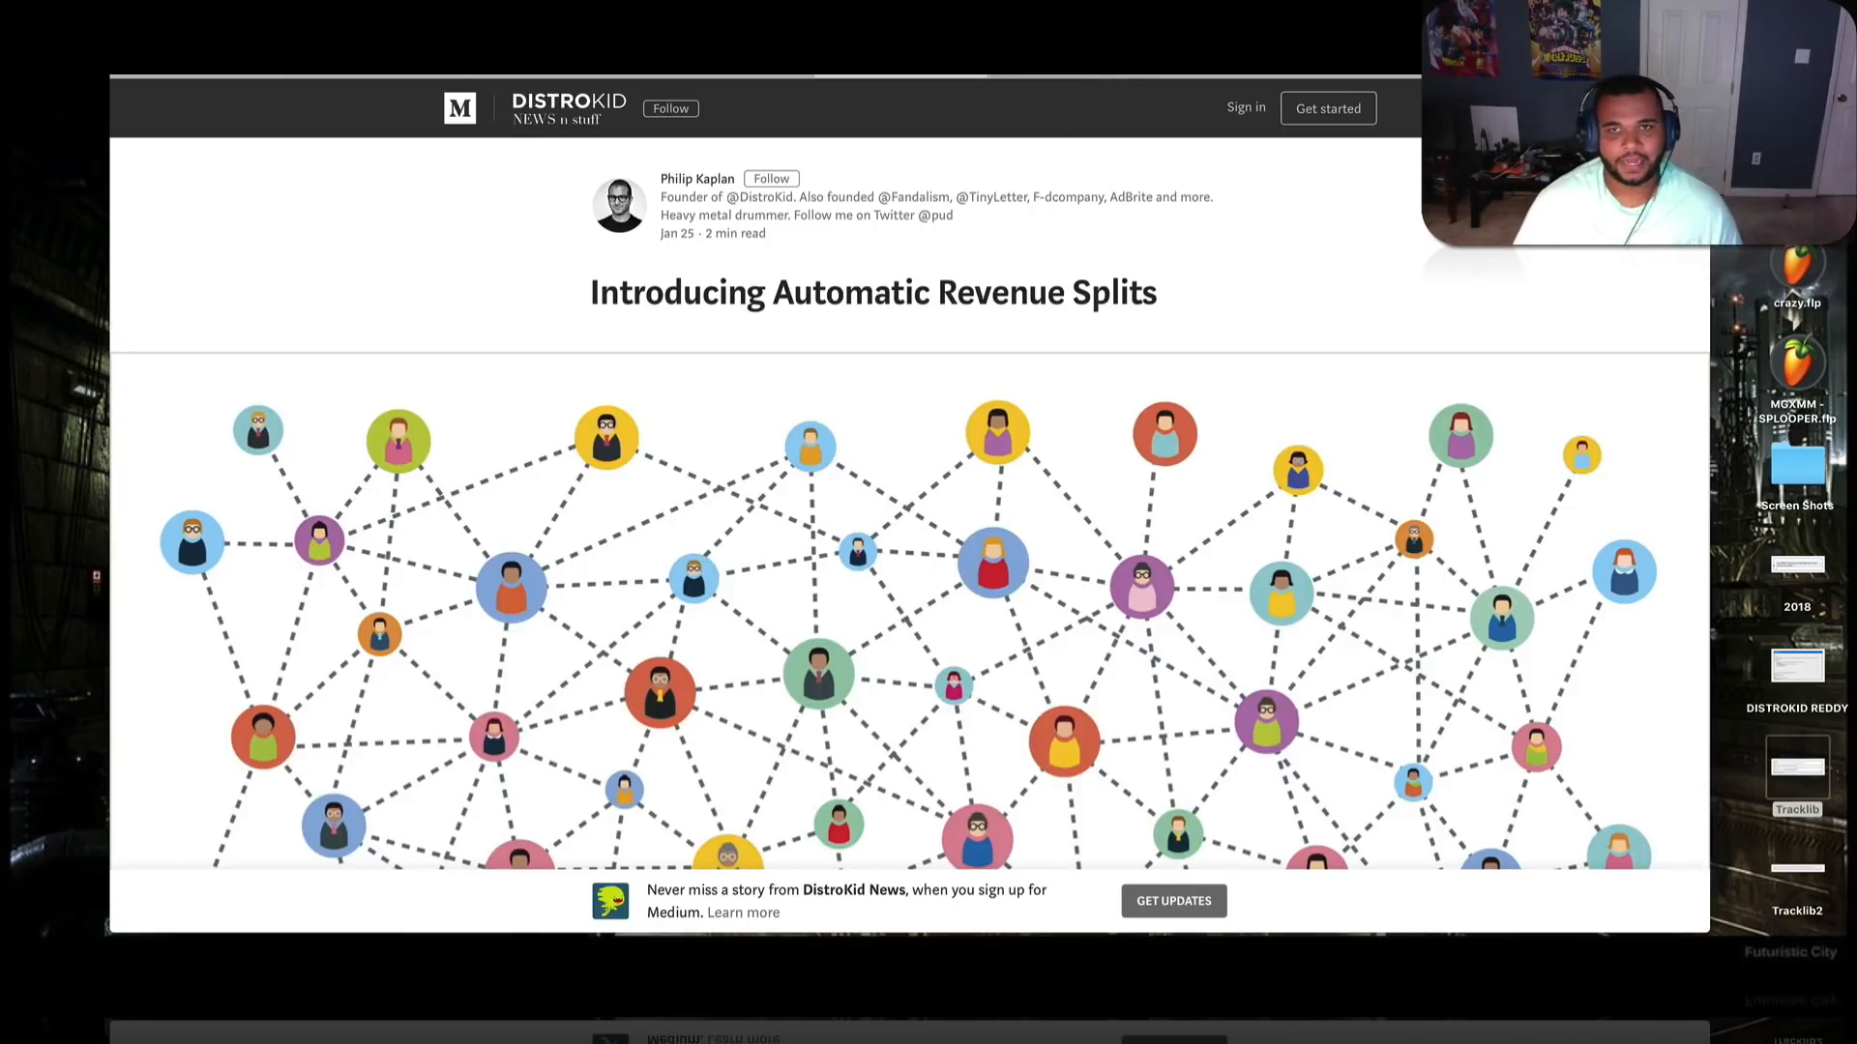